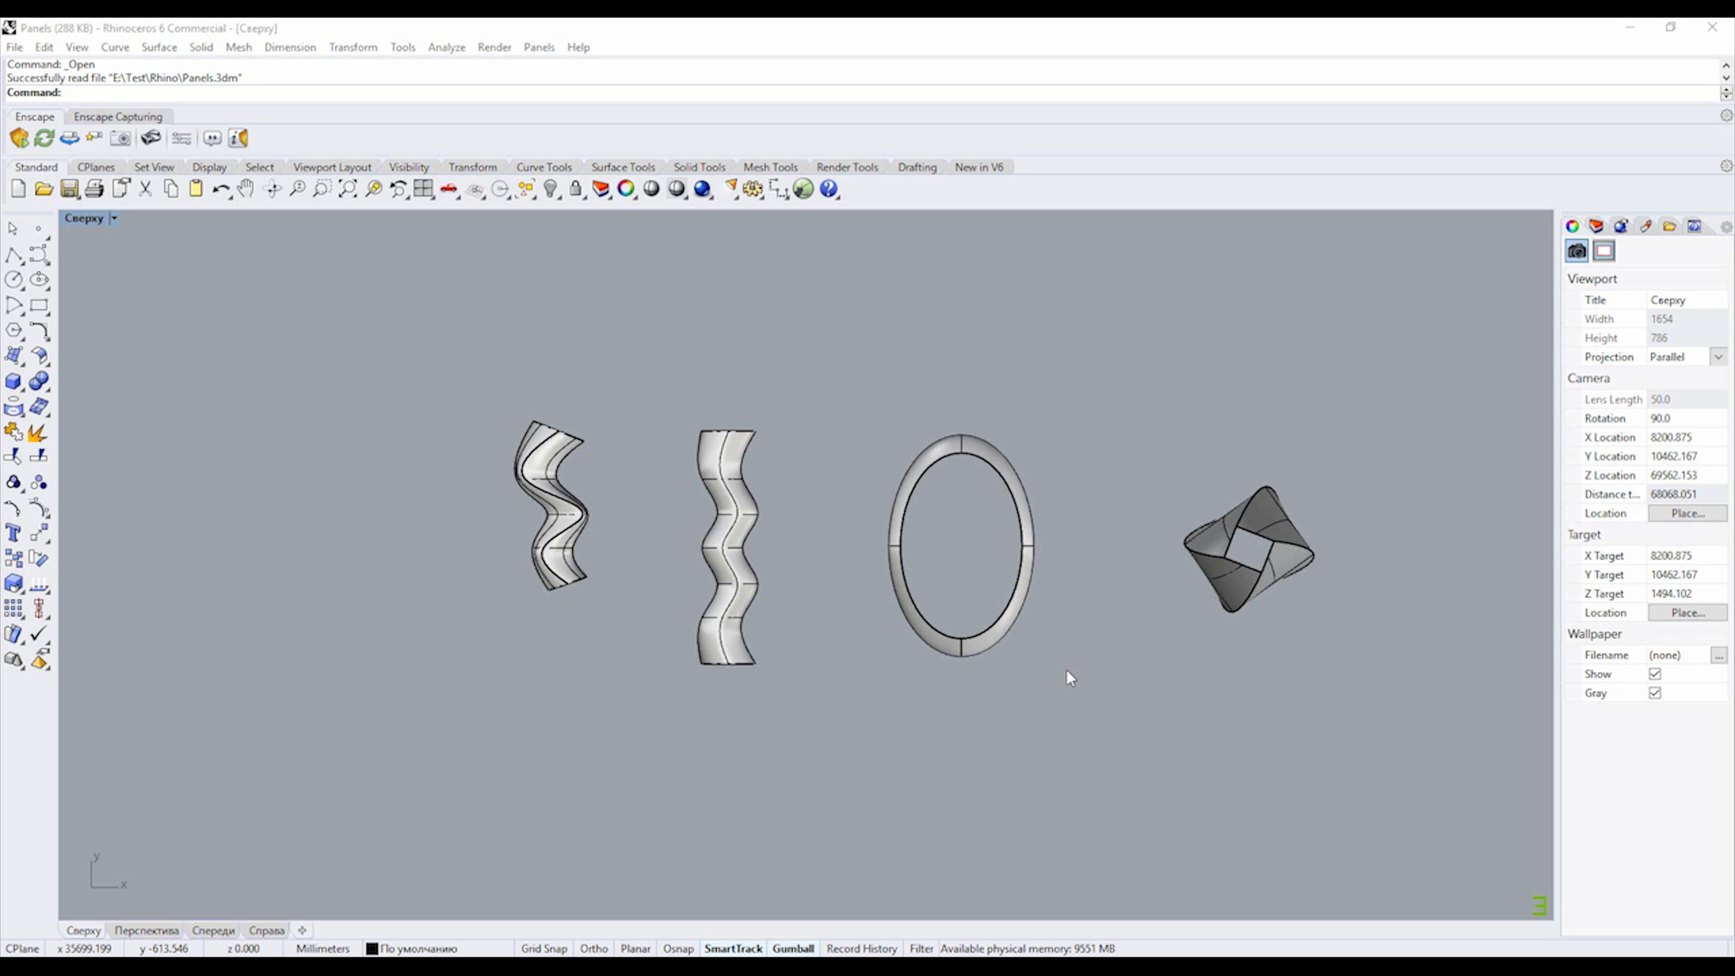
Step: Start Grasshopper, loading the older Panda library and dismissing the SDK version warning
{"action": "left_click", "coordinate": [803, 187]}
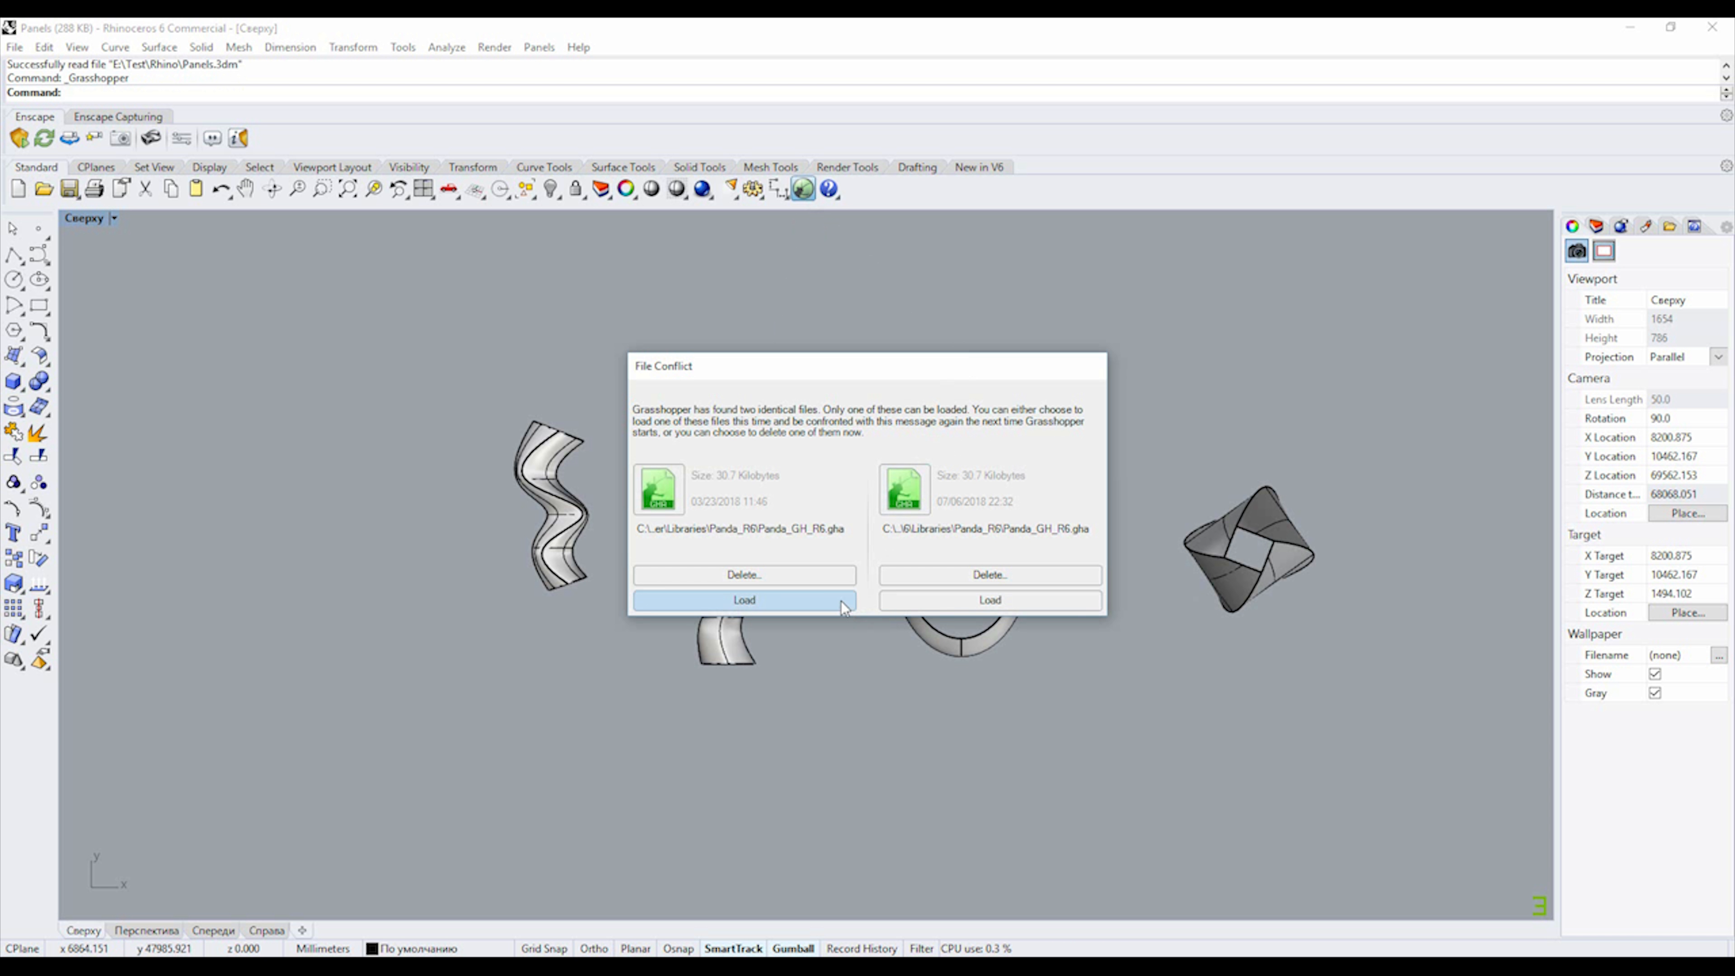
{"action": "left_click", "coordinate": [744, 598]}
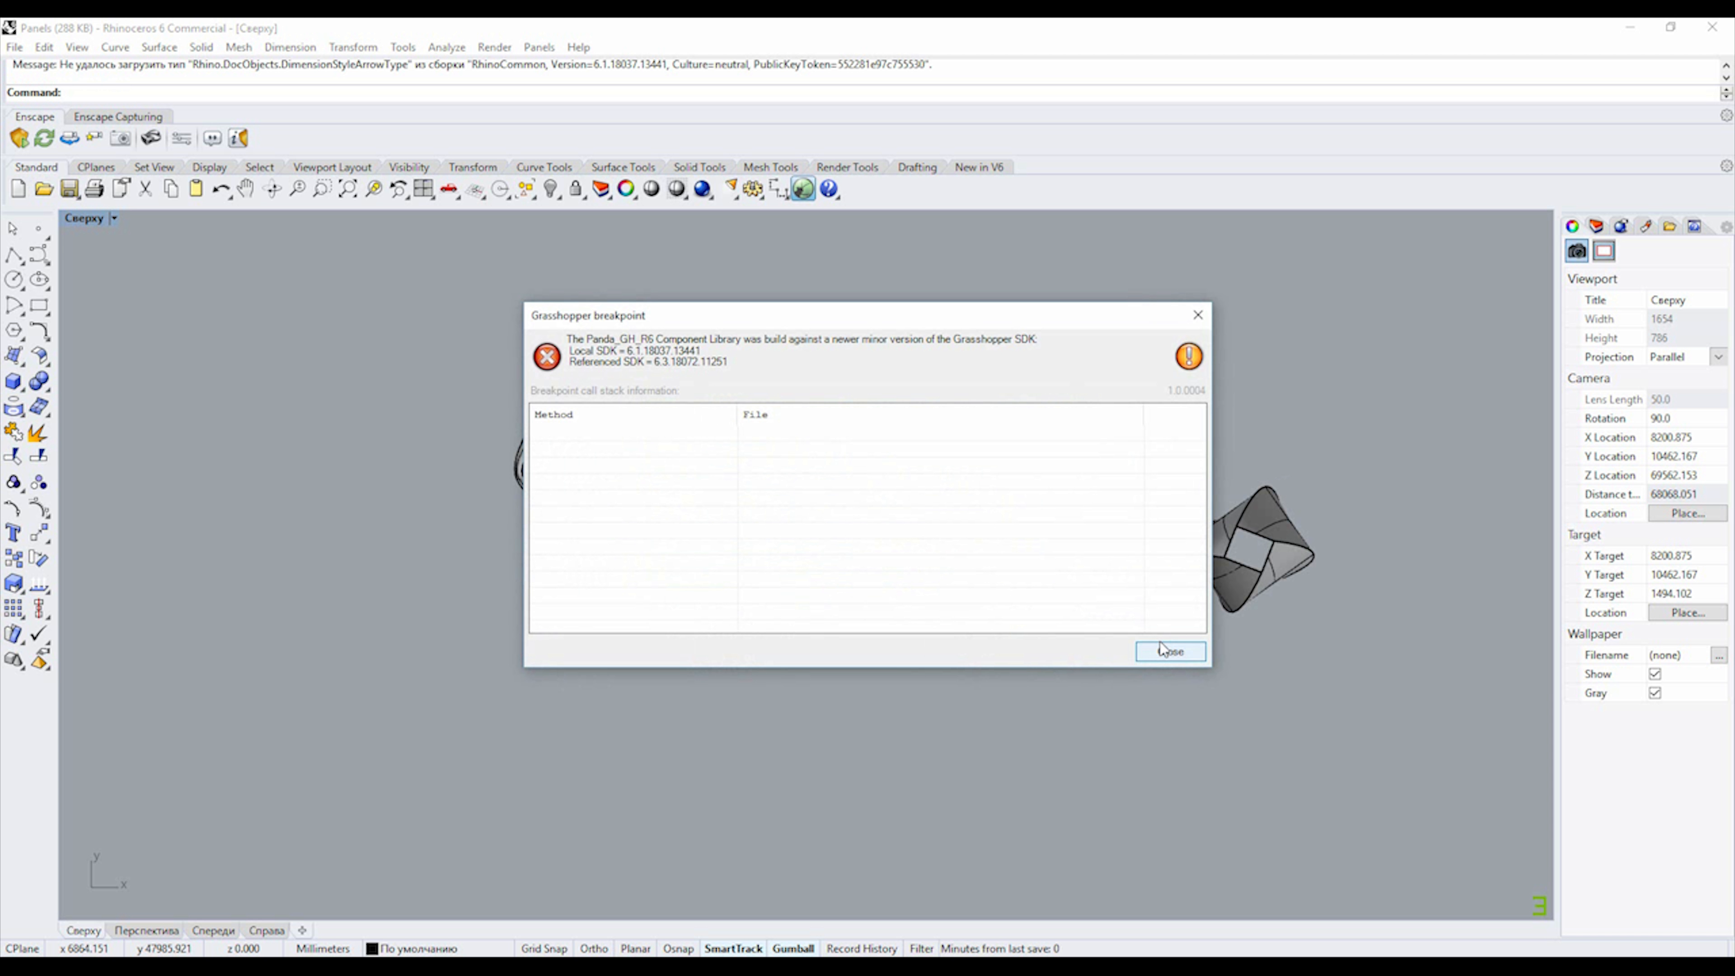
{"action": "left_click", "coordinate": [1168, 651]}
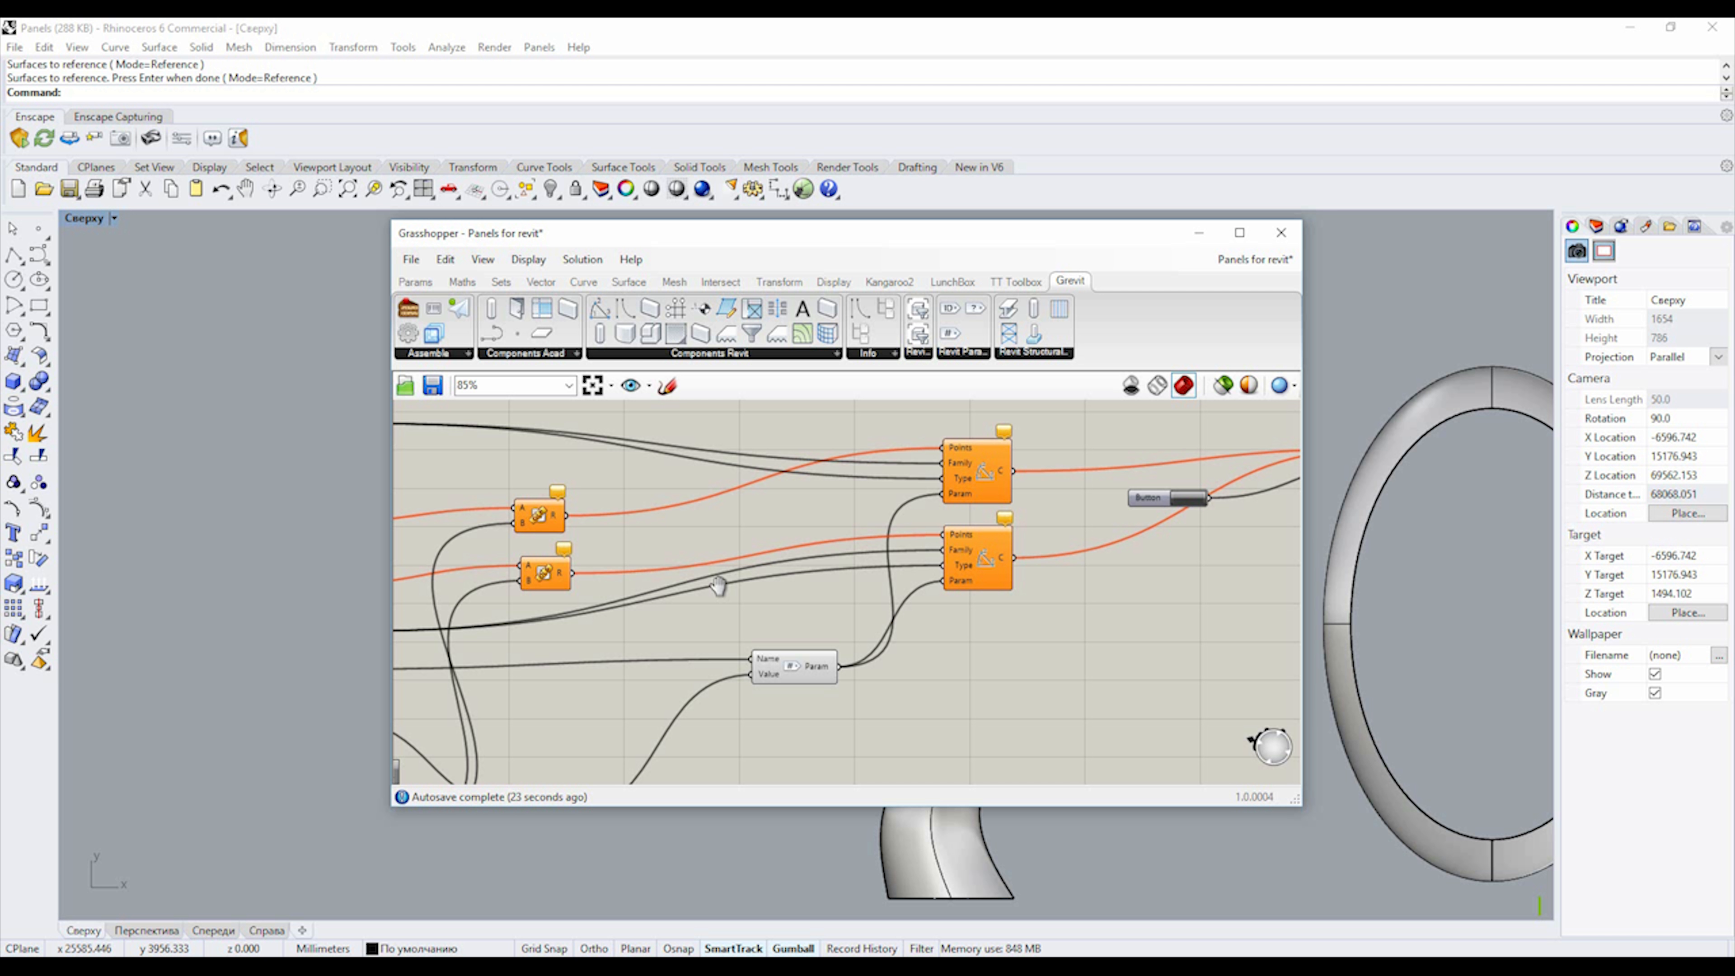
{"action": "mouse_move", "coordinate": [686, 612]}
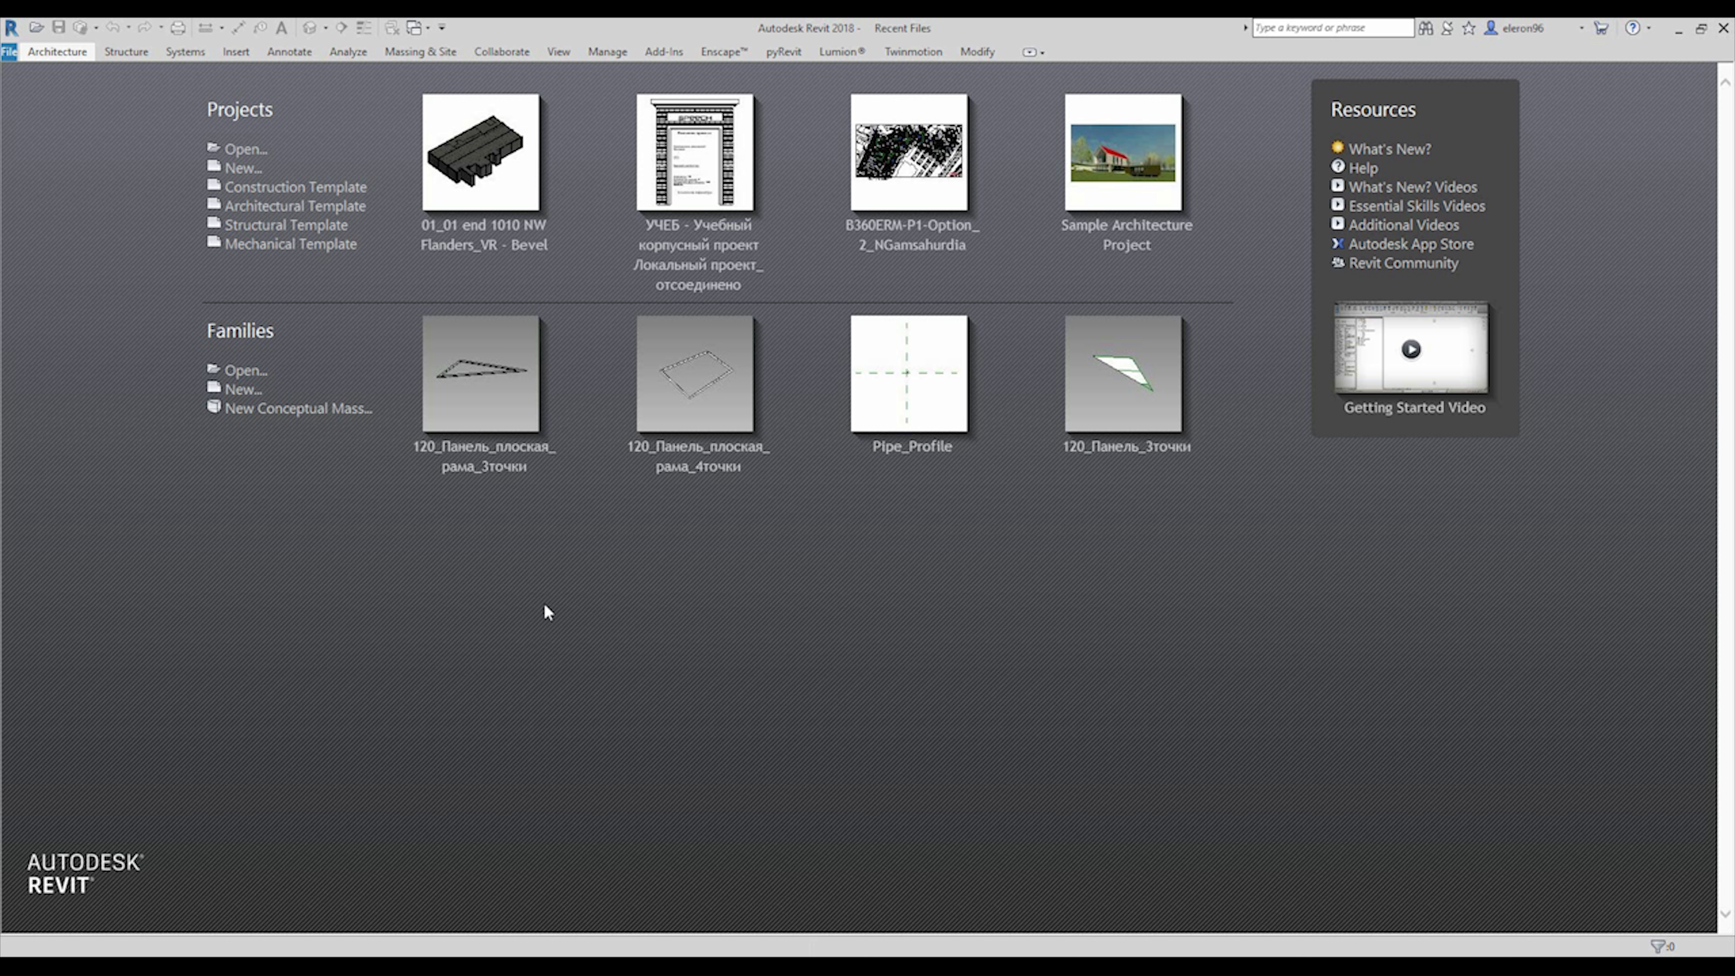
Step: Create a new family from the Metric Generic Model Adaptive.rft template
{"action": "left_click", "coordinate": [241, 389]}
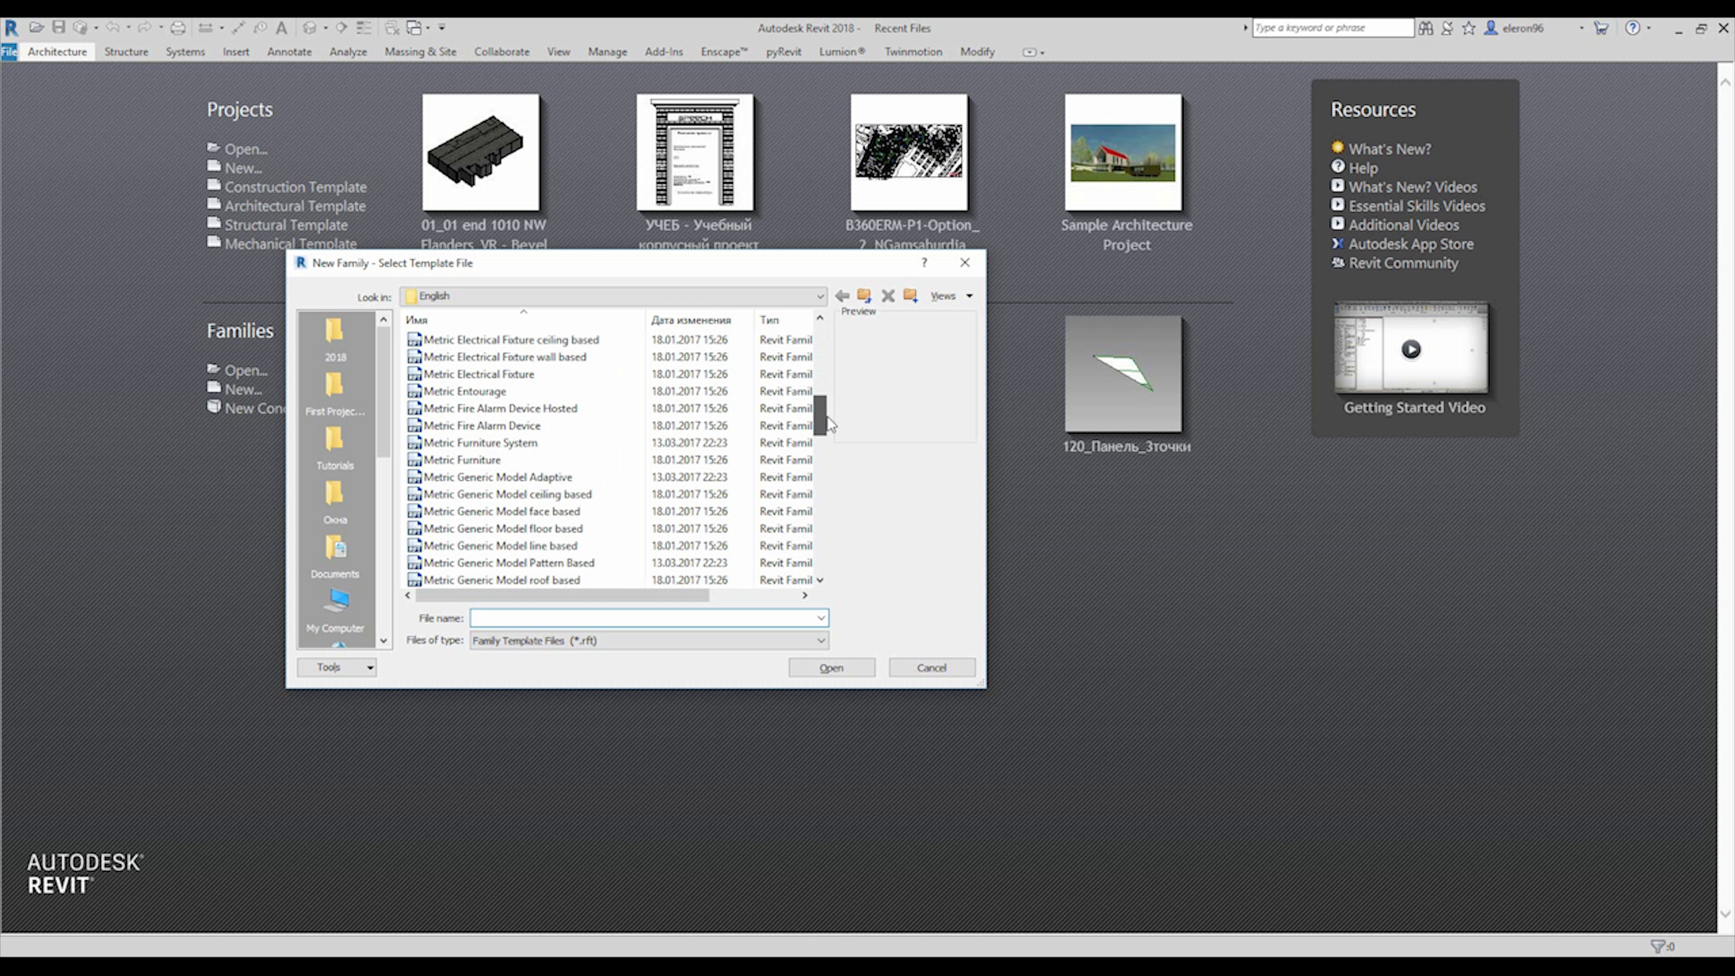
{"action": "left_click", "coordinate": [497, 477]}
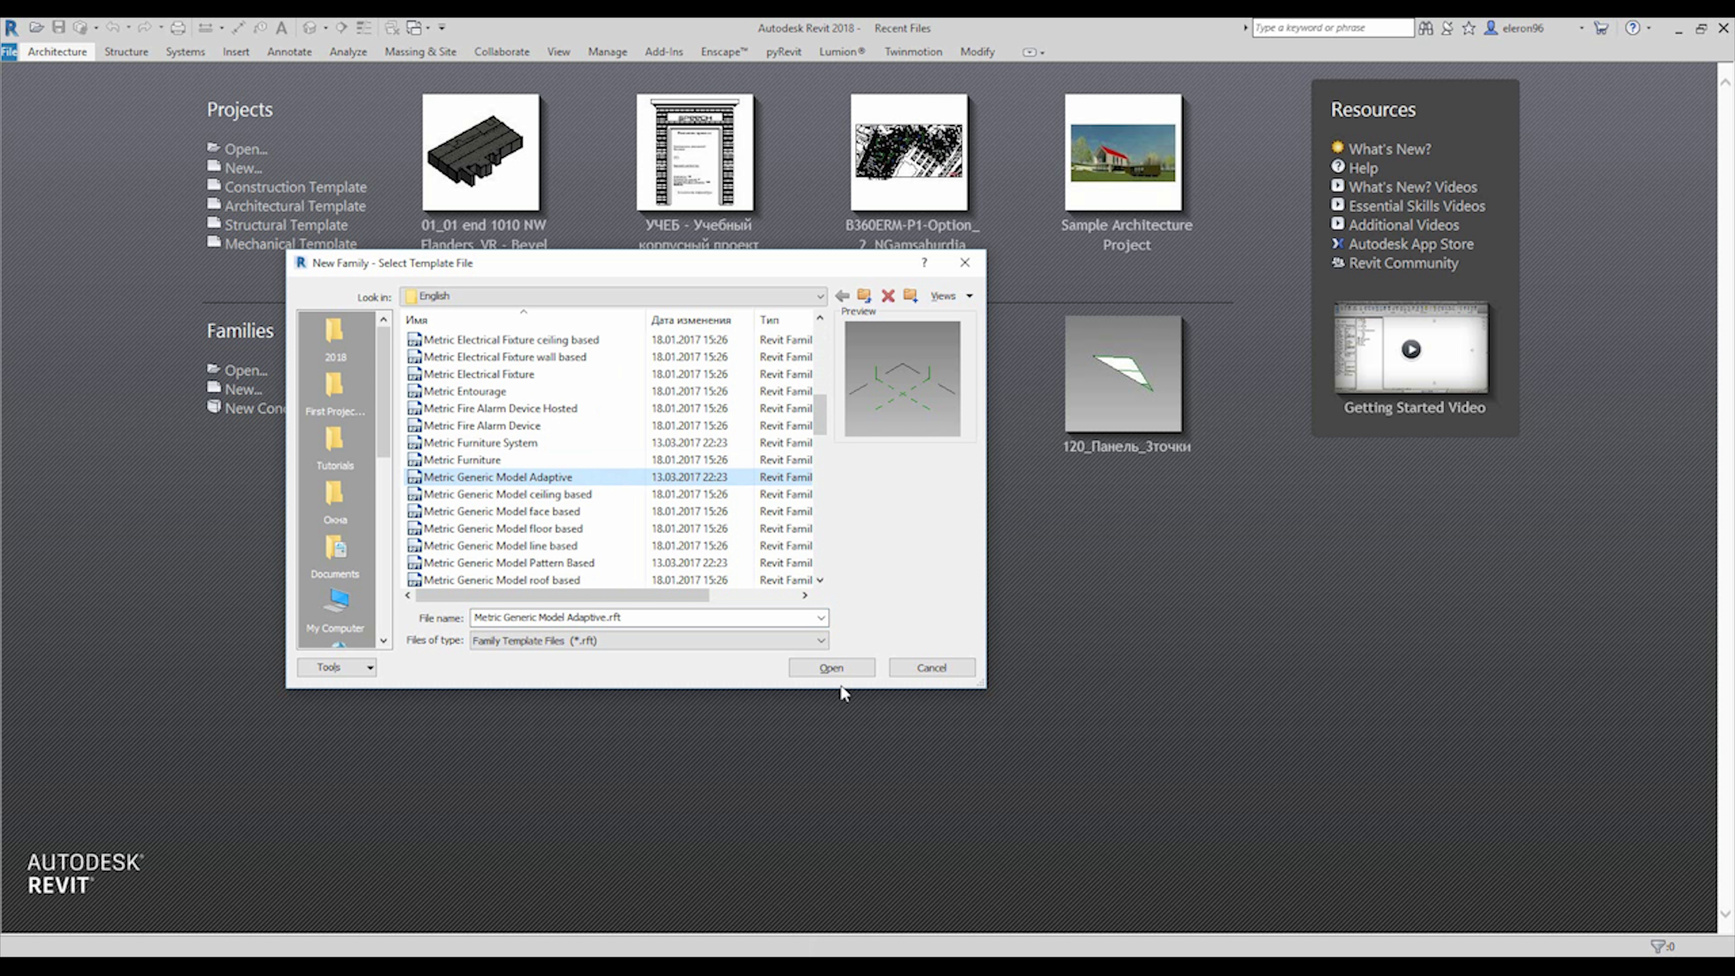
{"action": "left_click", "coordinate": [930, 667]}
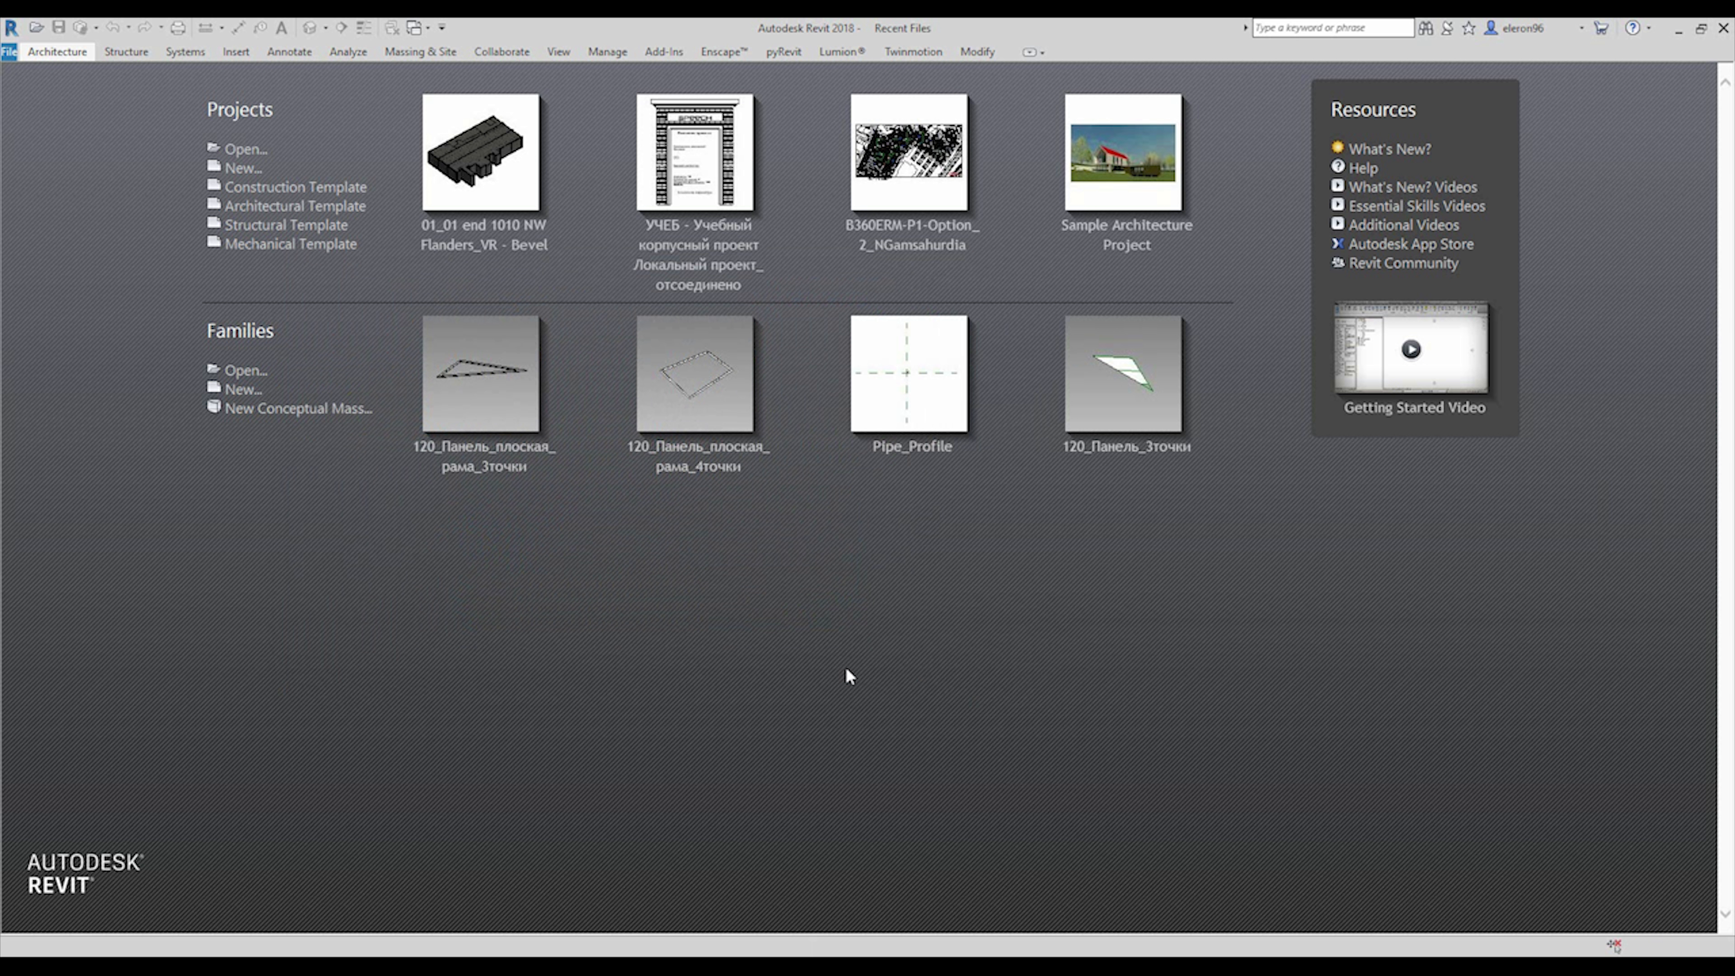
{"action": "double_click", "coordinate": [907, 373]}
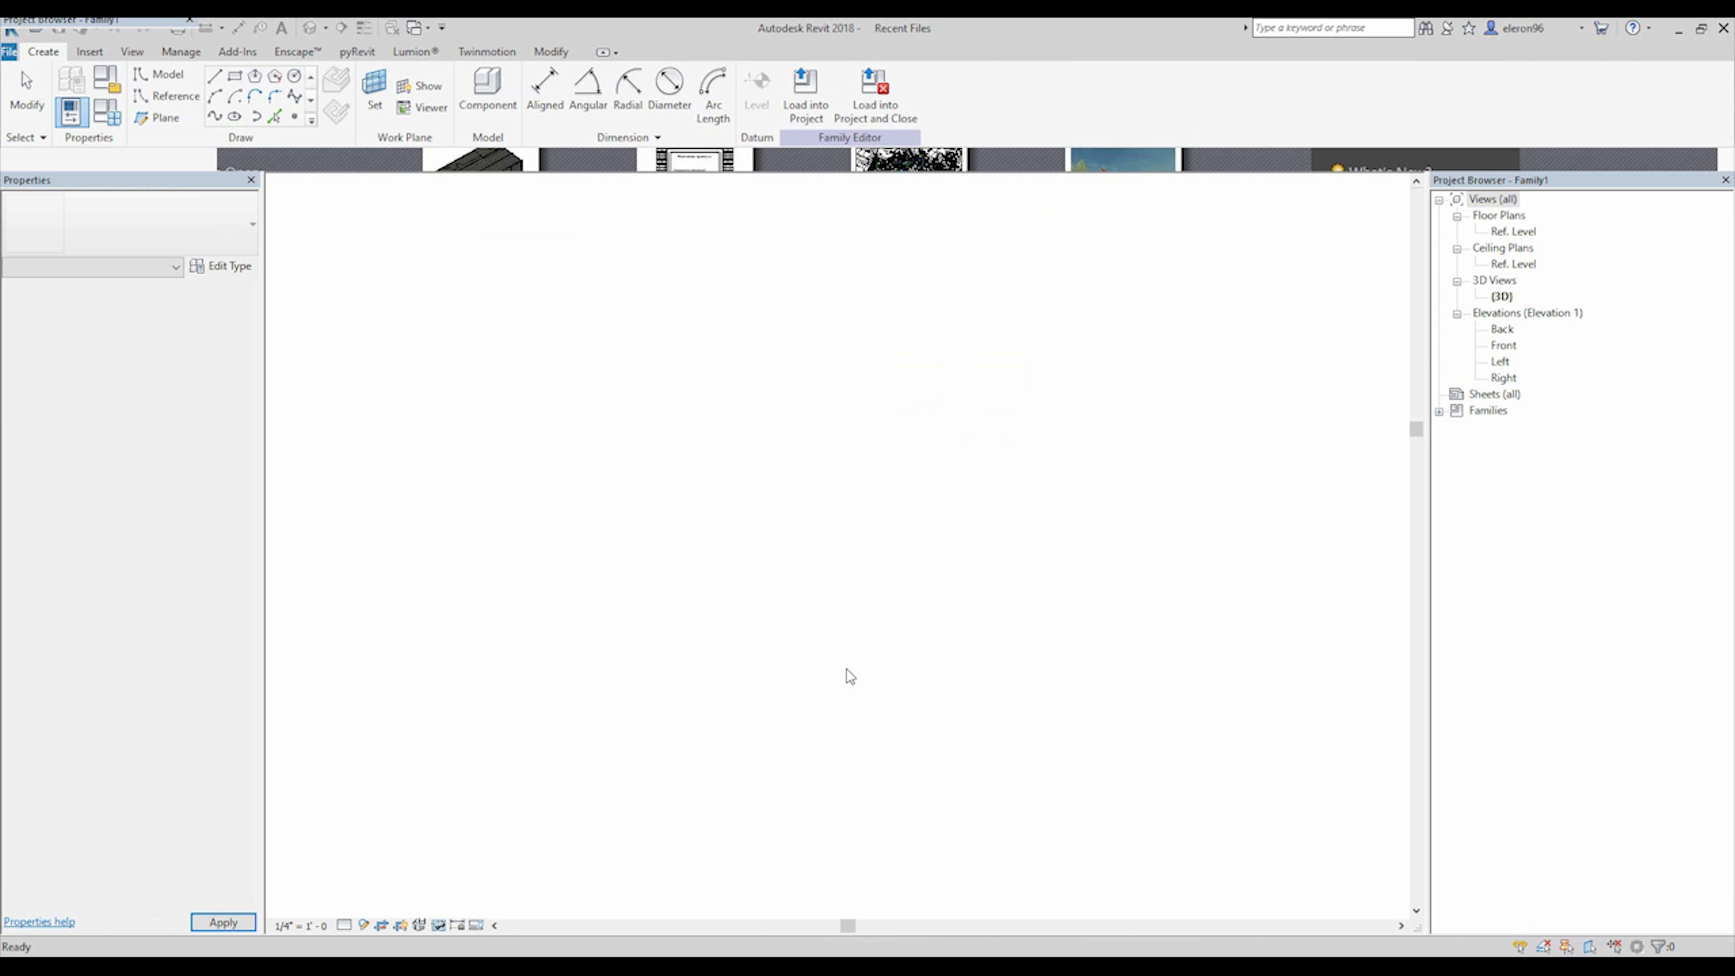
Step: Load the four-point flat frame panel family into Family1, overwriting the shared sub-component family
{"action": "double_click", "coordinate": [1502, 296]}
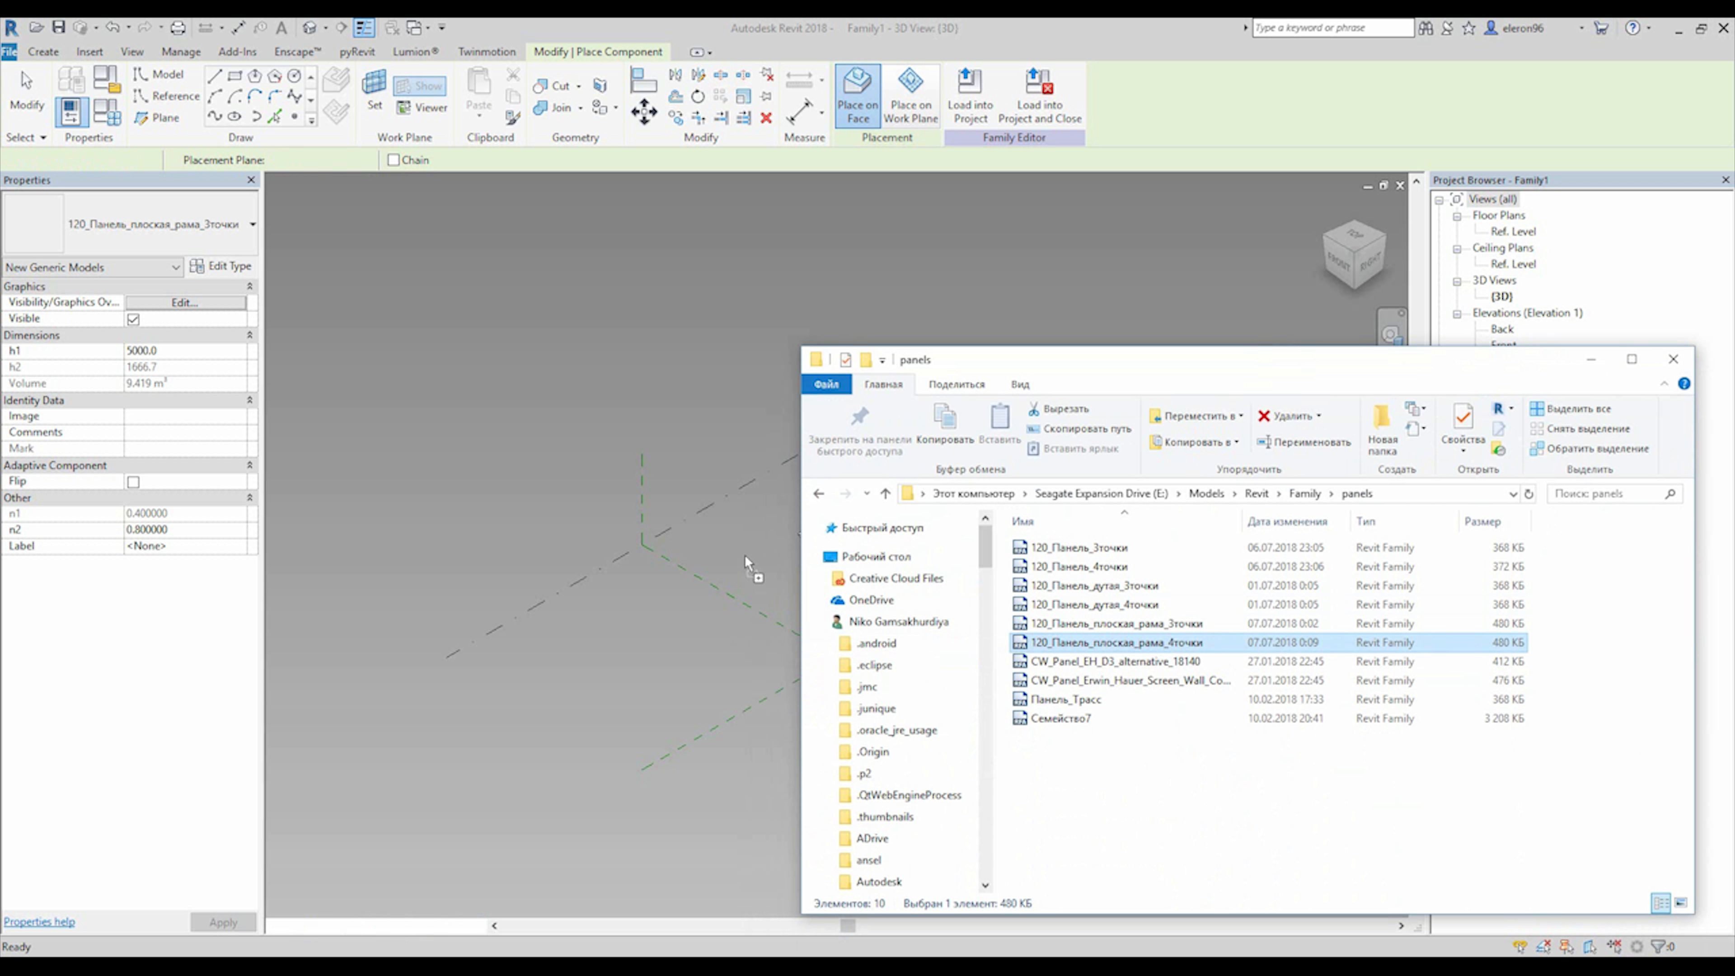
{"action": "double_click", "coordinate": [1118, 641]}
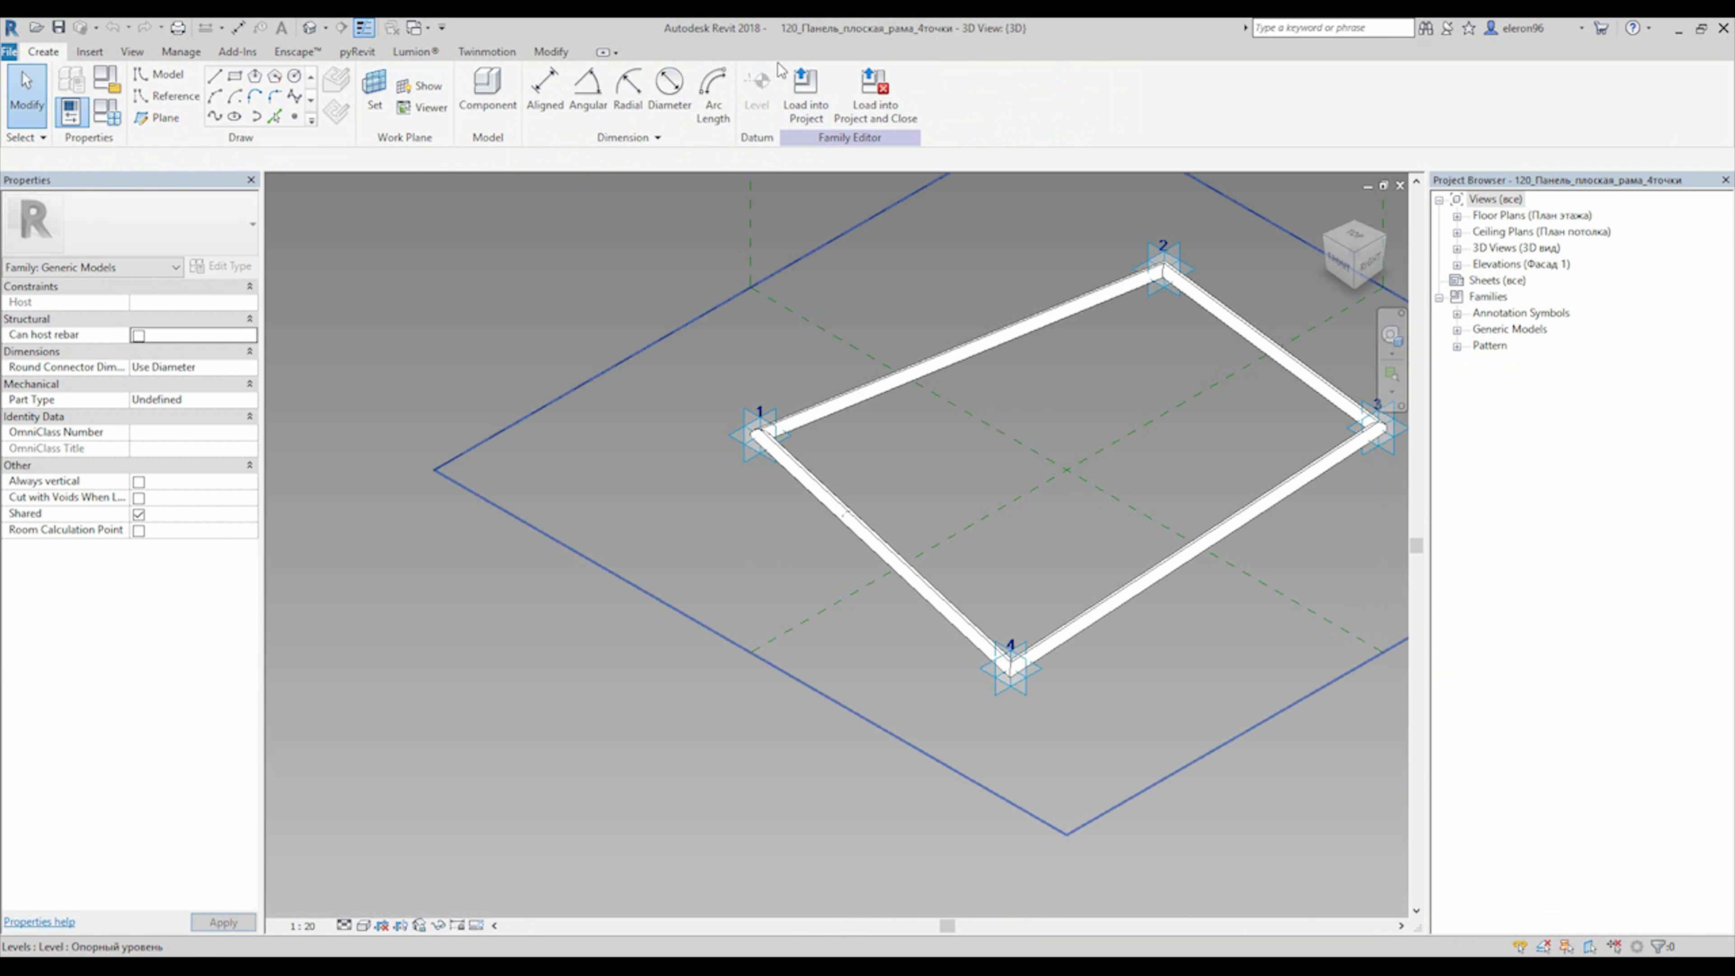
{"action": "left_click", "coordinate": [804, 89]}
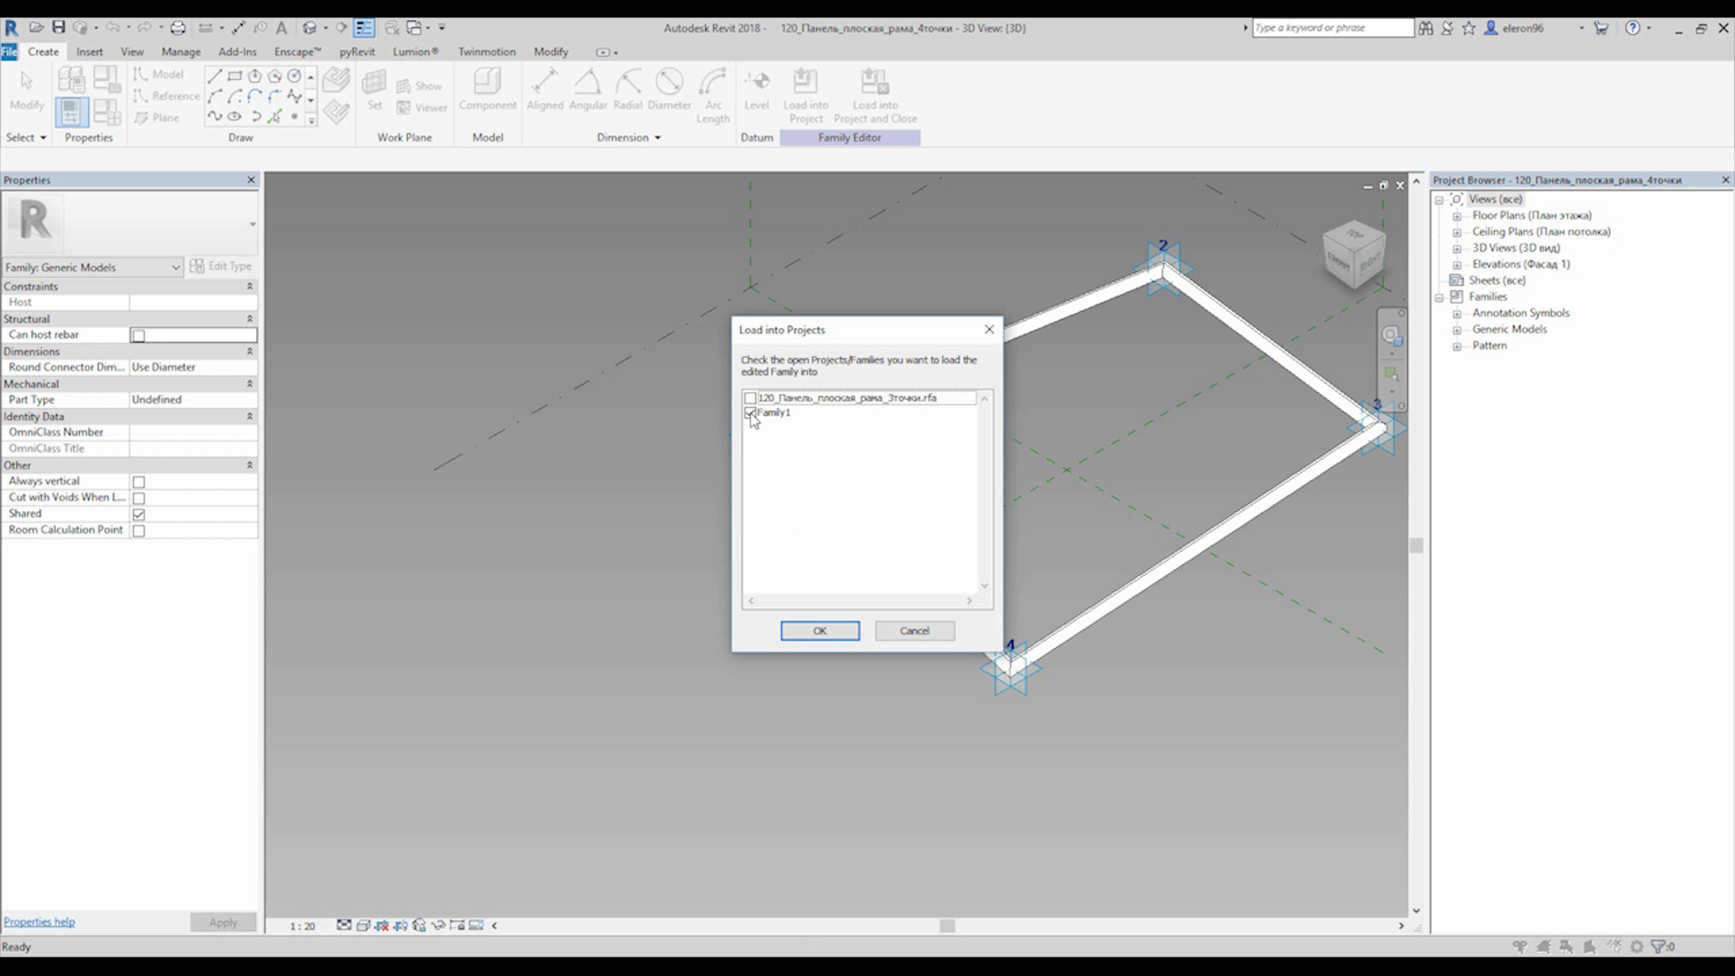
{"action": "left_click", "coordinate": [819, 630]}
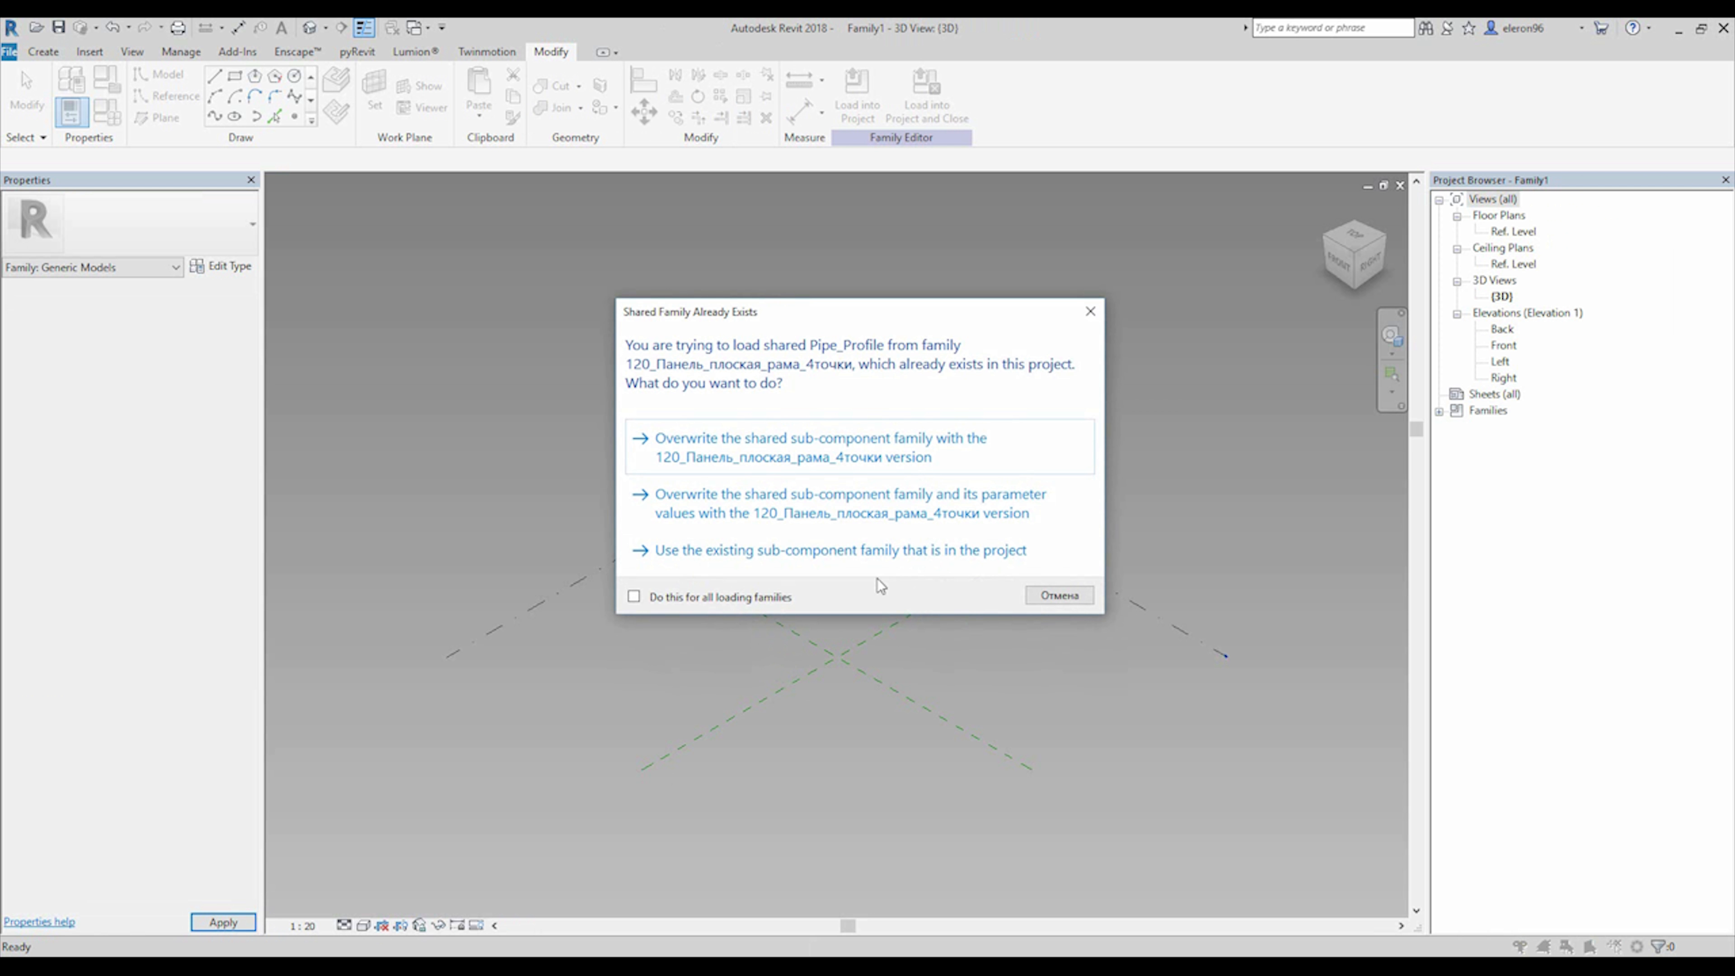
{"action": "left_click", "coordinate": [840, 551]}
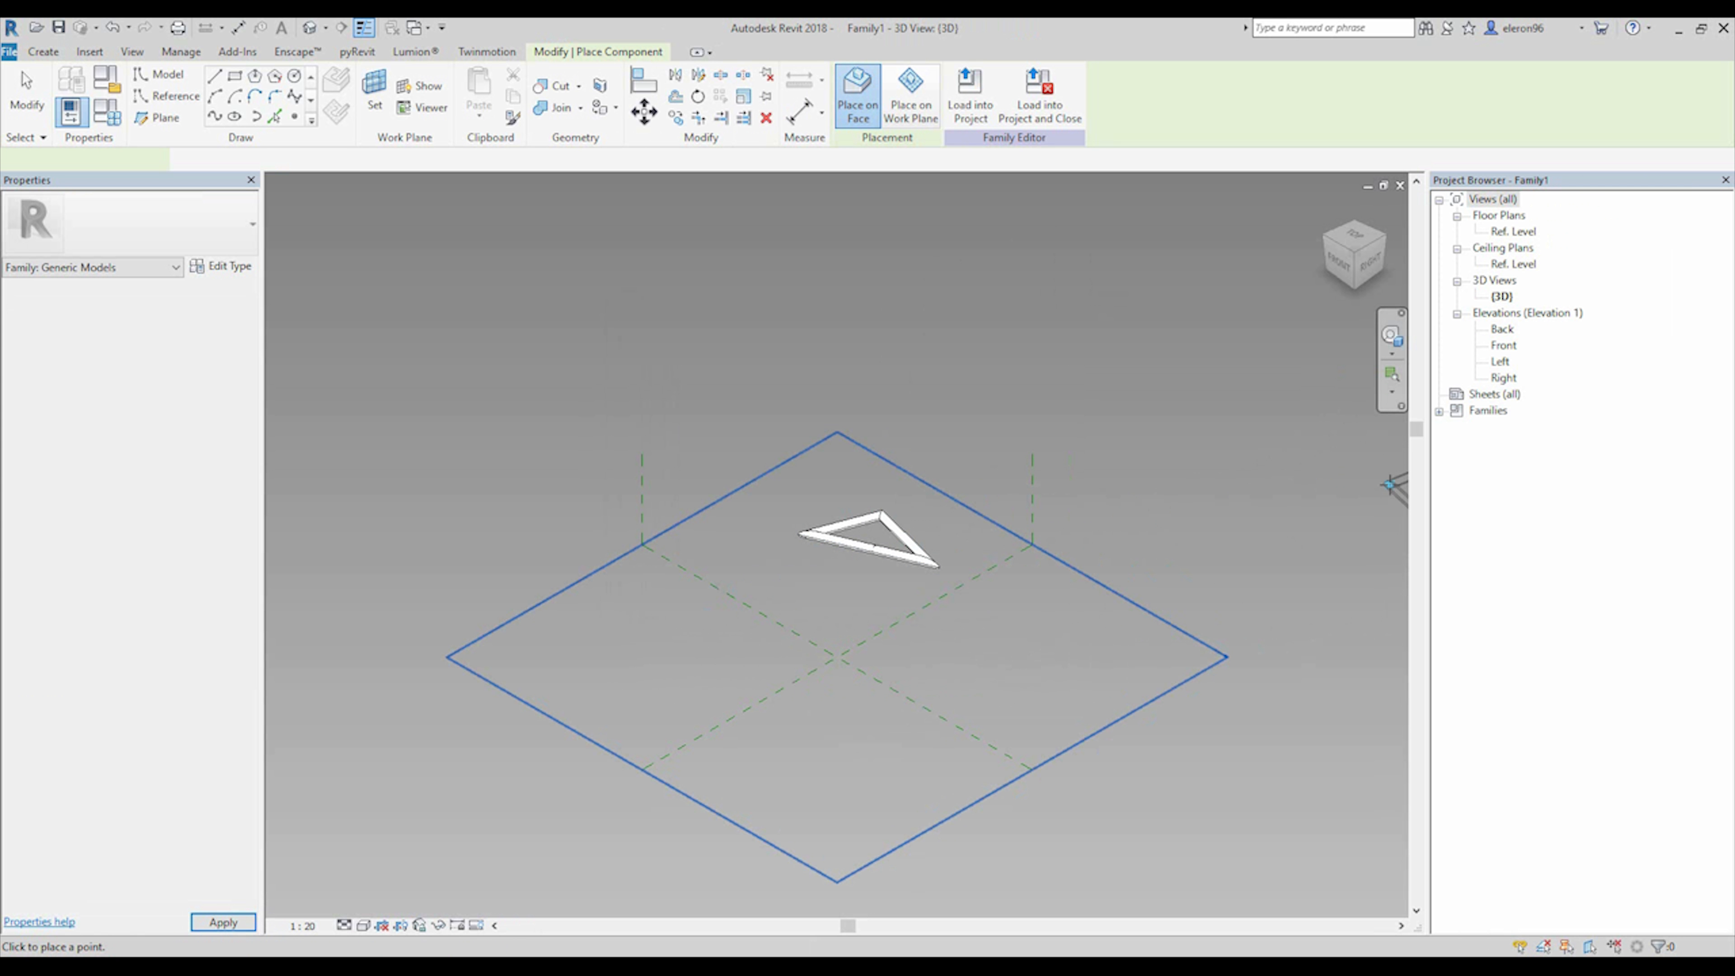
{"action": "left_click", "coordinate": [774, 619]}
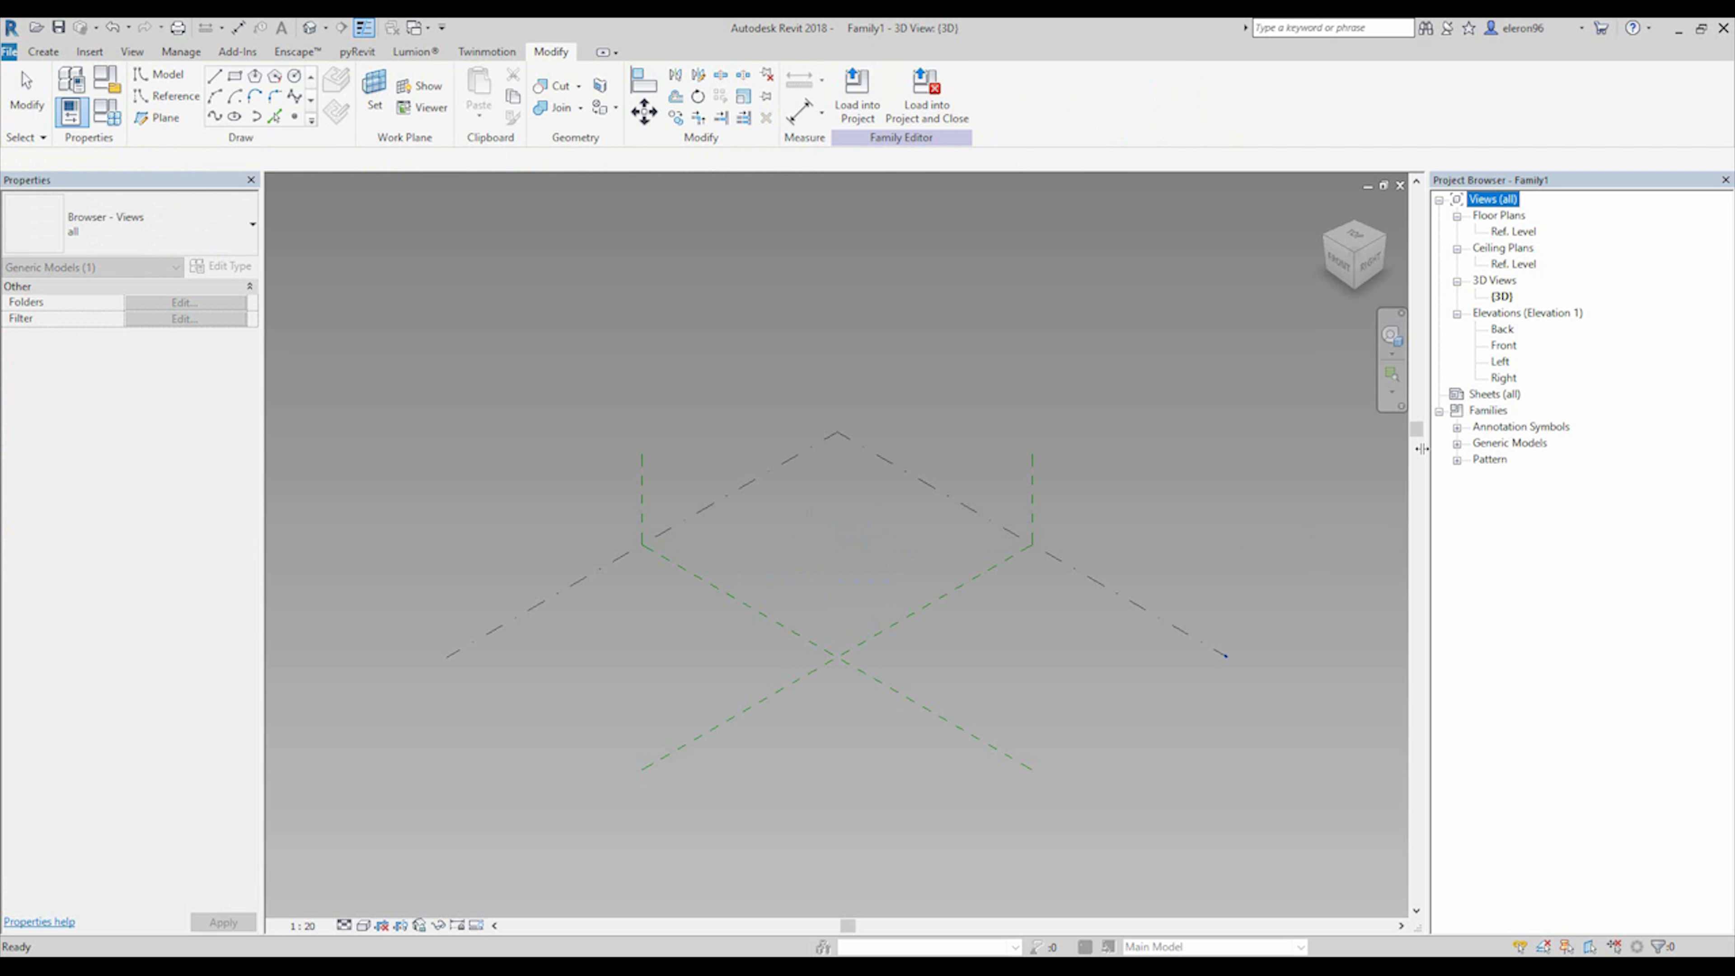
Step: Expand Generic Models to show both 120_Панель frame families and Pipe_Profile
{"action": "left_click", "coordinate": [1460, 442]}
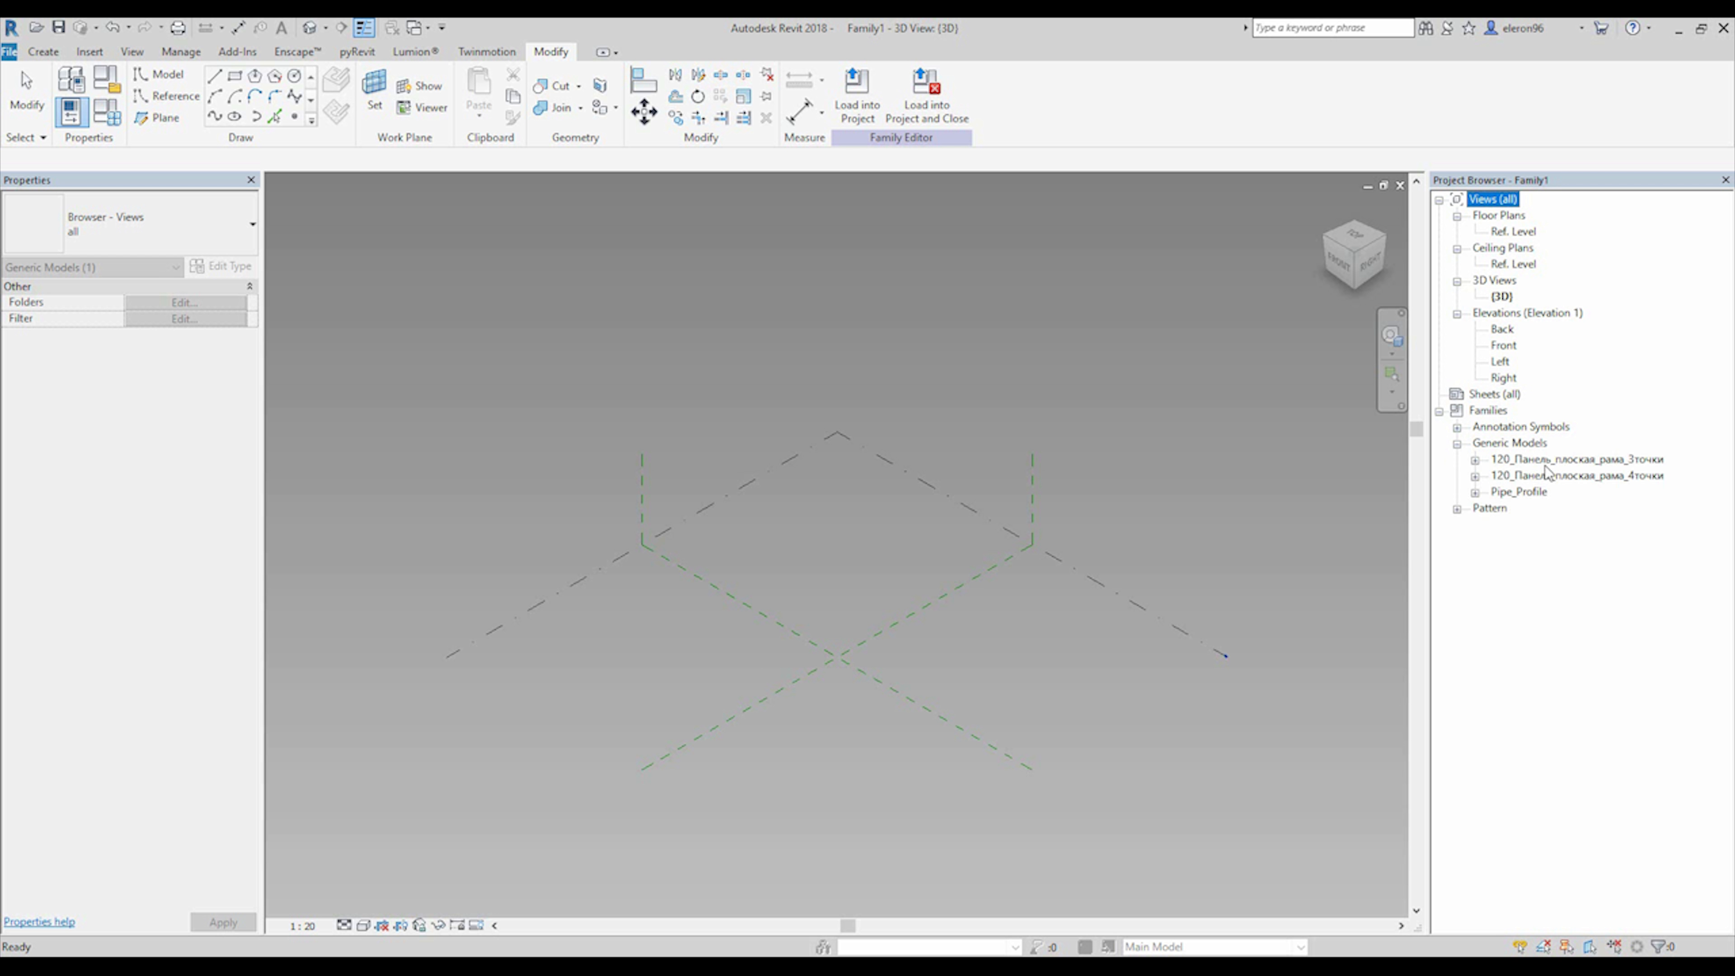
{"action": "mouse_move", "coordinate": [1546, 478]}
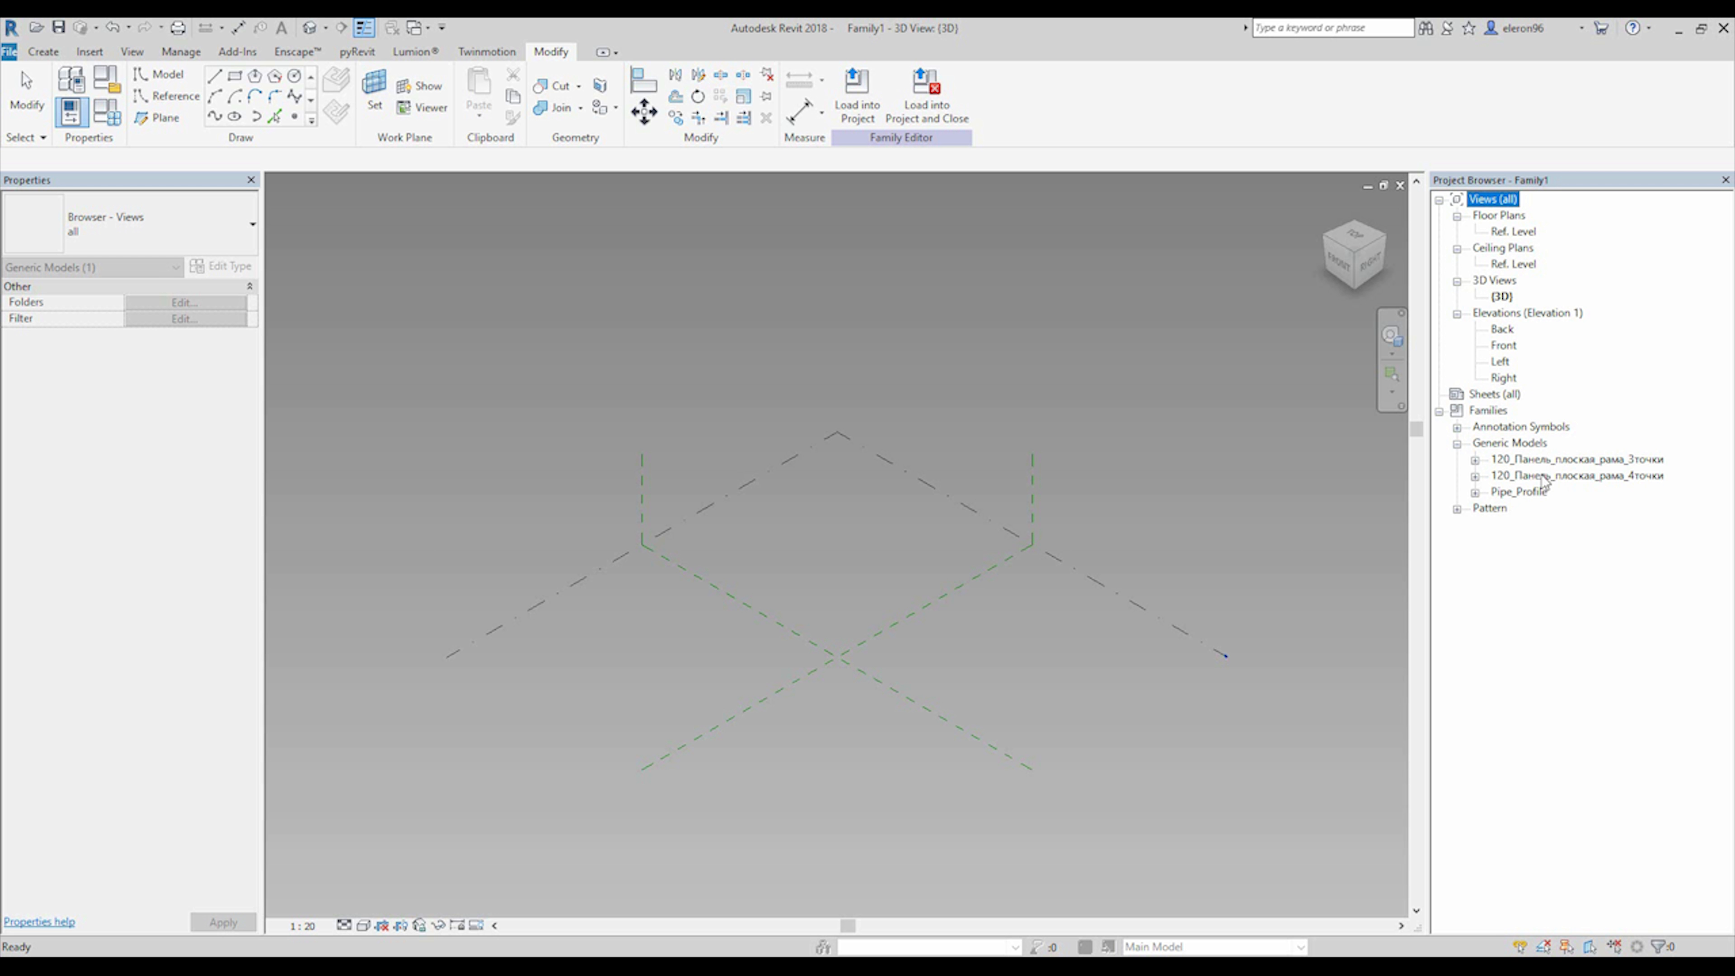
{"action": "mouse_move", "coordinate": [1537, 470]}
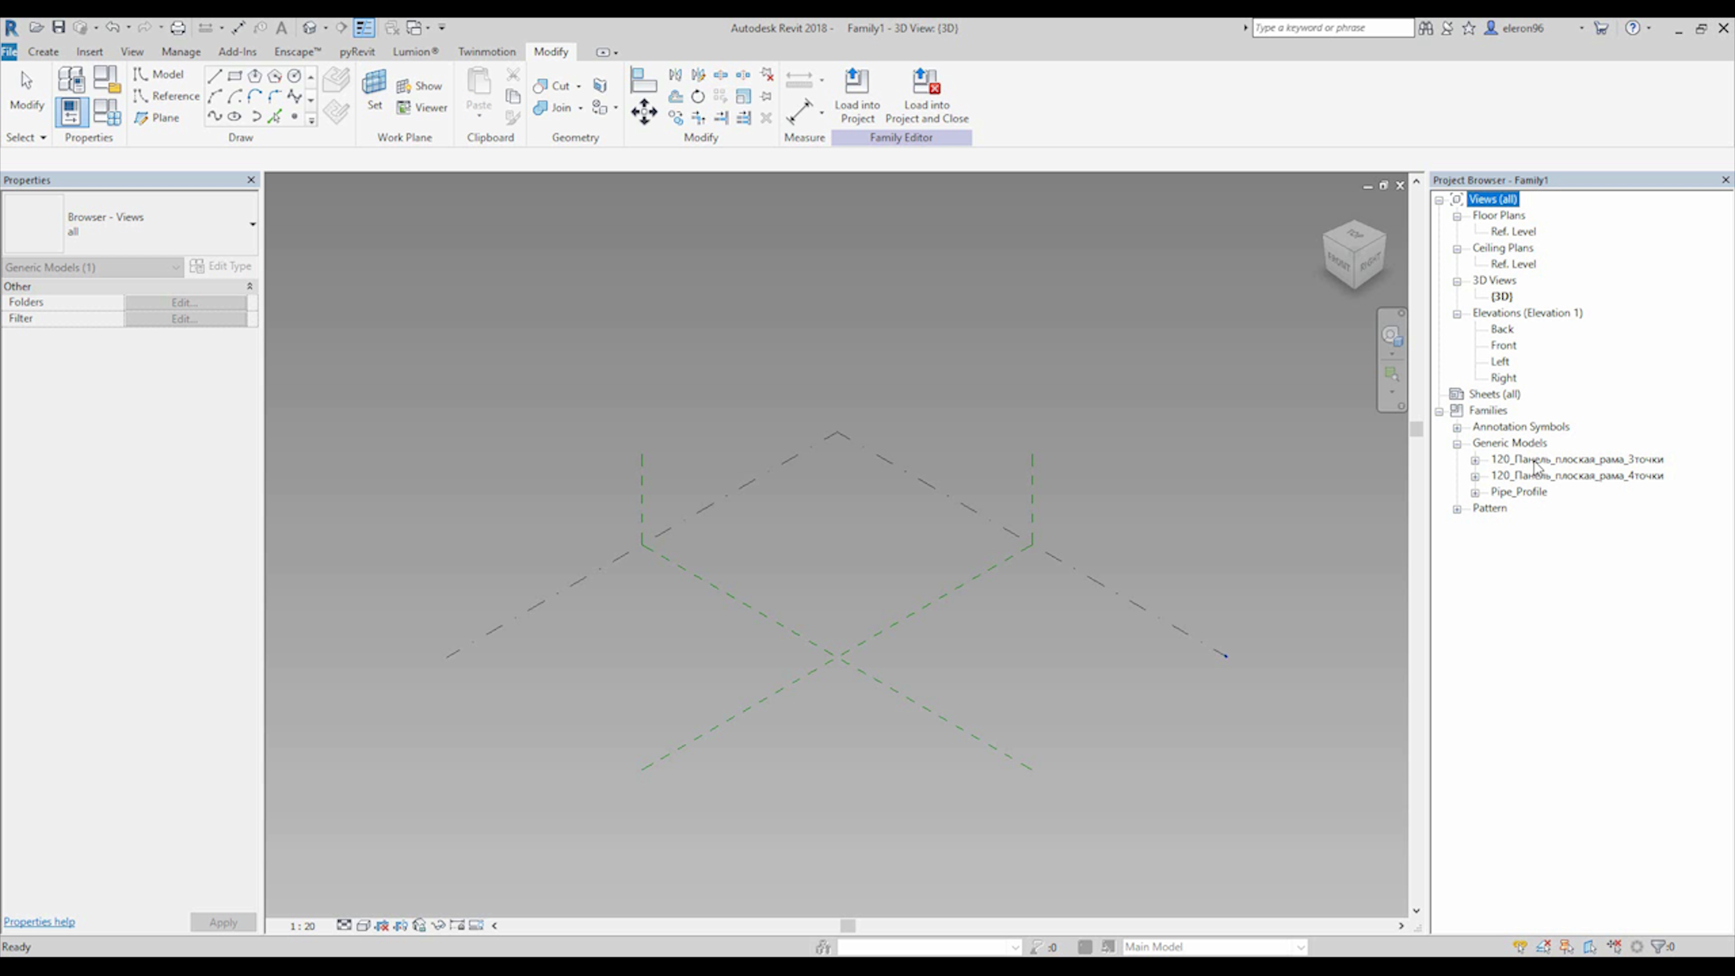
{"action": "mouse_move", "coordinate": [1537, 468]}
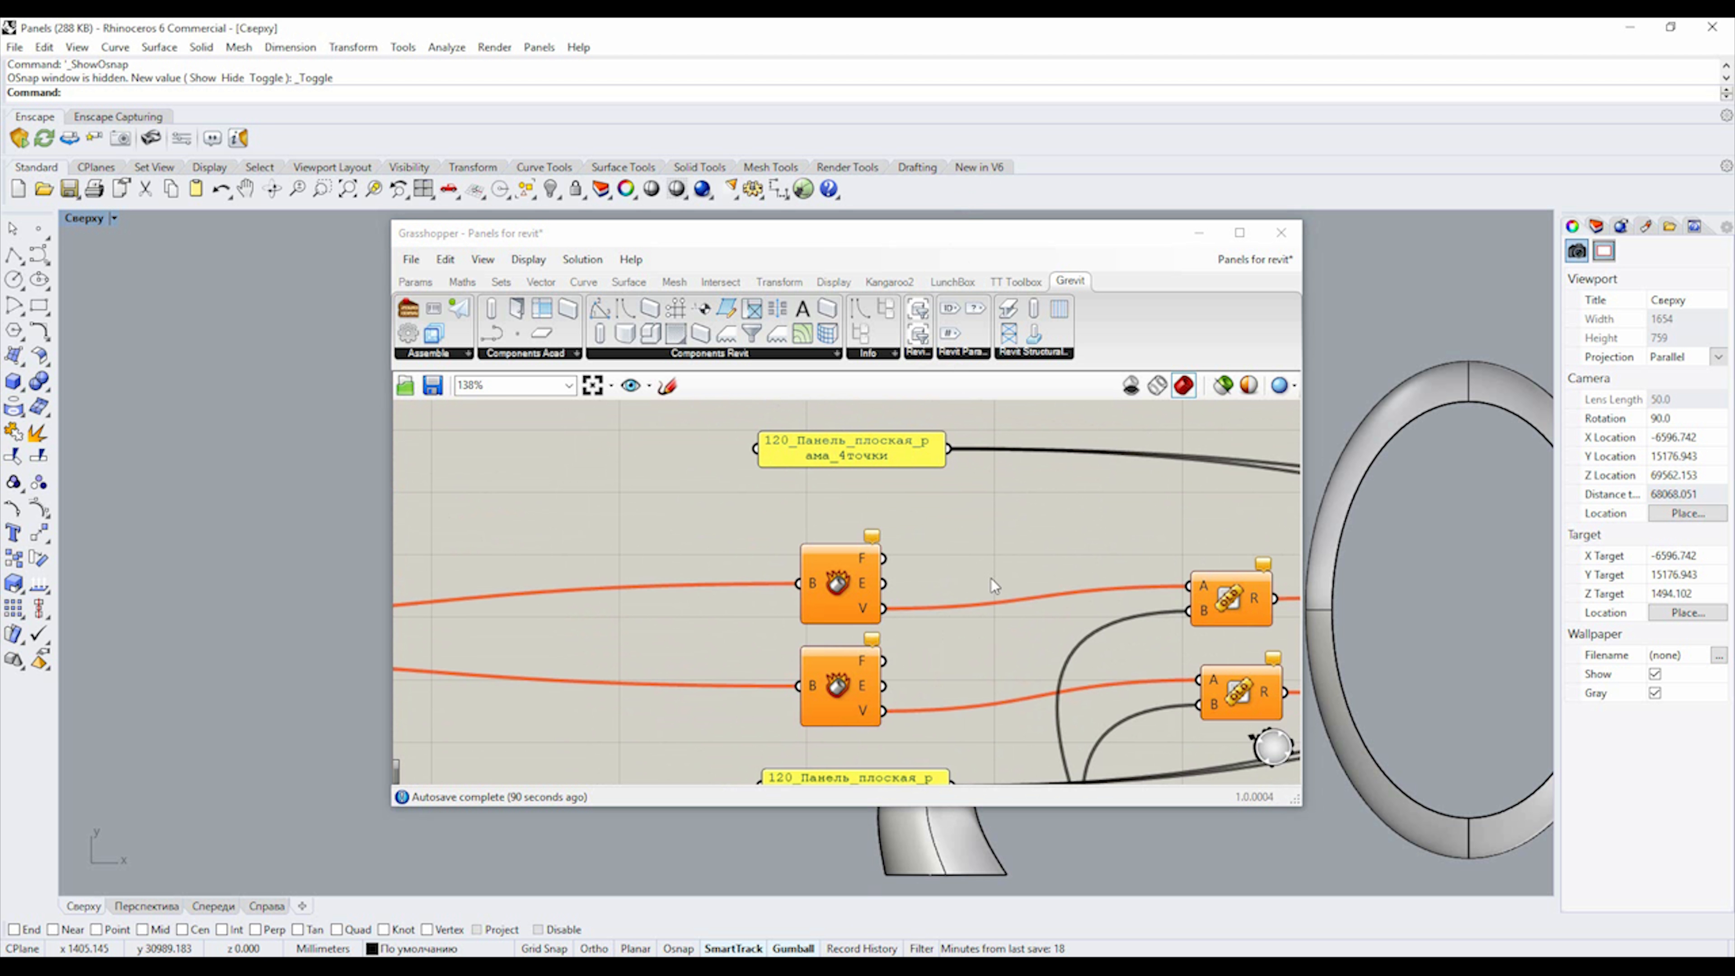
Step: Set the Srf parameter to reference multiple wavy surfaces from the Rhino model
{"action": "scroll", "scroll_direction": "down", "scroll_amount": 3}
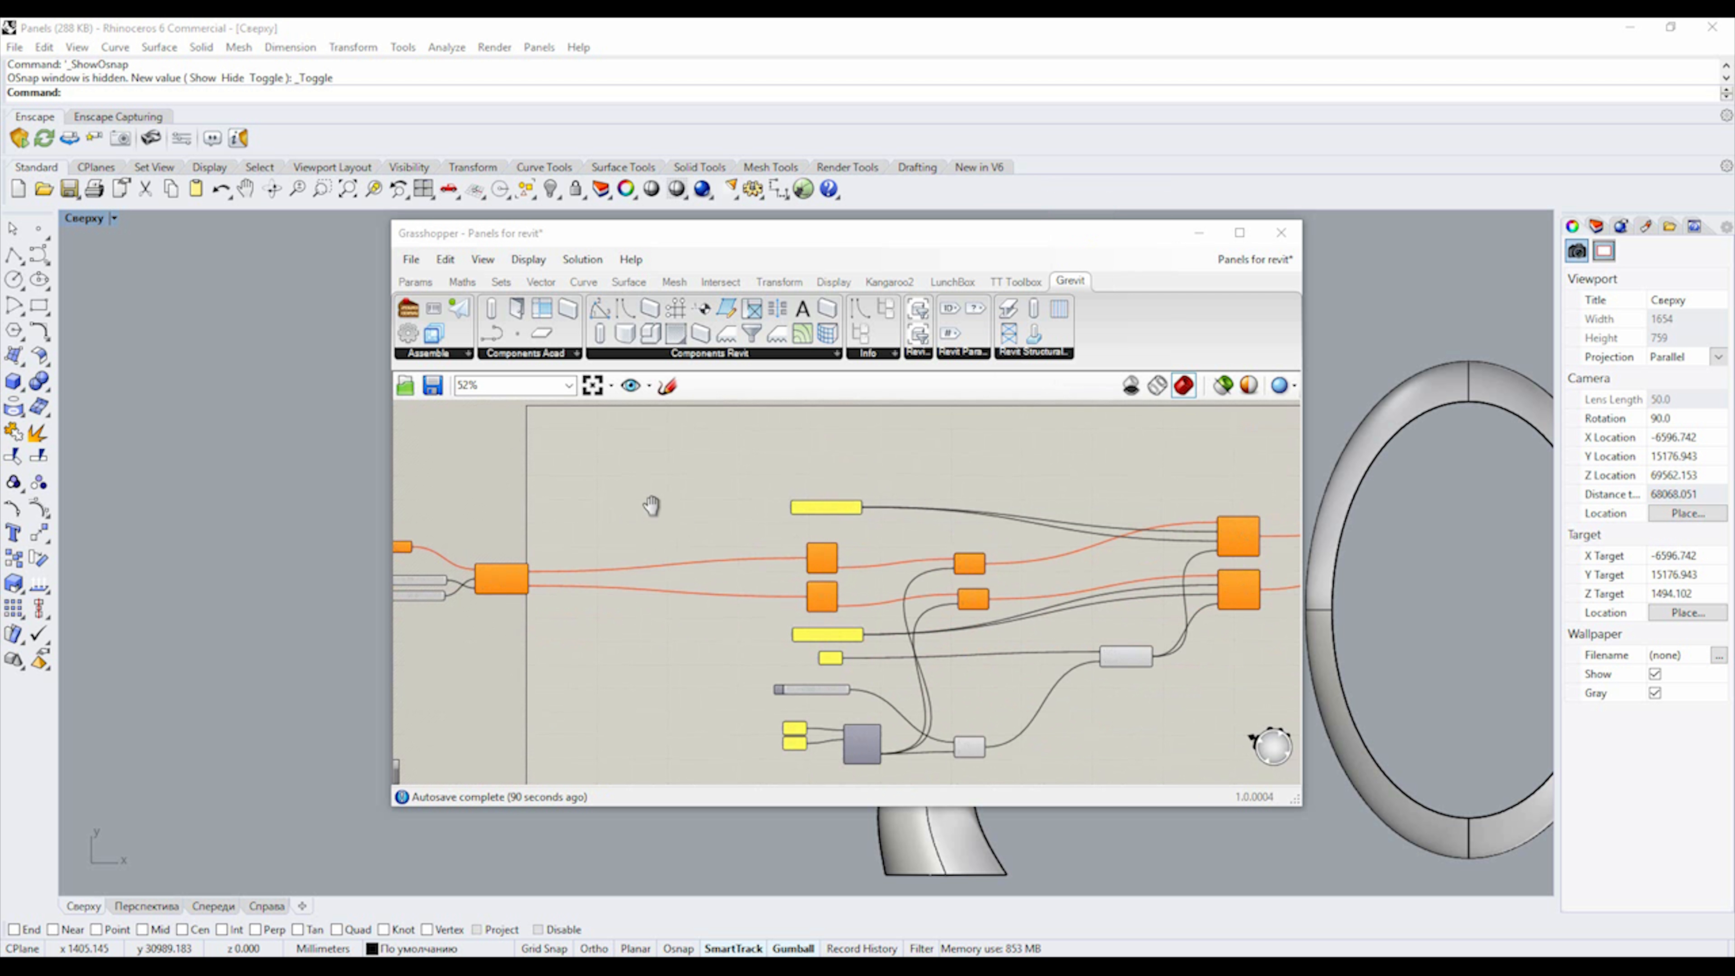
{"action": "left_click_drag", "start_coordinate": [846, 233], "coordinate": [1162, 236]}
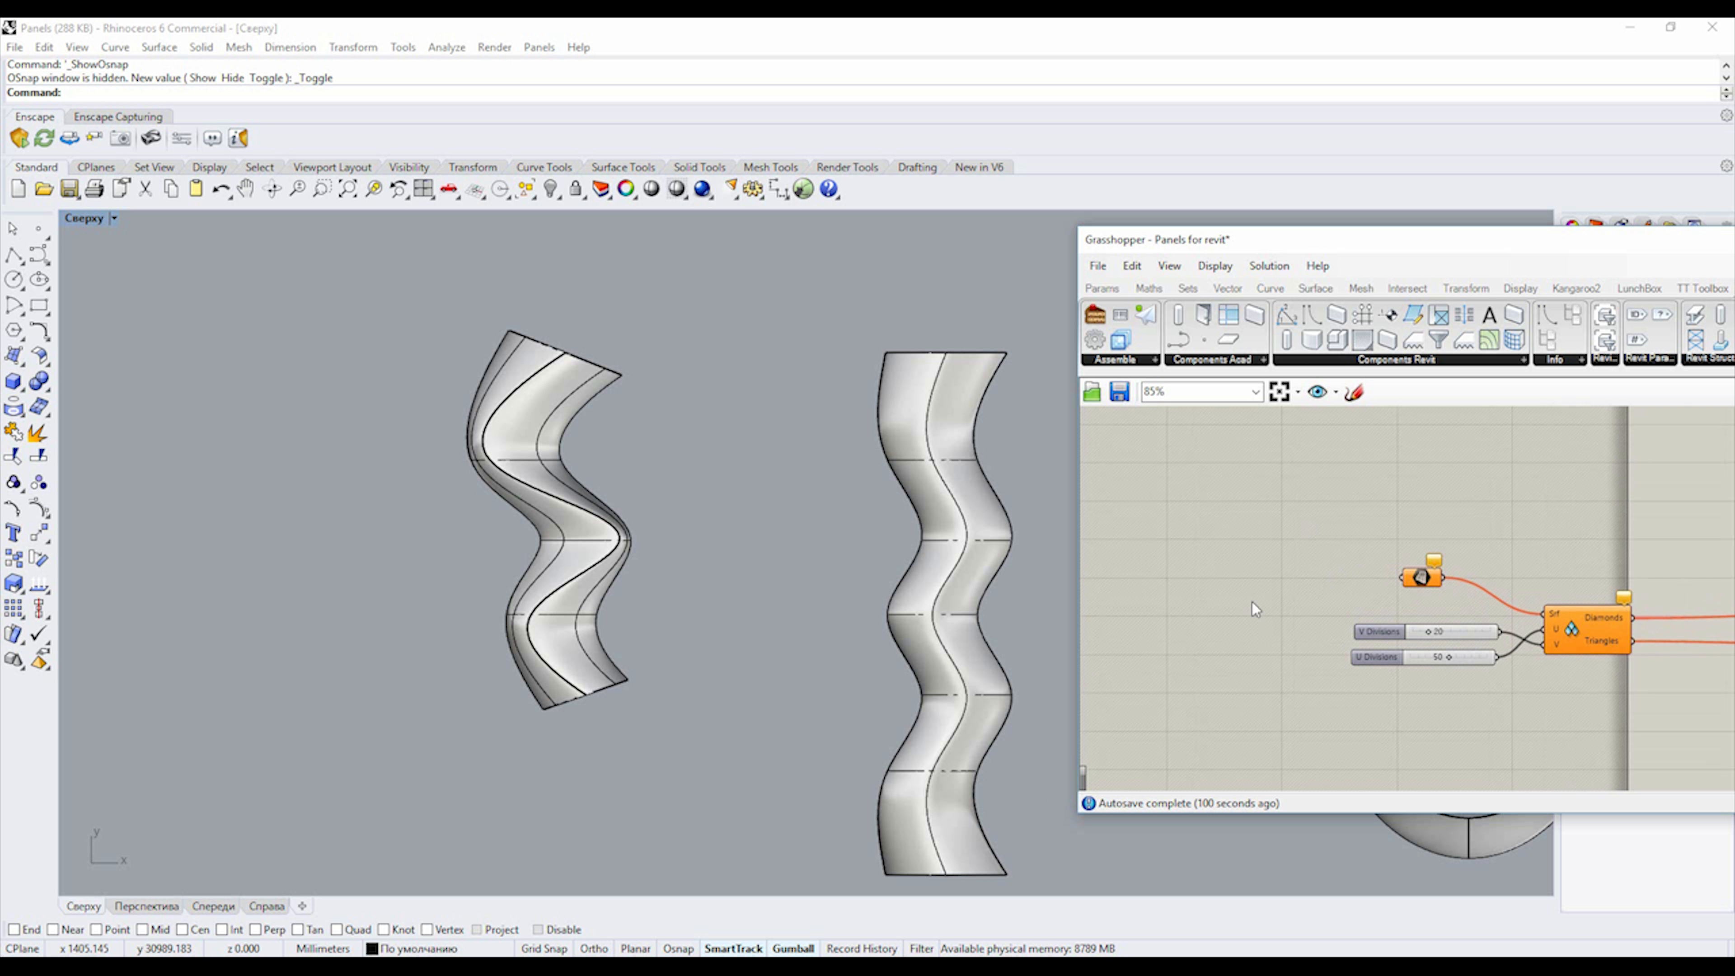
{"action": "mouse_move", "coordinate": [961, 778]}
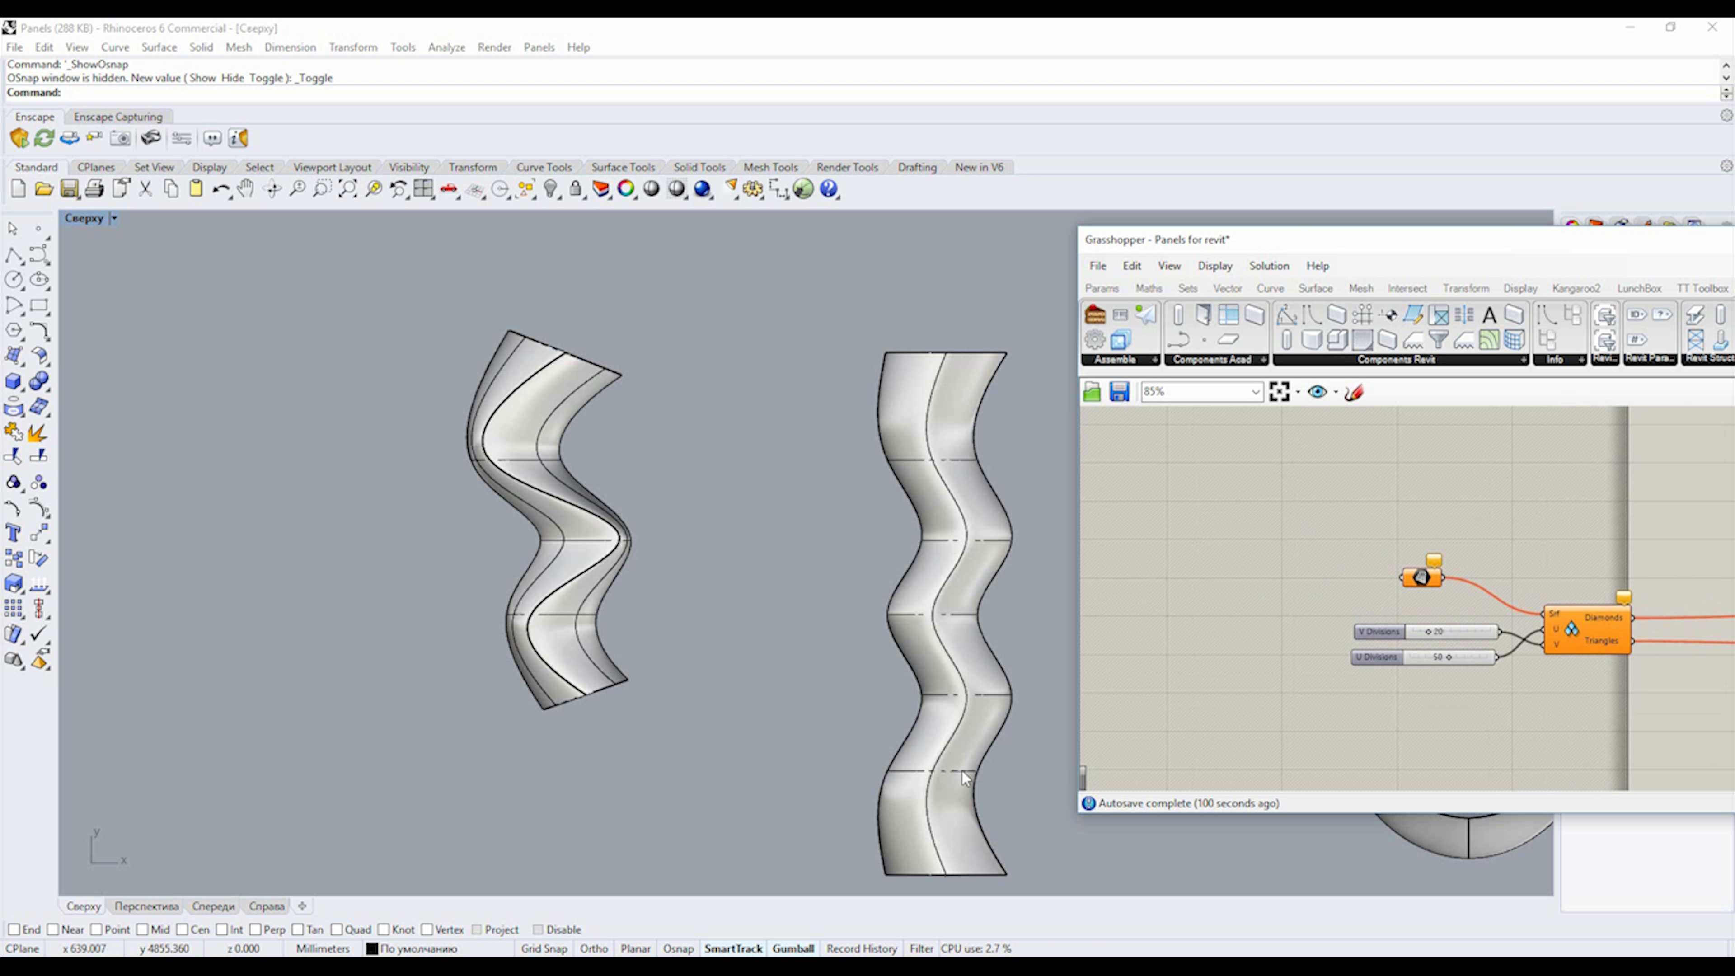
{"action": "right_click", "coordinate": [1424, 572]}
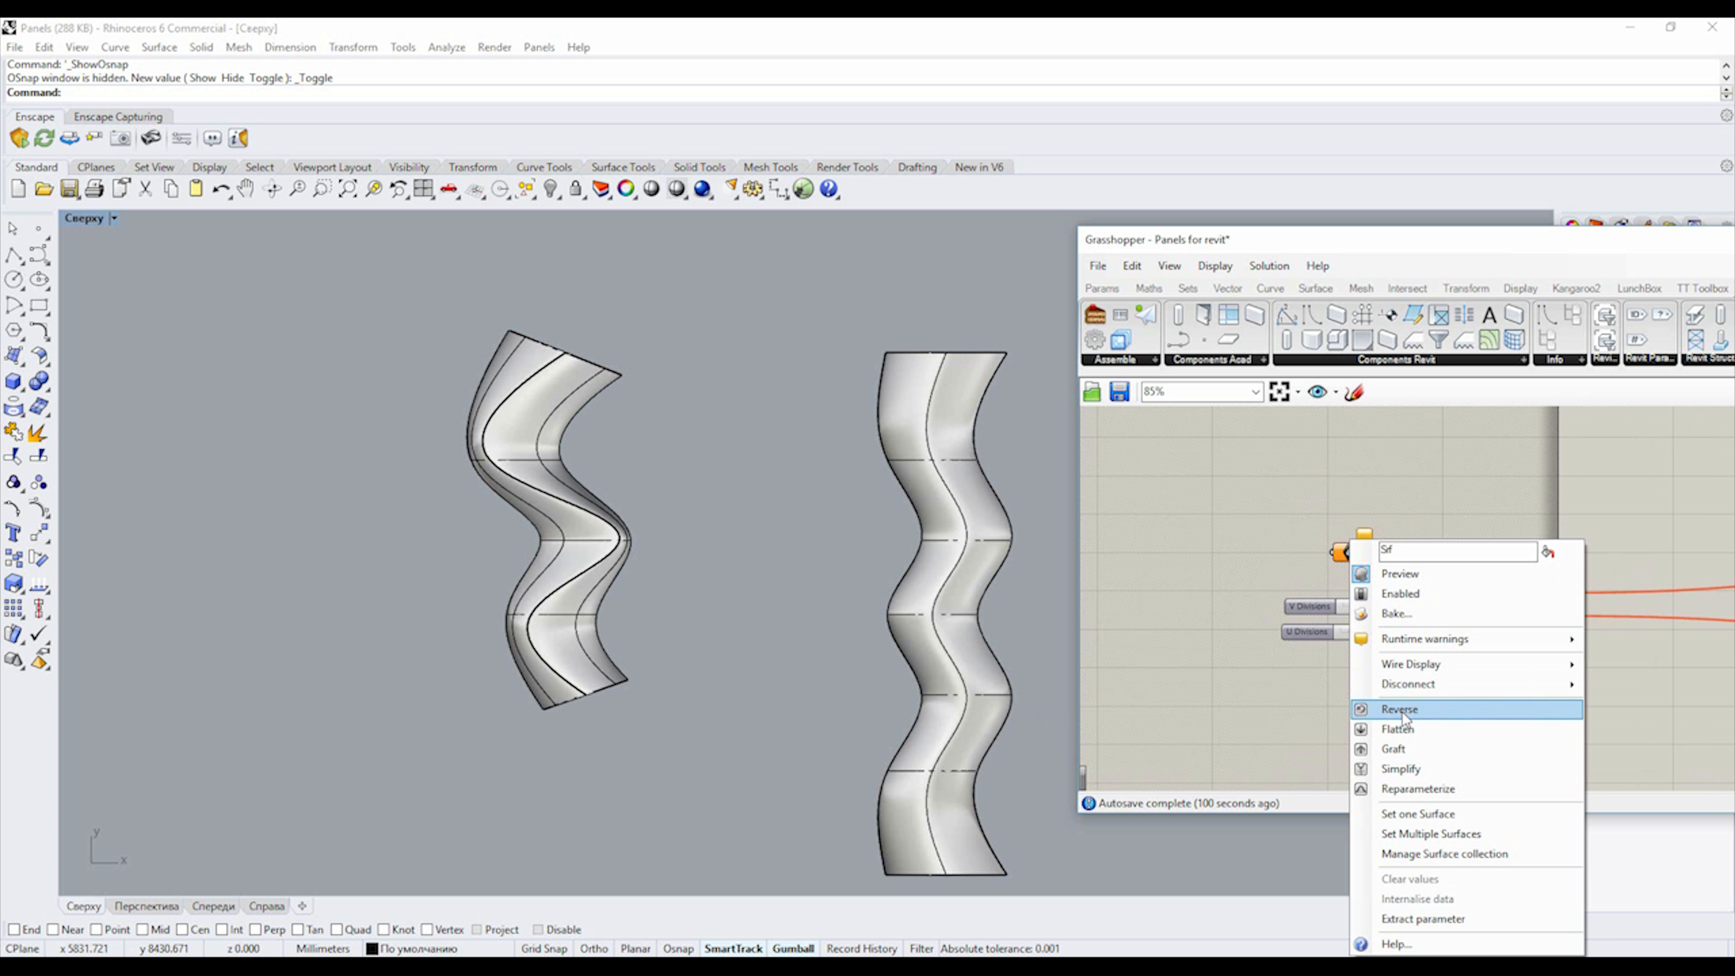
{"action": "mouse_move", "coordinate": [1430, 833]}
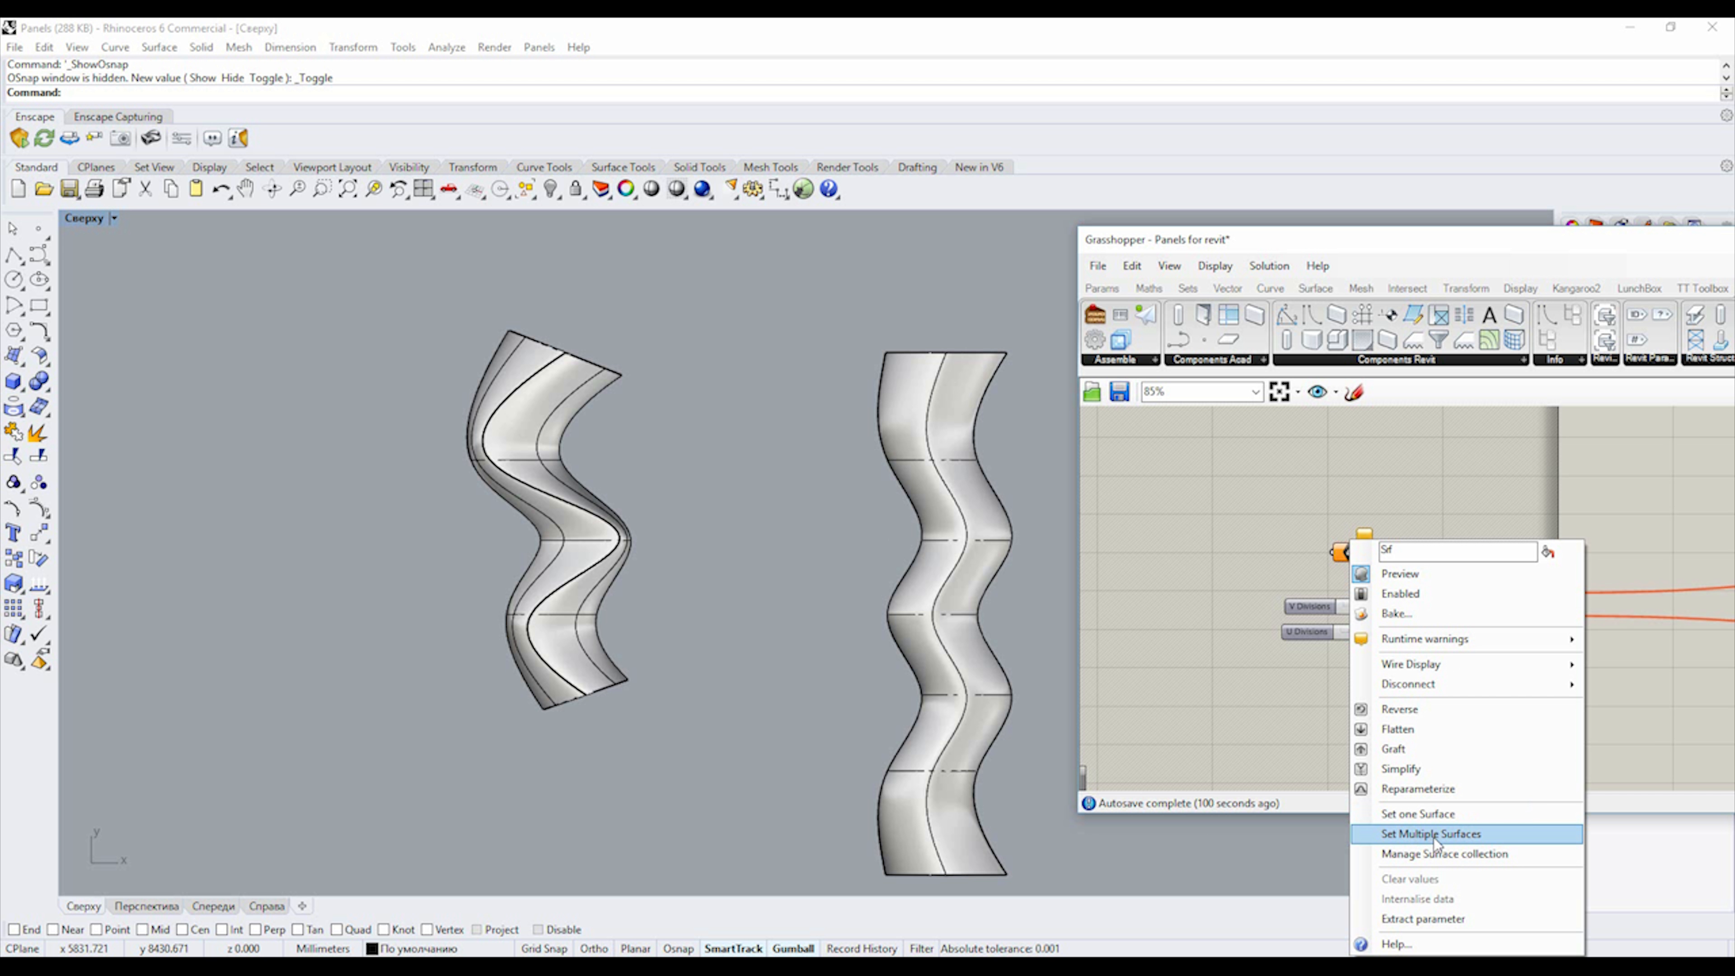
{"action": "left_click", "coordinate": [1429, 833]}
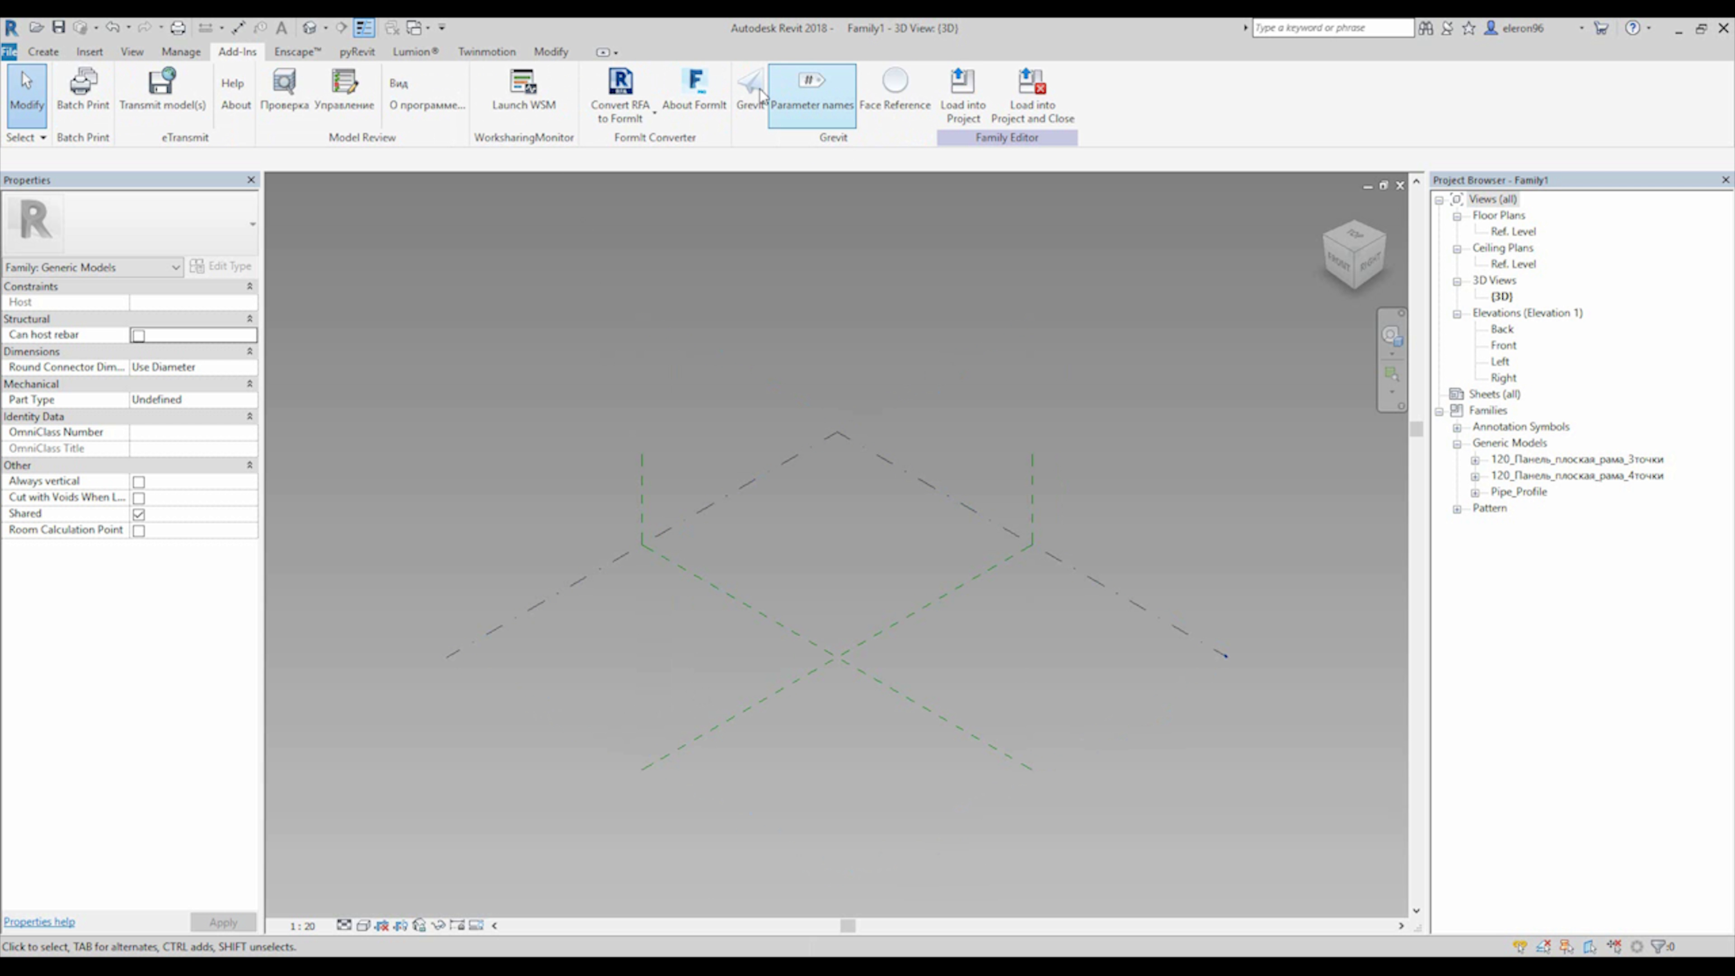
Step: Start the Grevit receiver from the Add-Ins tab to wait for the Grasshopper model
{"action": "left_click", "coordinate": [751, 89]}
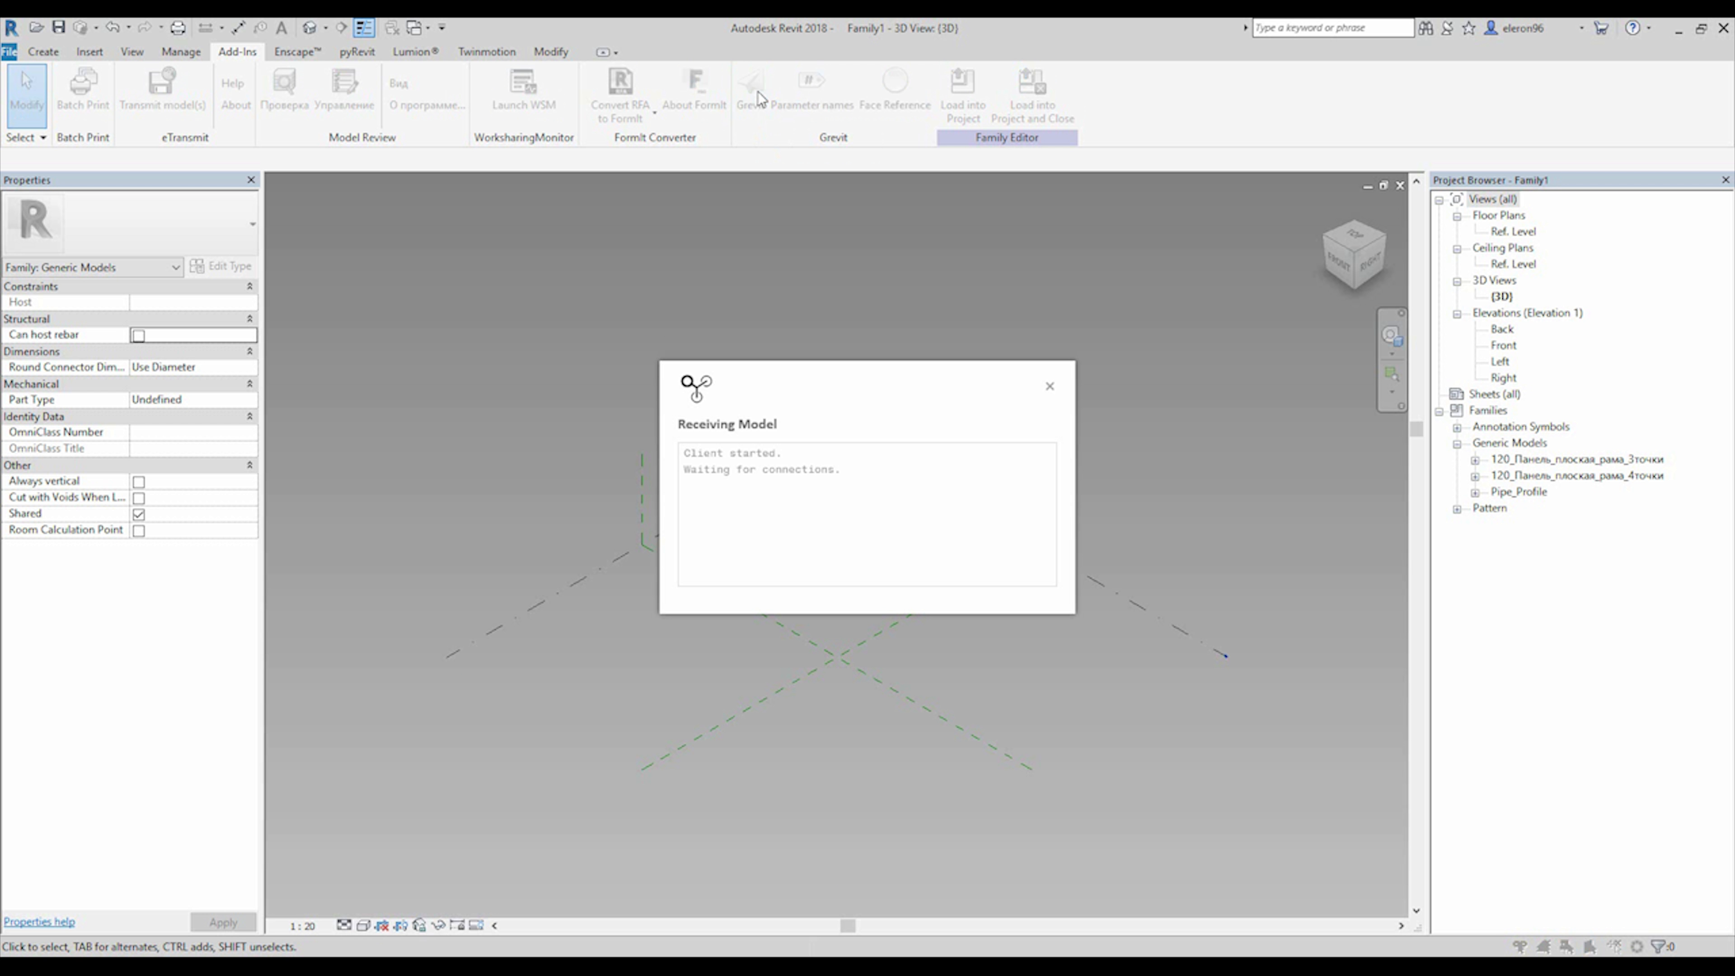
{"action": "mouse_move", "coordinate": [759, 98]}
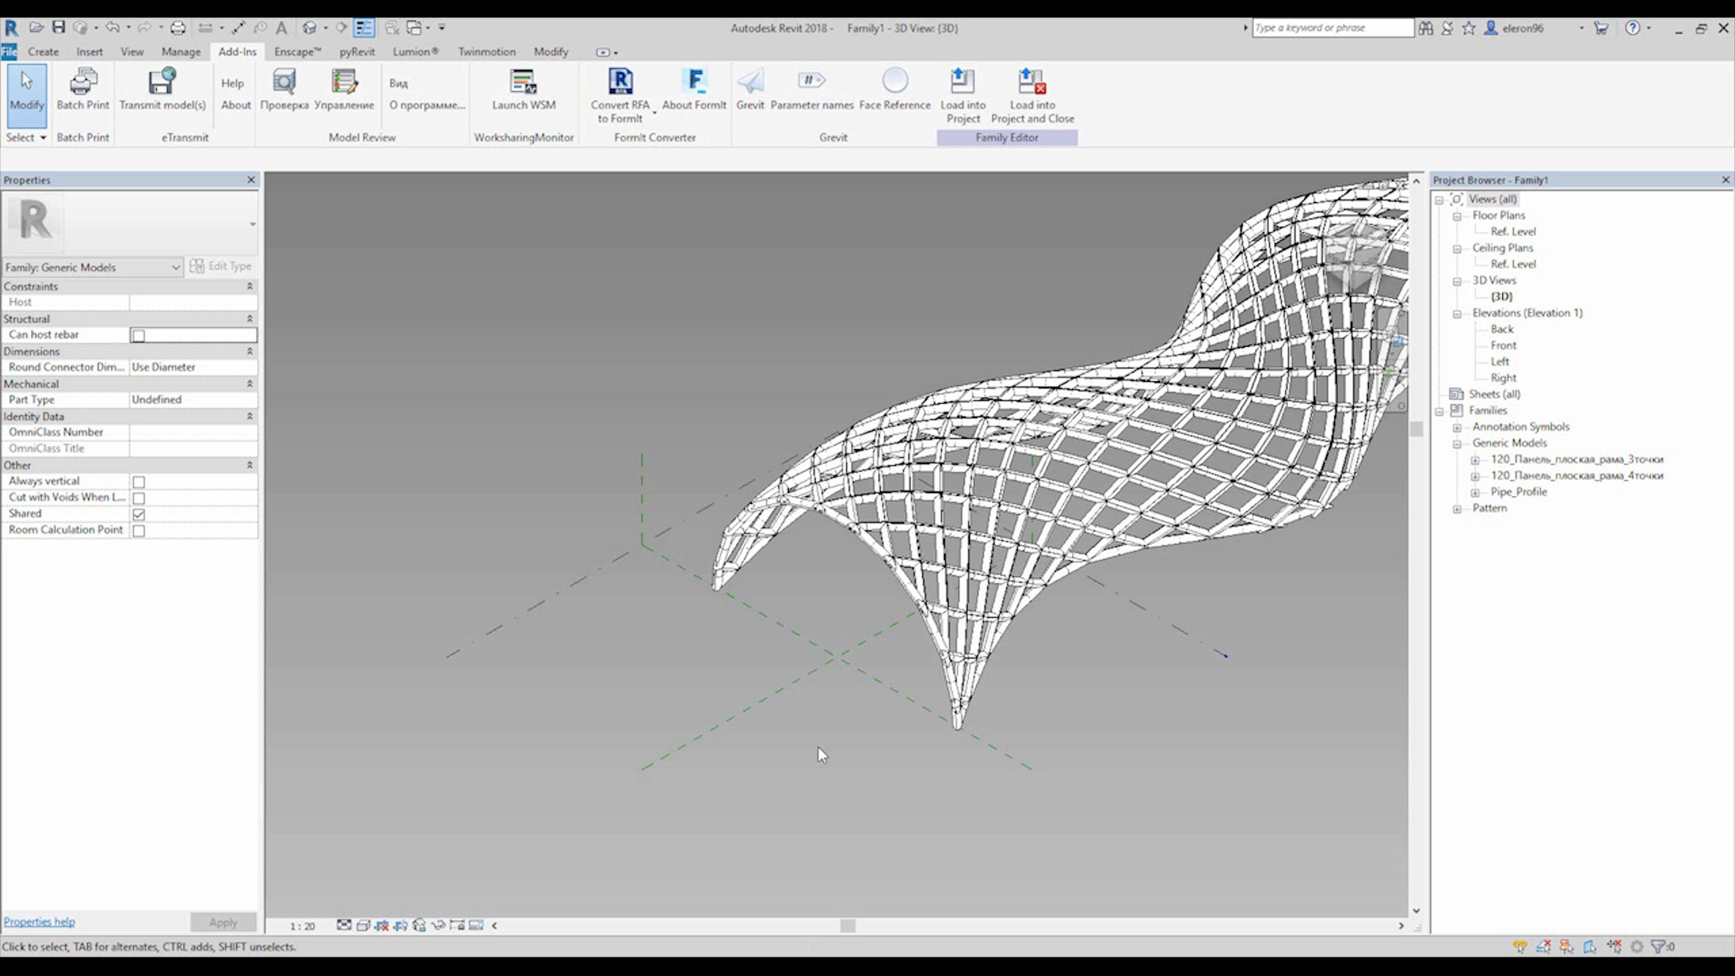
{"action": "mouse_move", "coordinate": [992, 704]}
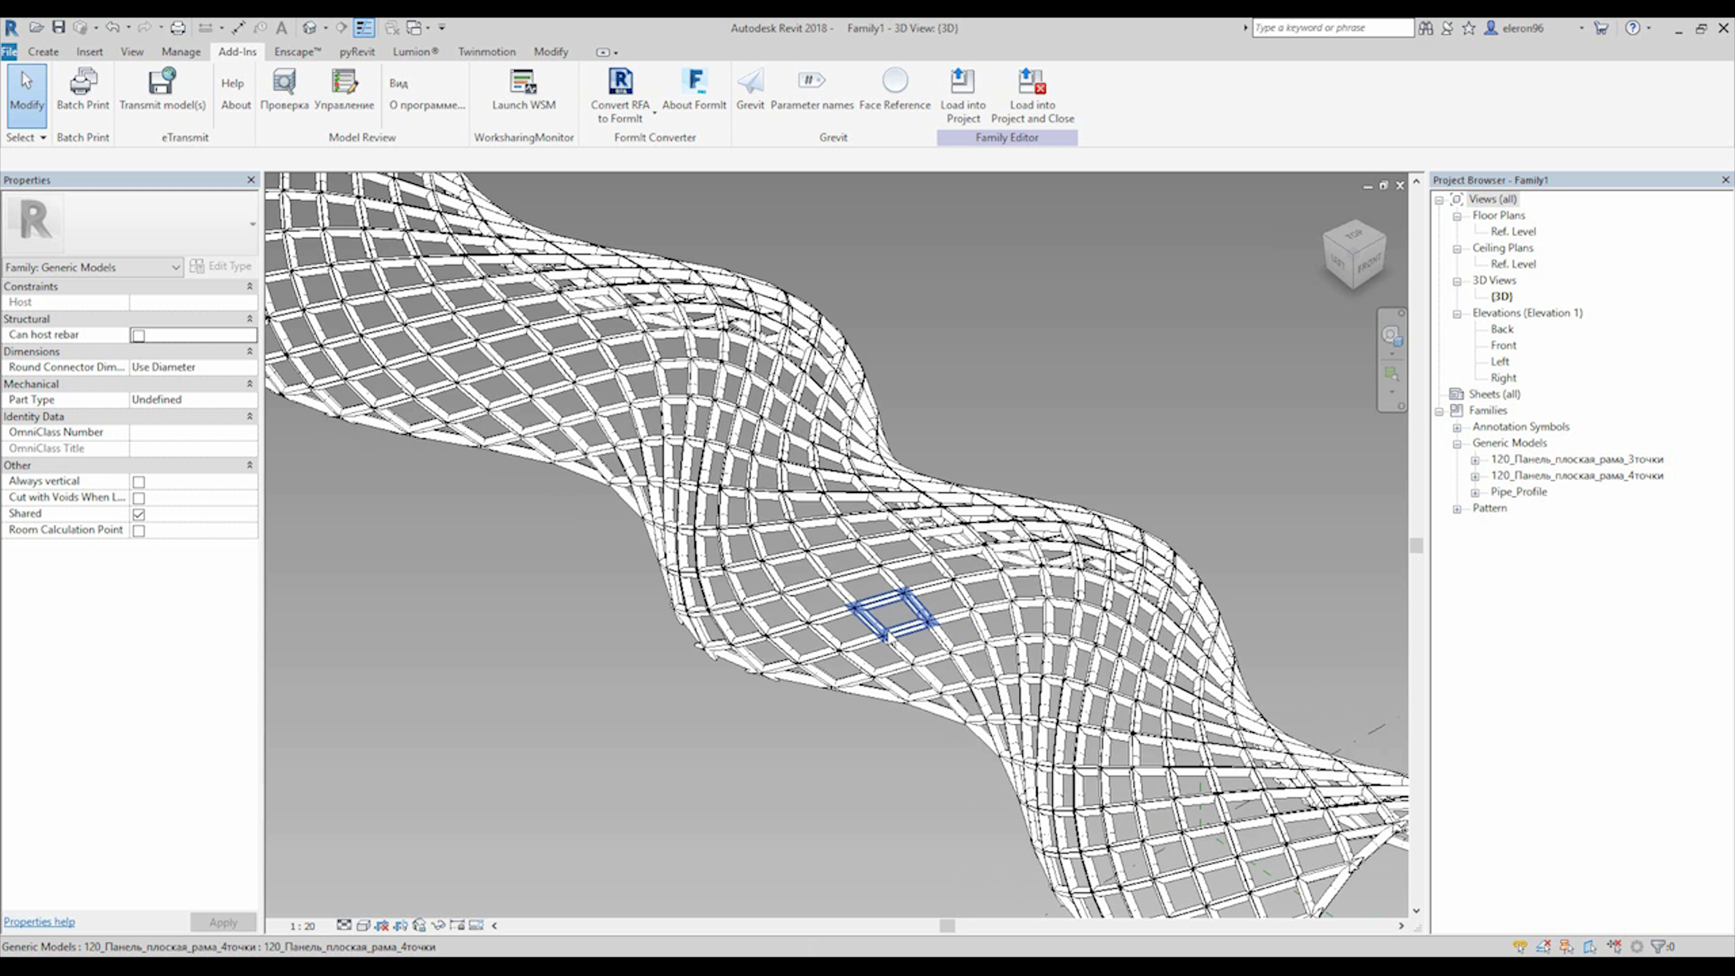
{"action": "left_click", "coordinate": [896, 614]}
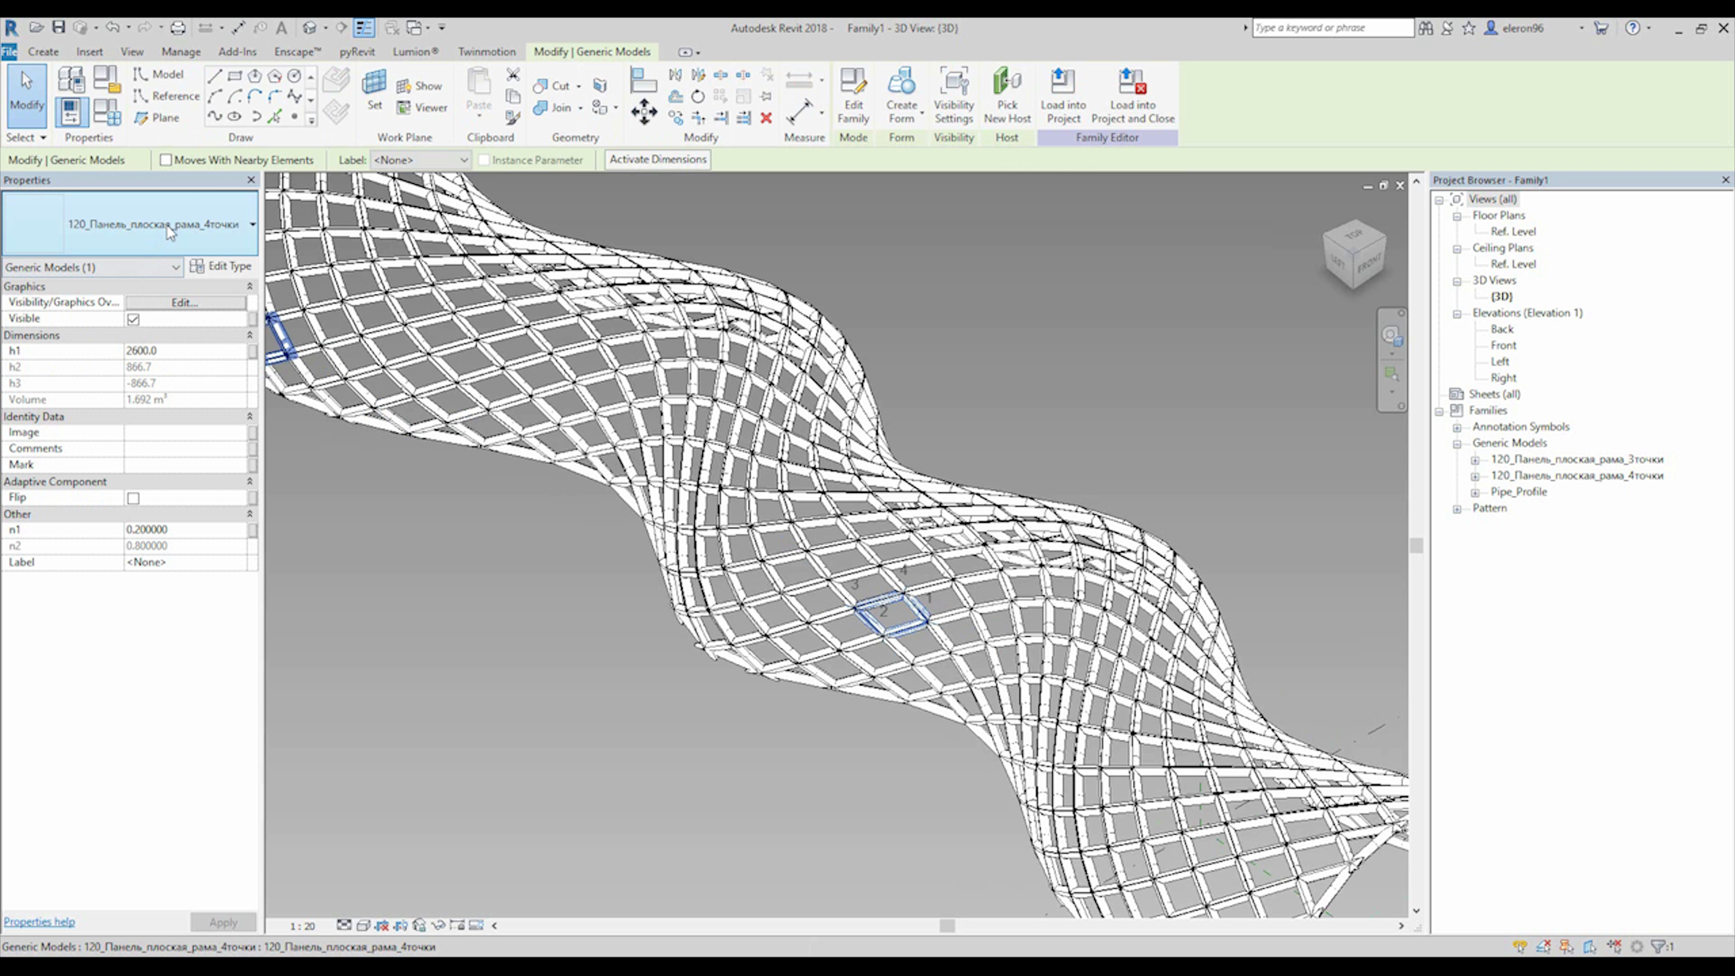
{"action": "left_click", "coordinate": [251, 222]}
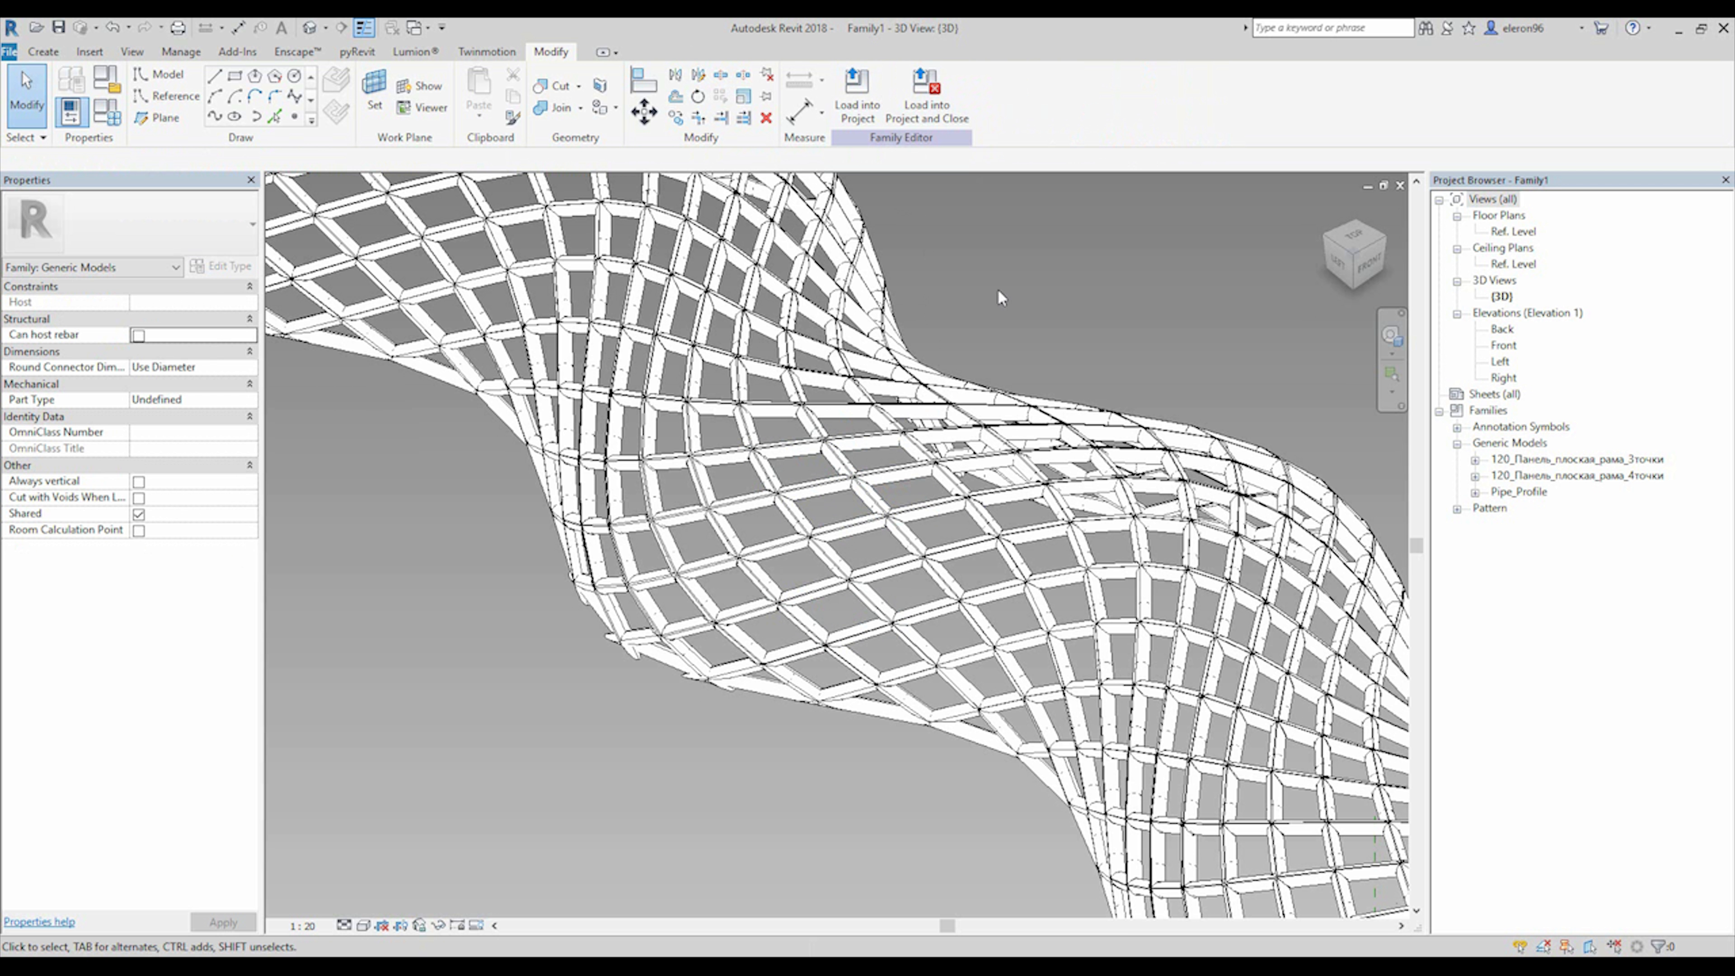
Step: Edit the four-point panel family, show its frame as lines and select the infill surface
{"action": "left_click", "coordinate": [774, 632]}
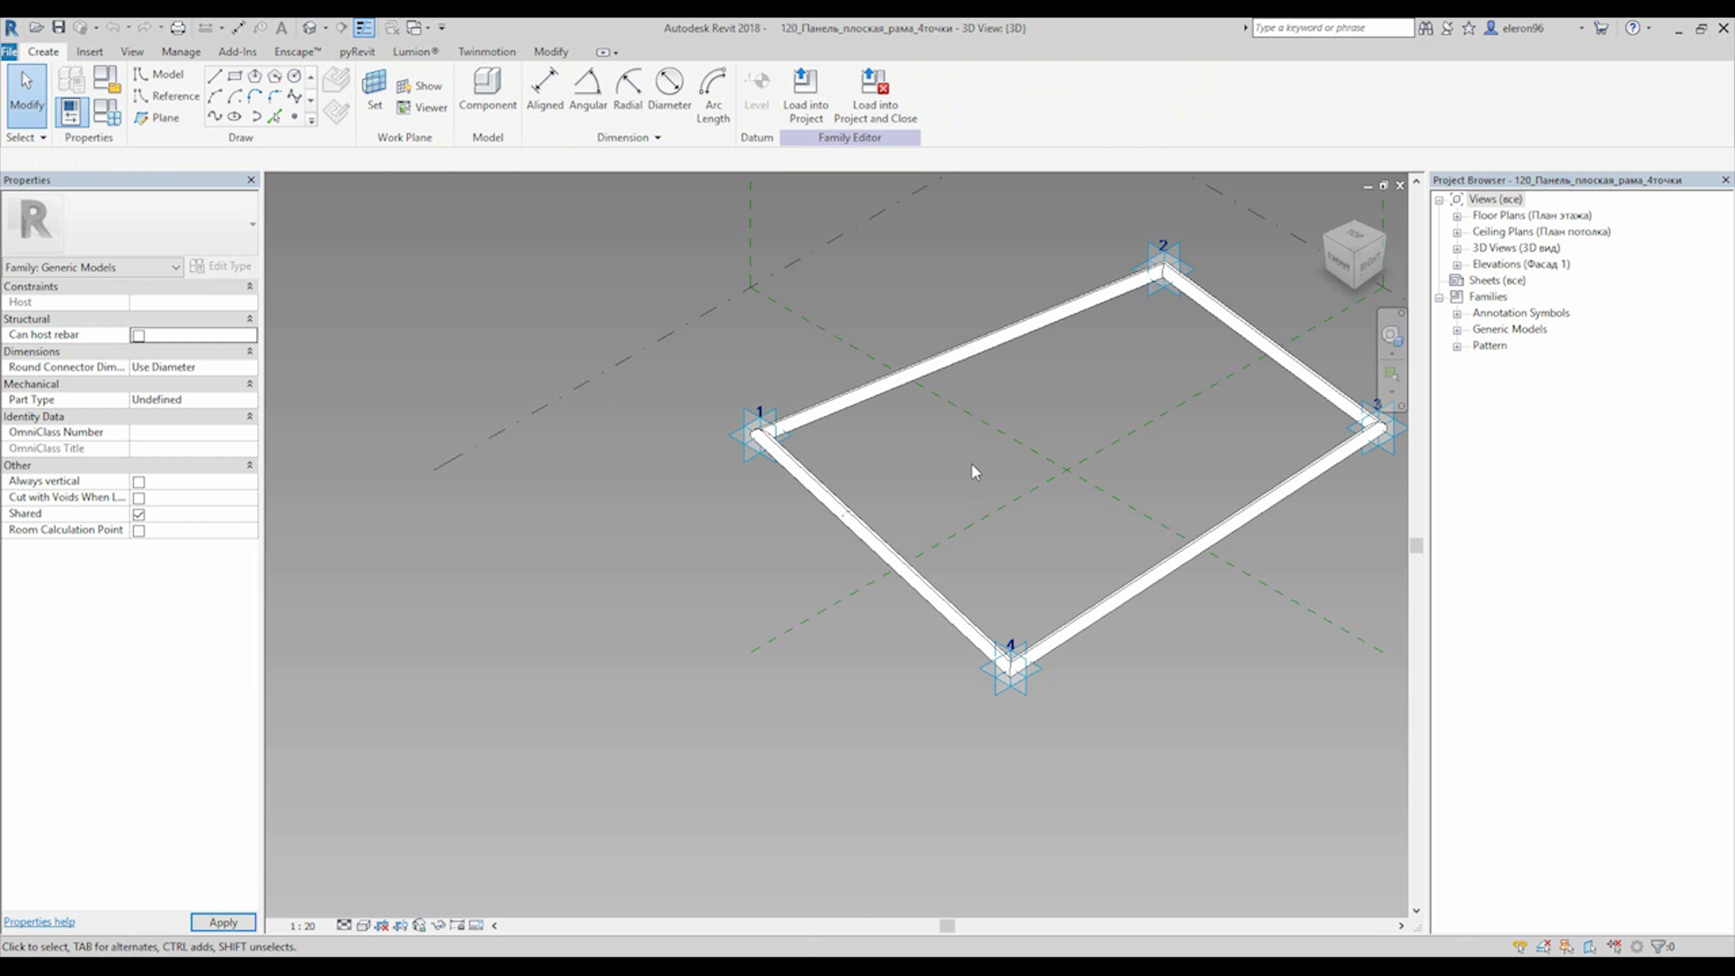
{"action": "left_click", "coordinate": [360, 925]}
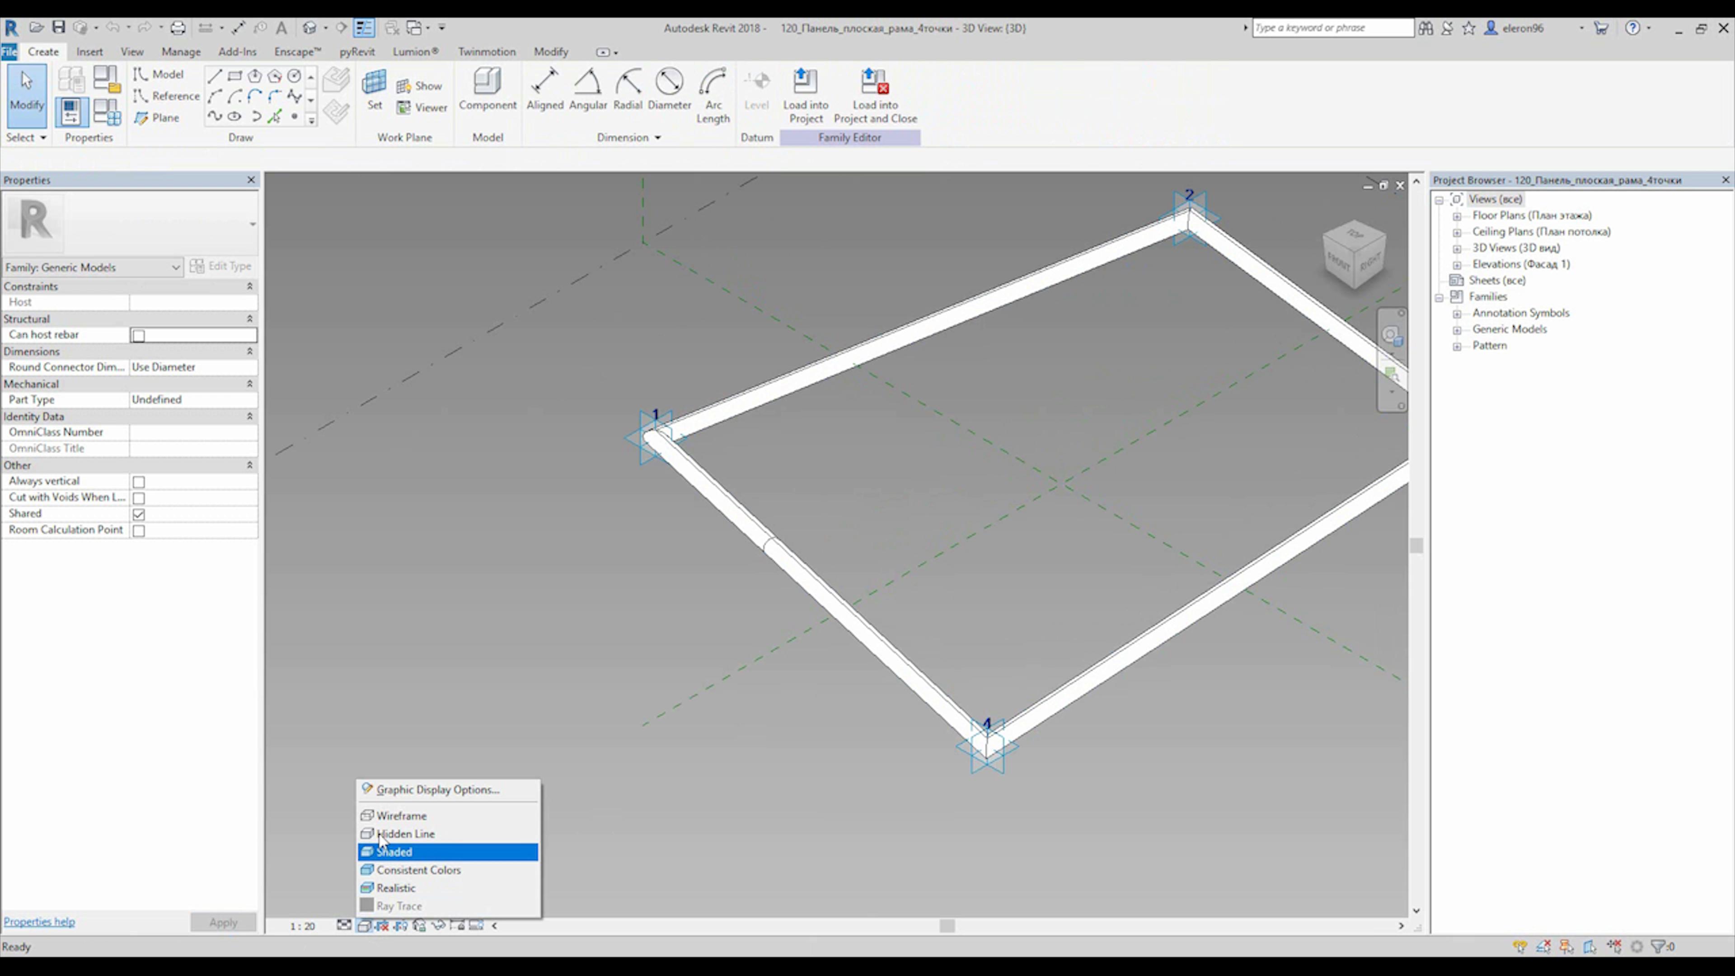
{"action": "left_click", "coordinate": [401, 815]}
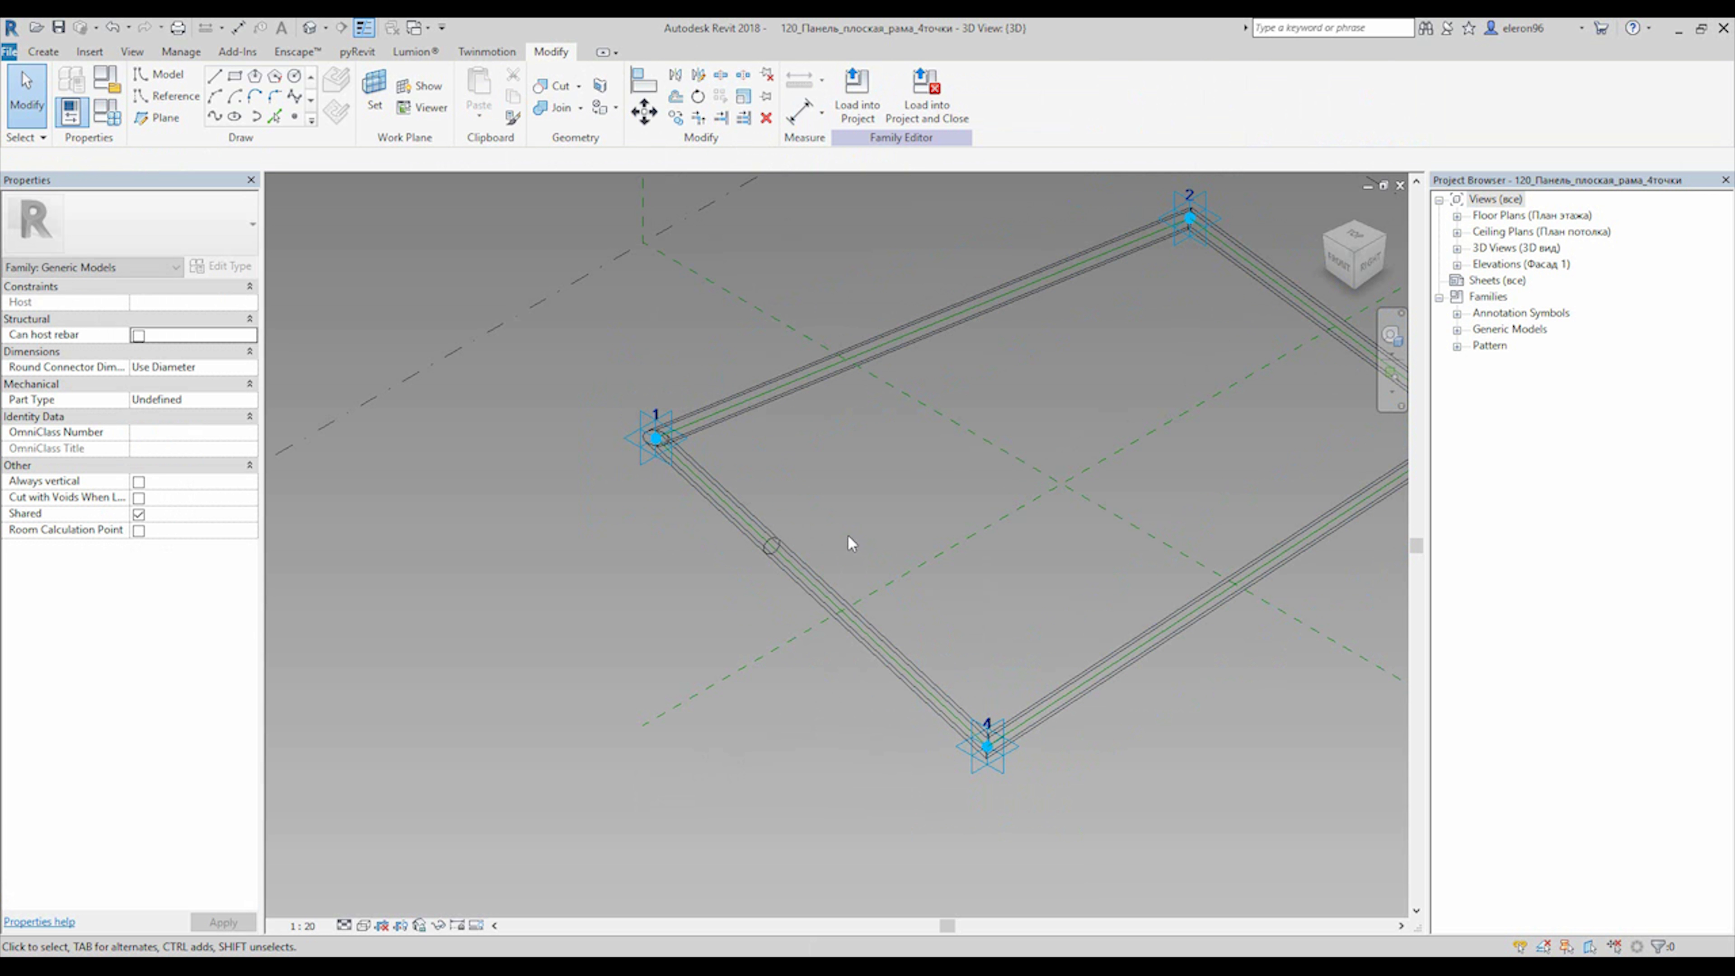
{"action": "left_click", "coordinate": [361, 926]}
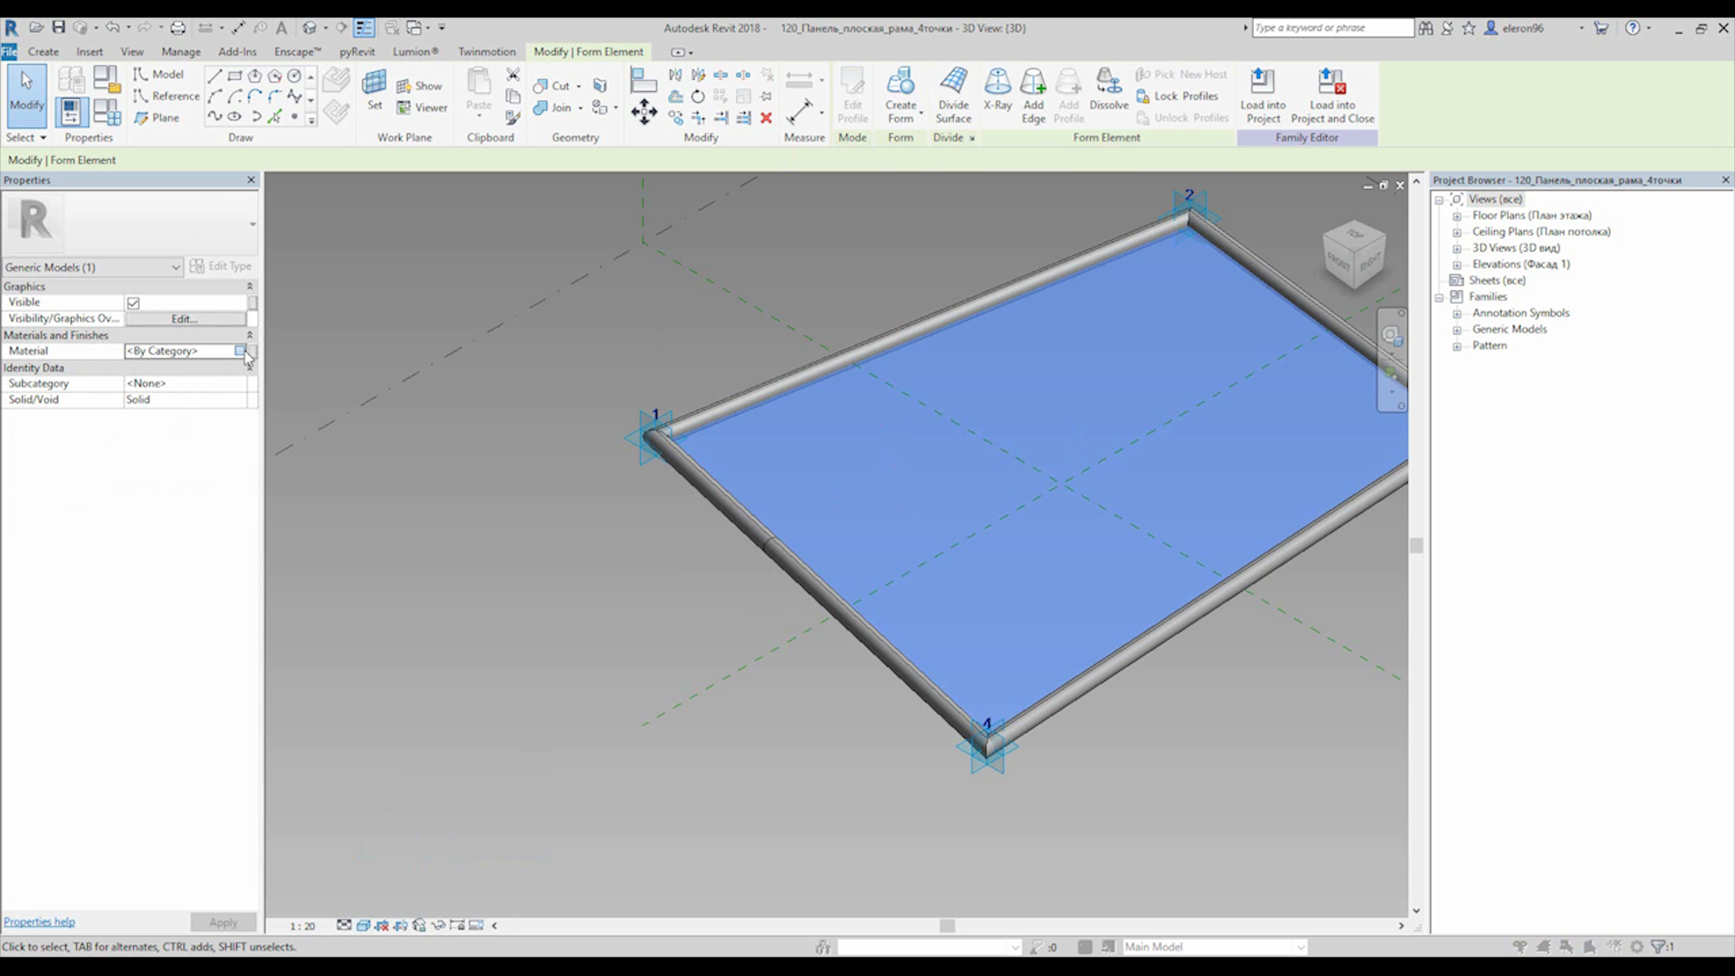
Step: Replace the infill surface's material with Glass from the Autodesk Materials library
{"action": "left_click", "coordinate": [242, 351]}
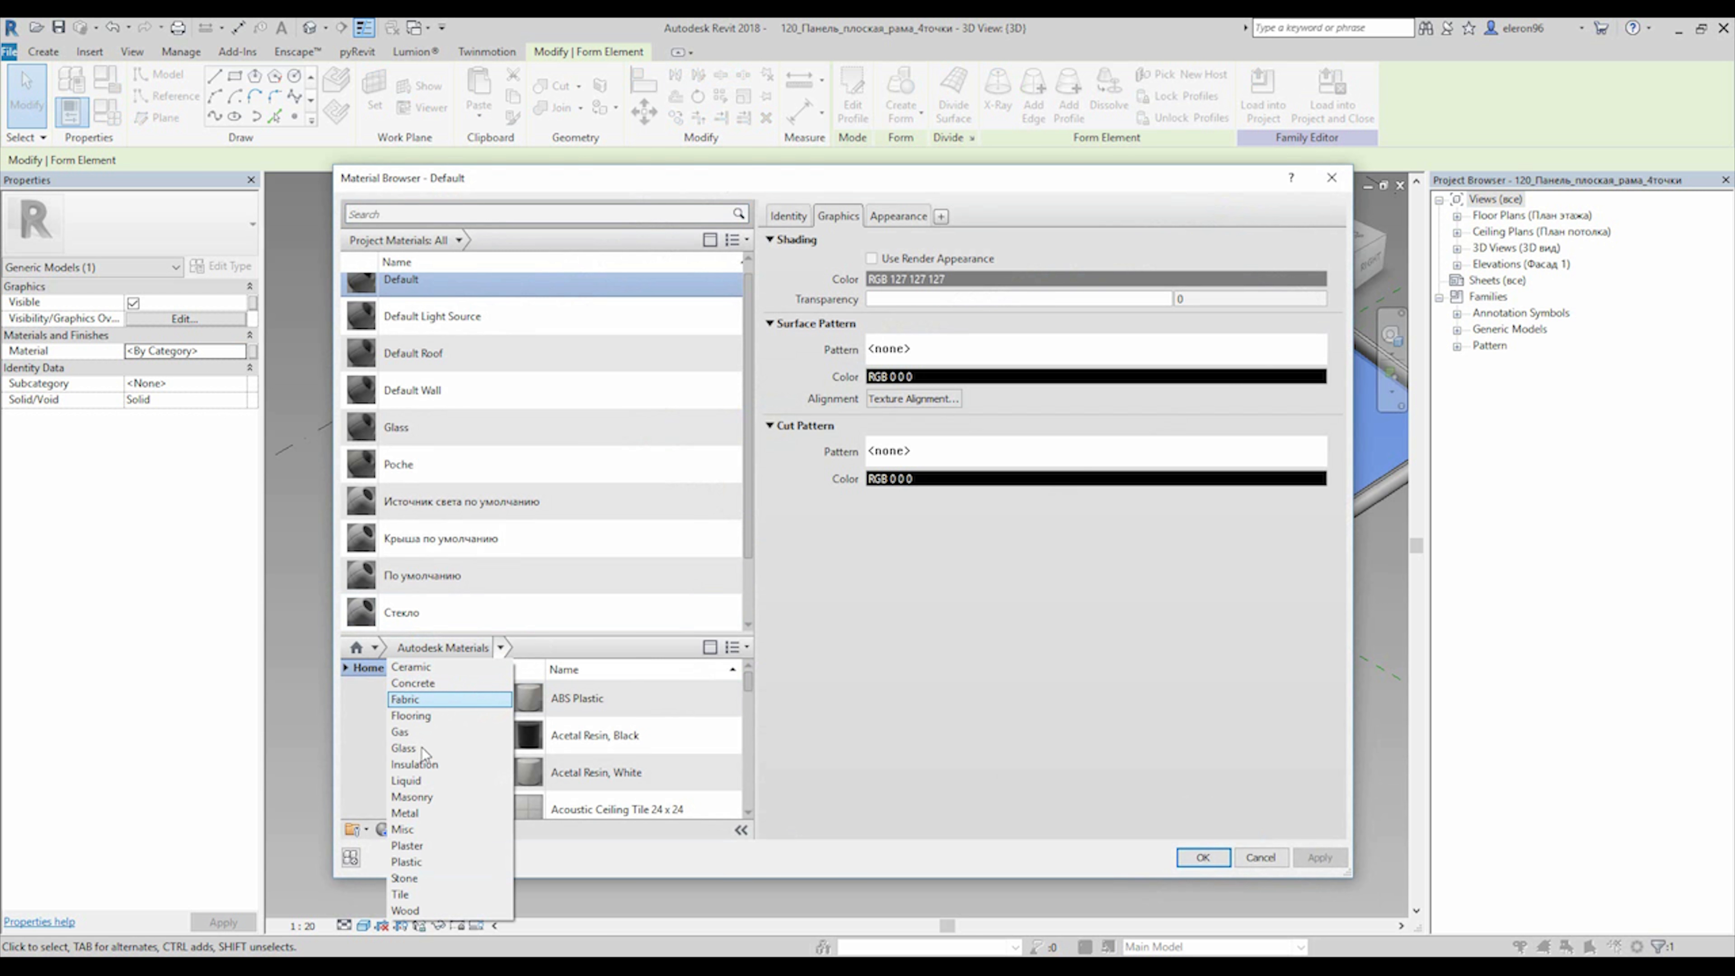
{"action": "left_click", "coordinate": [403, 748]}
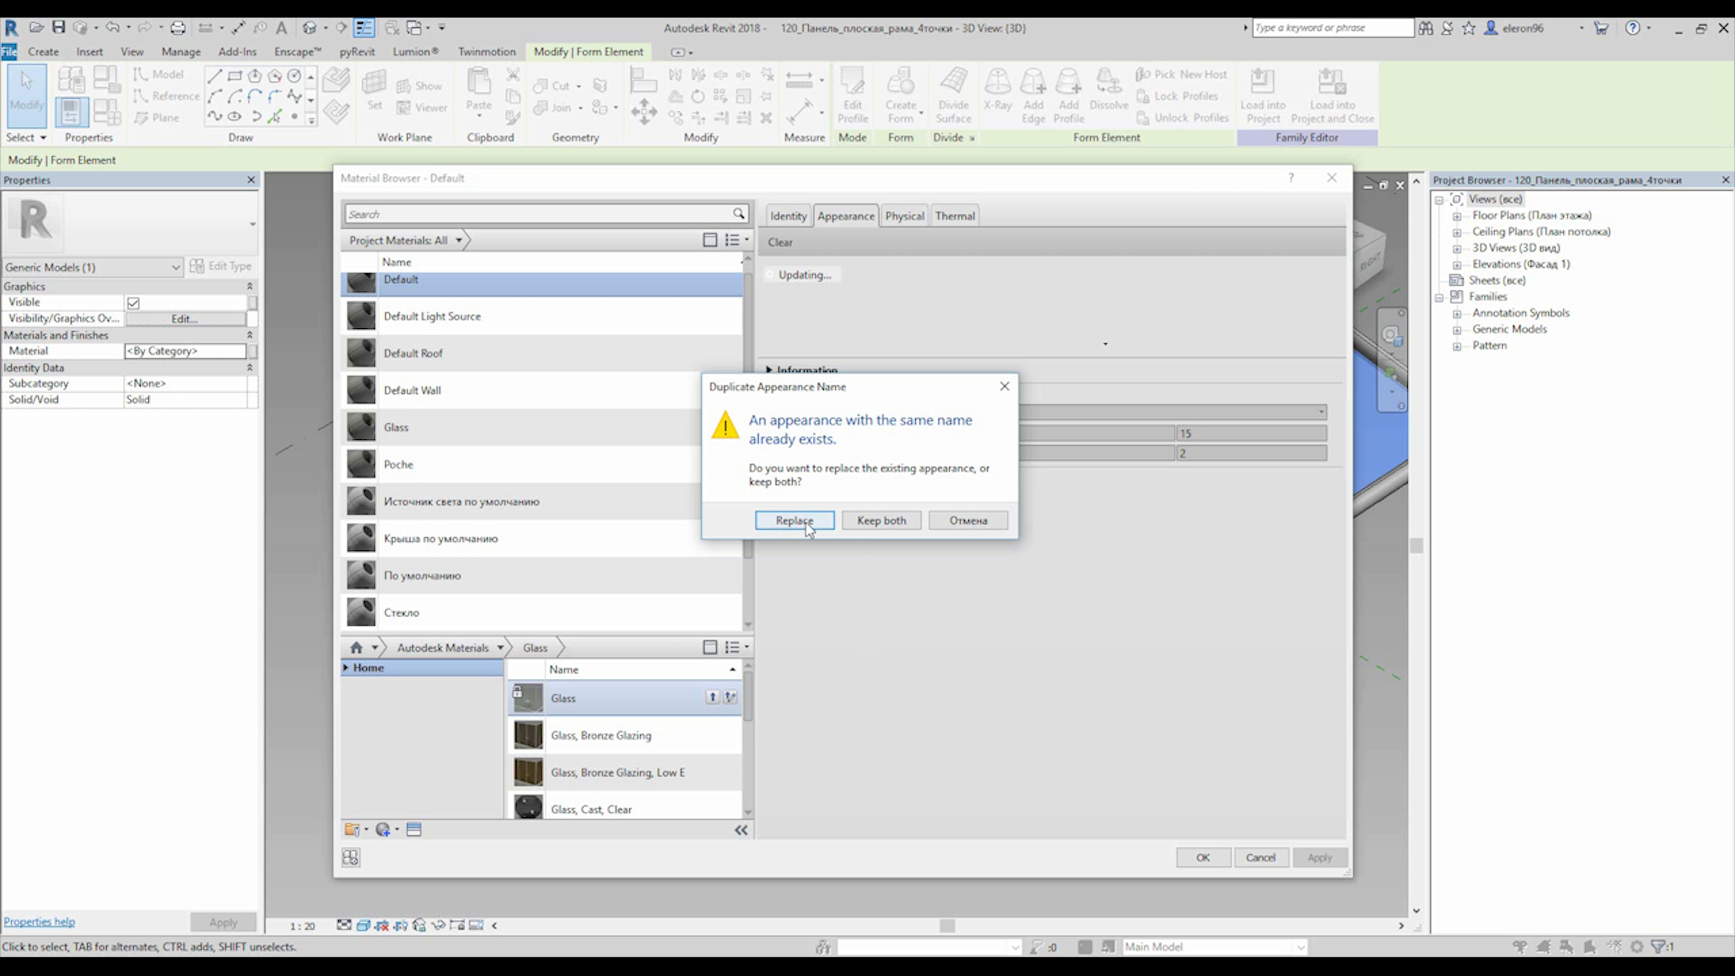
{"action": "left_click", "coordinate": [793, 520]}
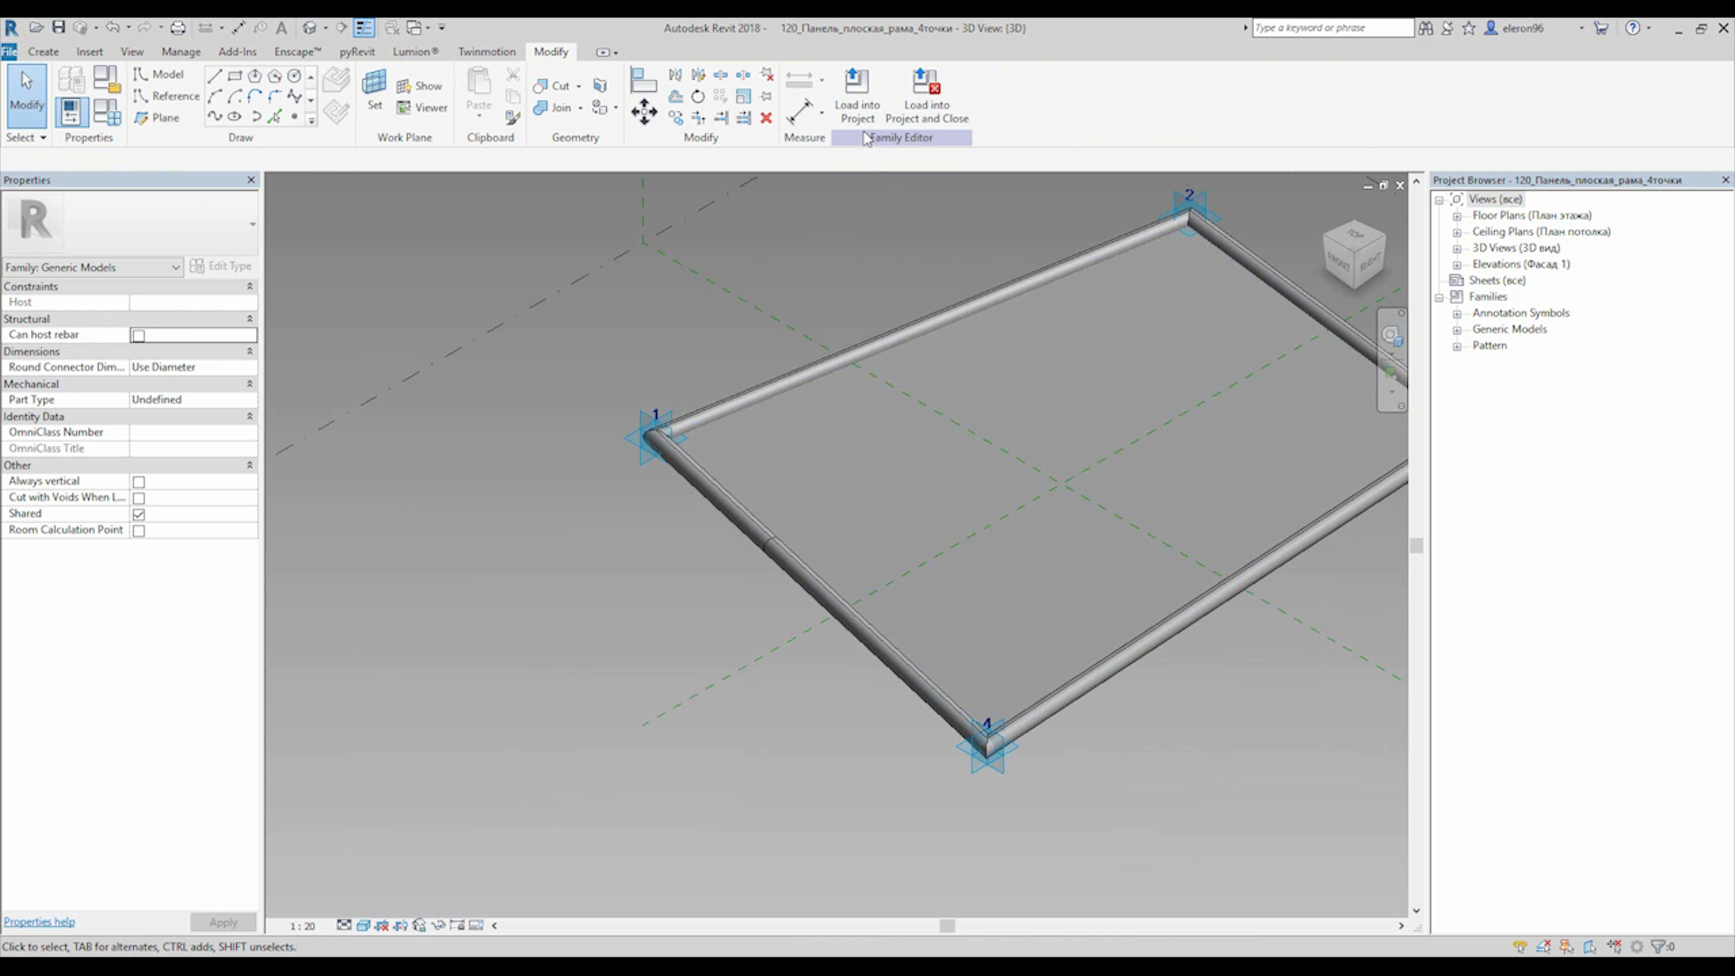
Step: Load the glazed panel family into Family1 and close it without saving the family file
{"action": "left_click", "coordinate": [856, 90]}
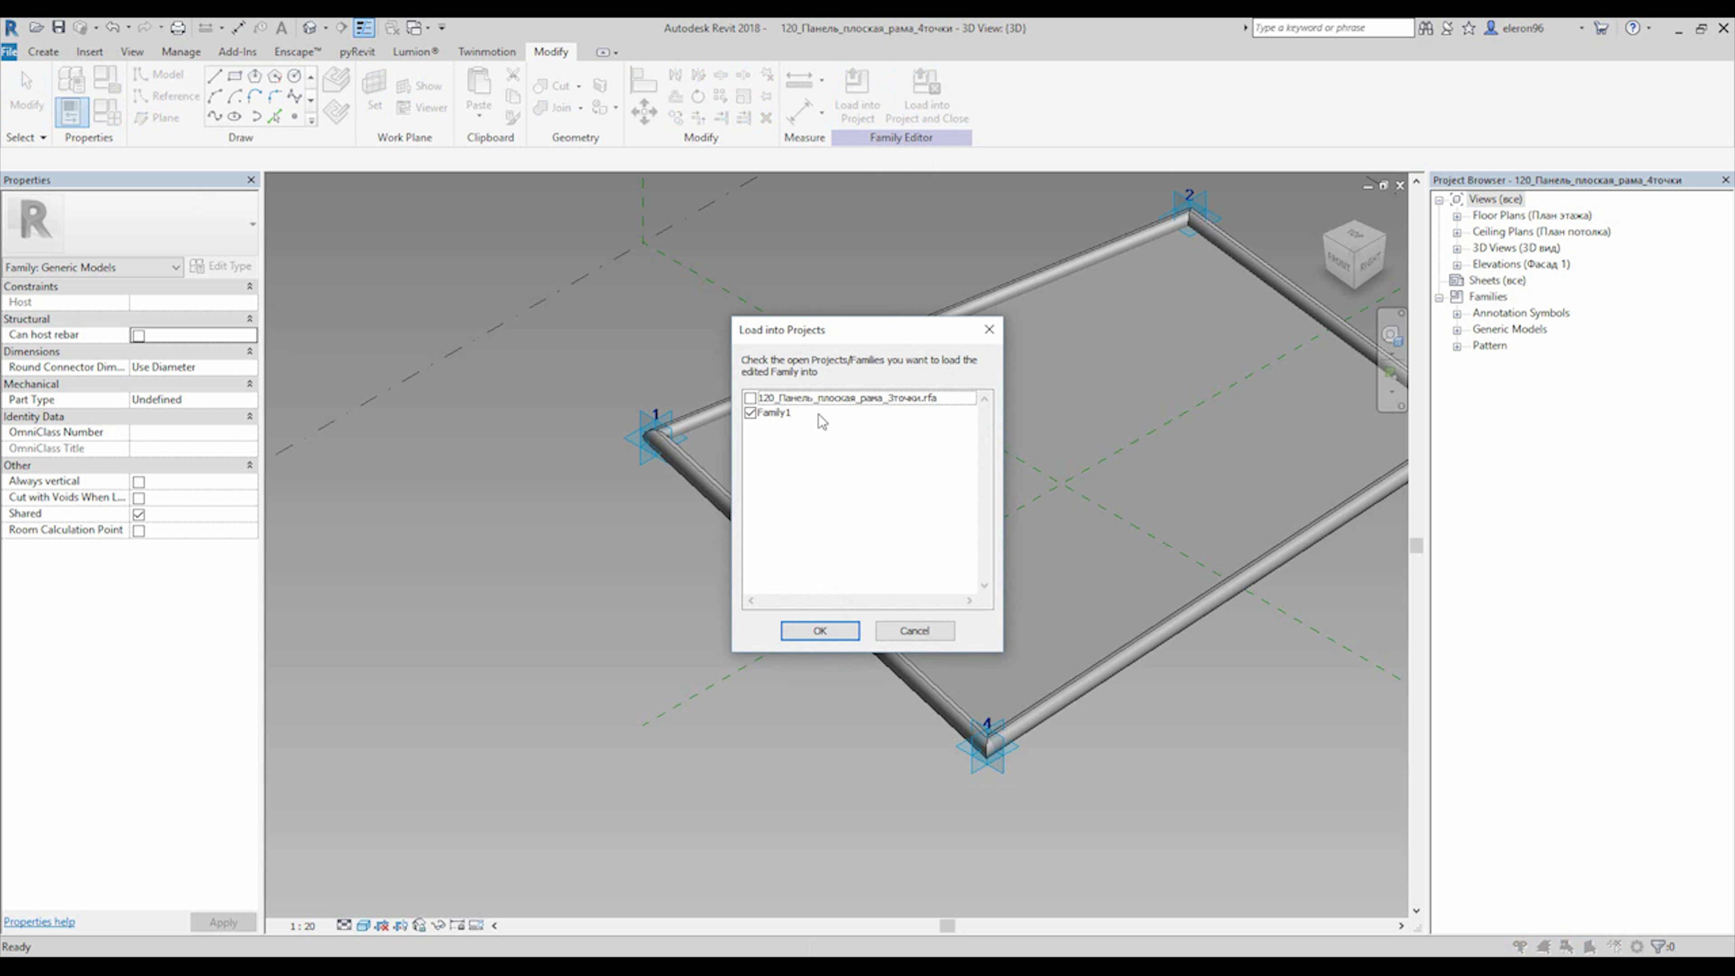
{"action": "left_click", "coordinate": [819, 630]}
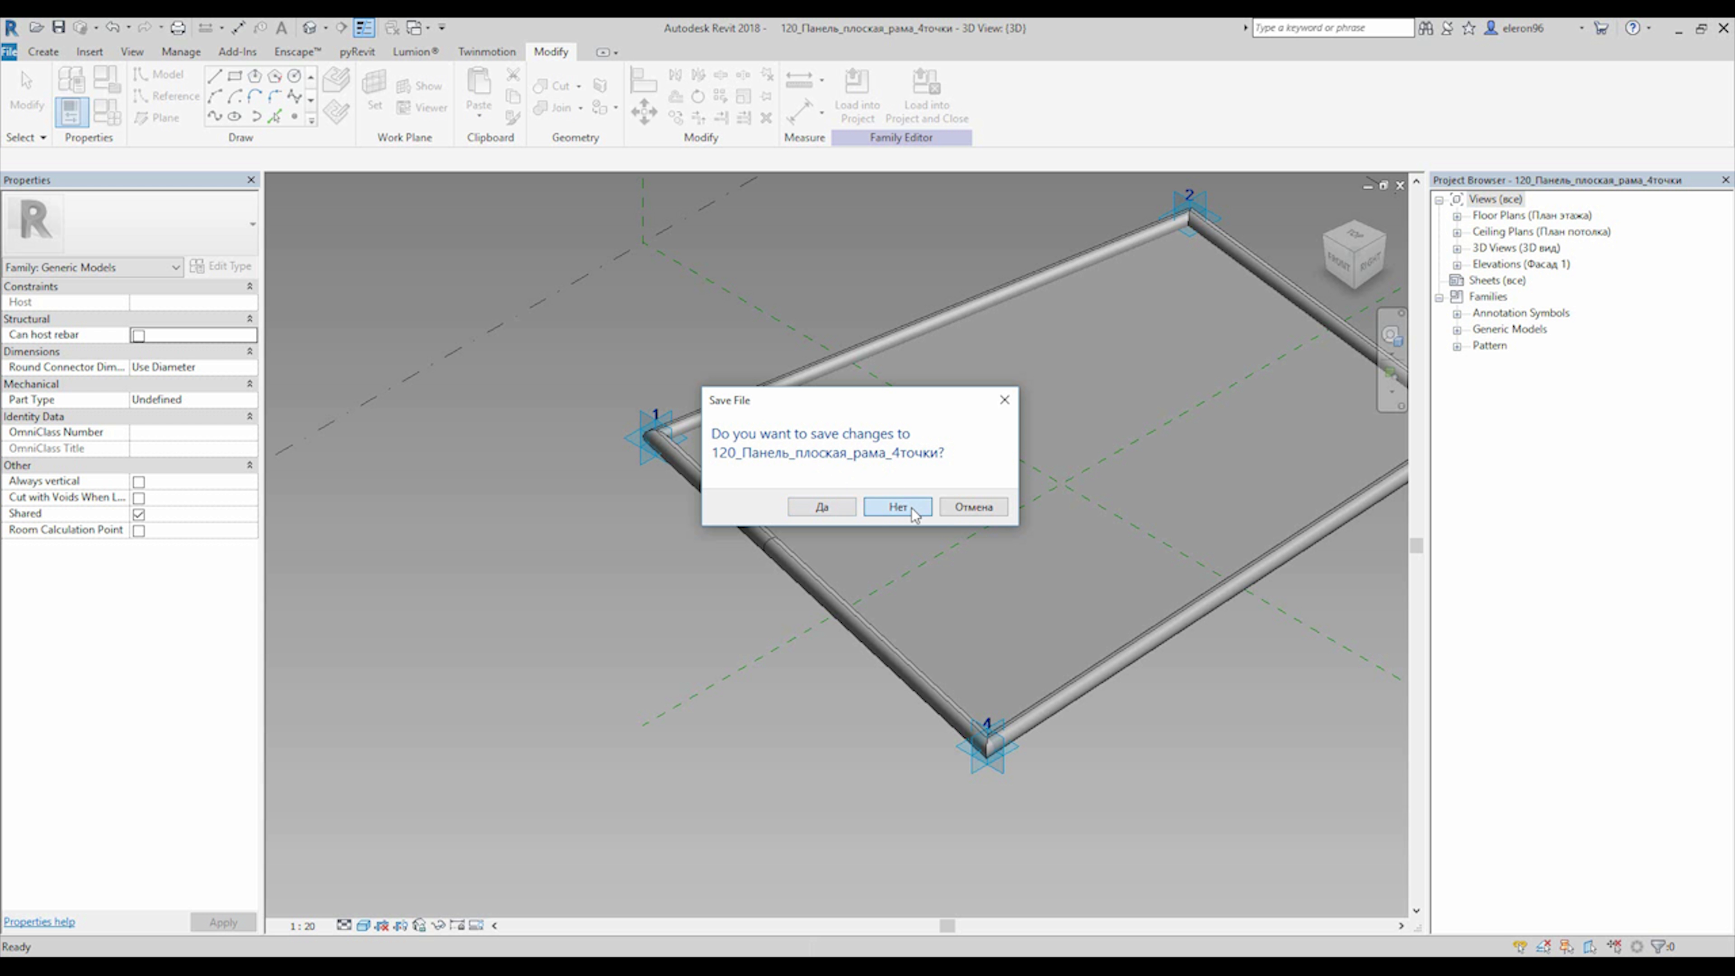
{"action": "left_click", "coordinate": [897, 506]}
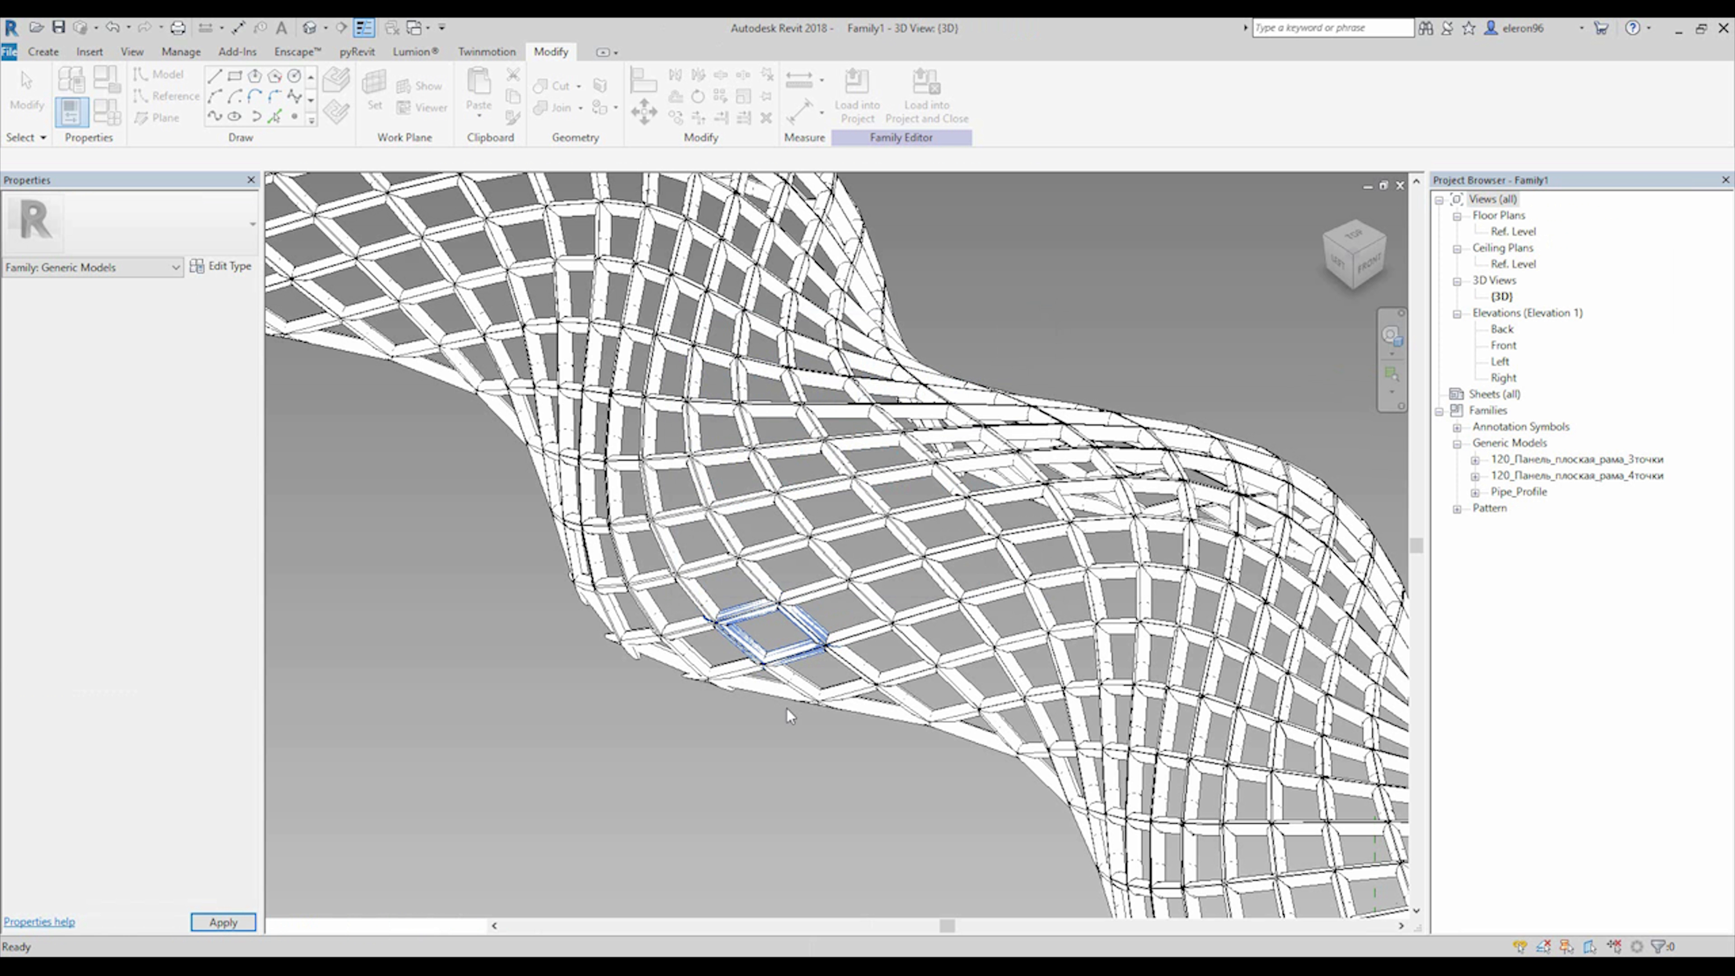
{"action": "mouse_move", "coordinate": [770, 770]}
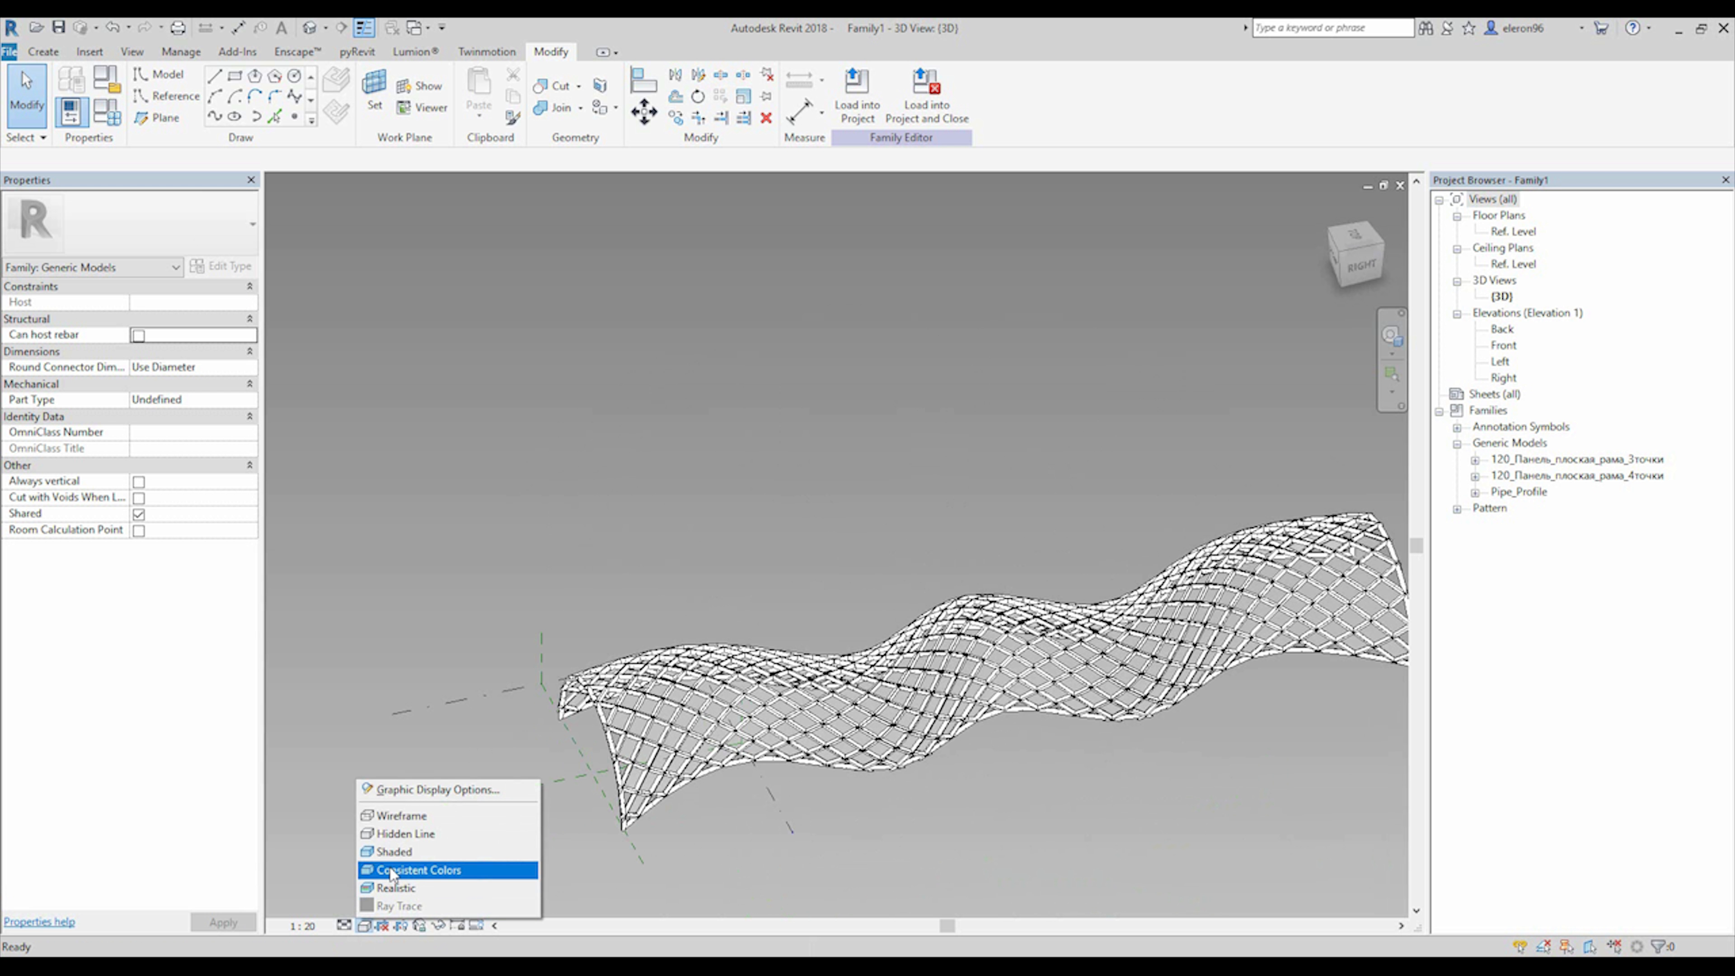
Step: Show Consistent Colors, window-select the lattice and filter to the 536 Generic Models
{"action": "left_click", "coordinate": [418, 869]}
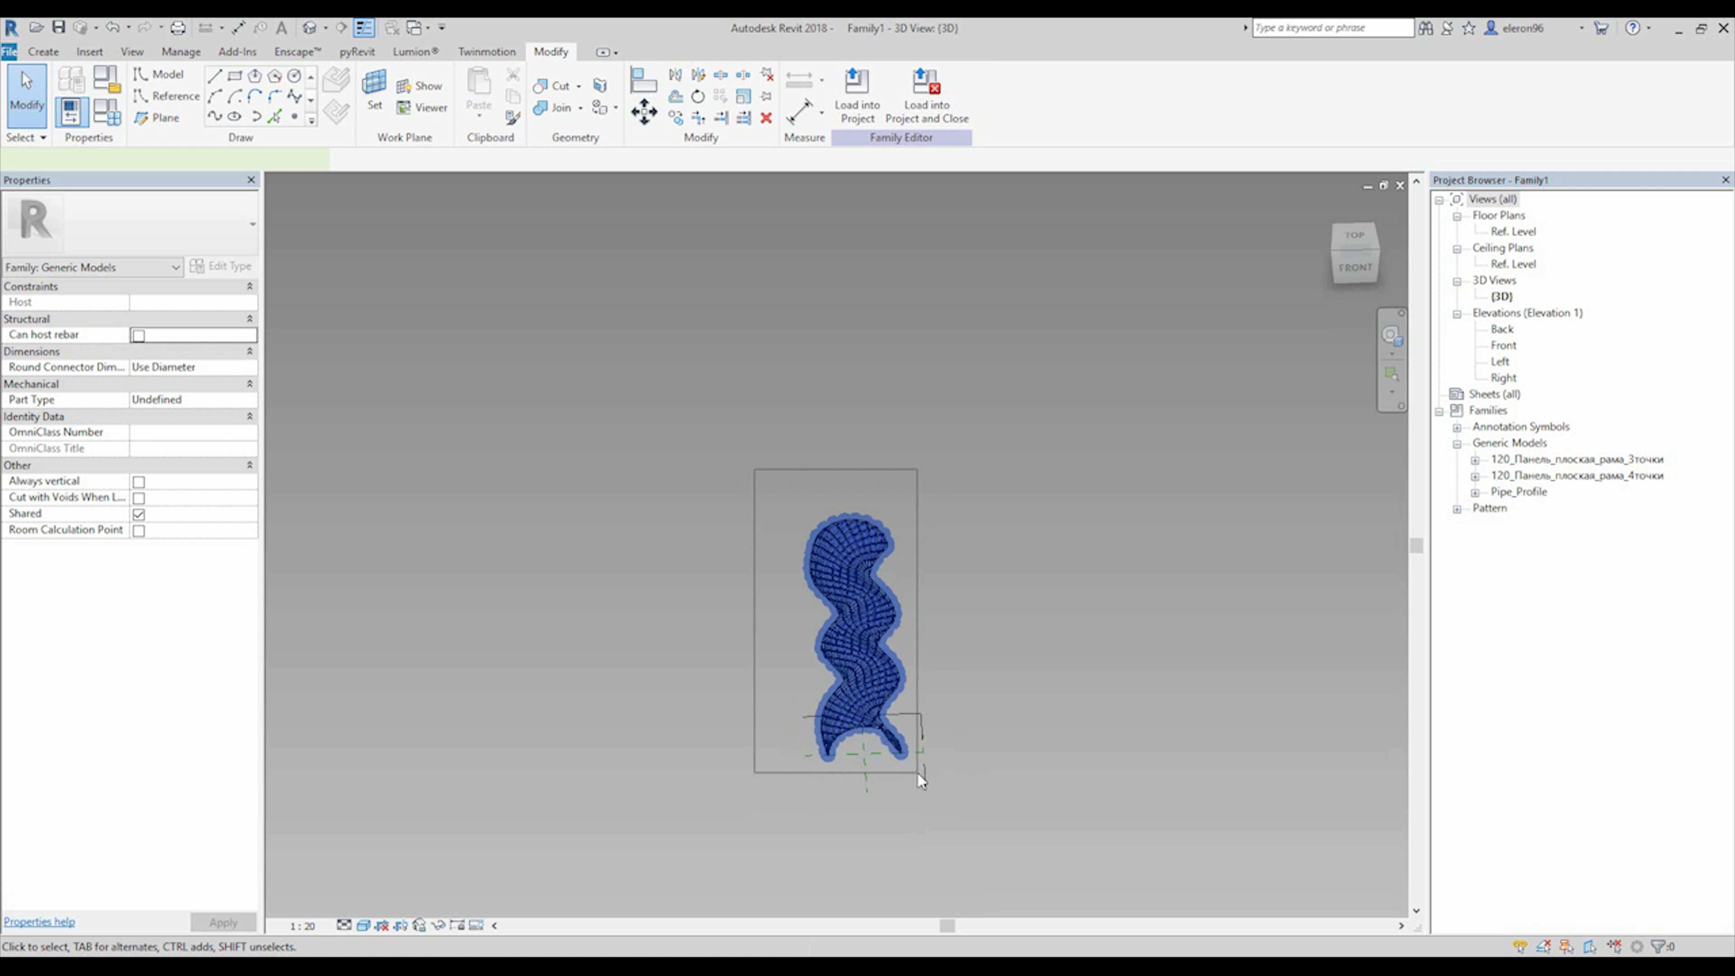
{"action": "left_click", "coordinate": [846, 620]}
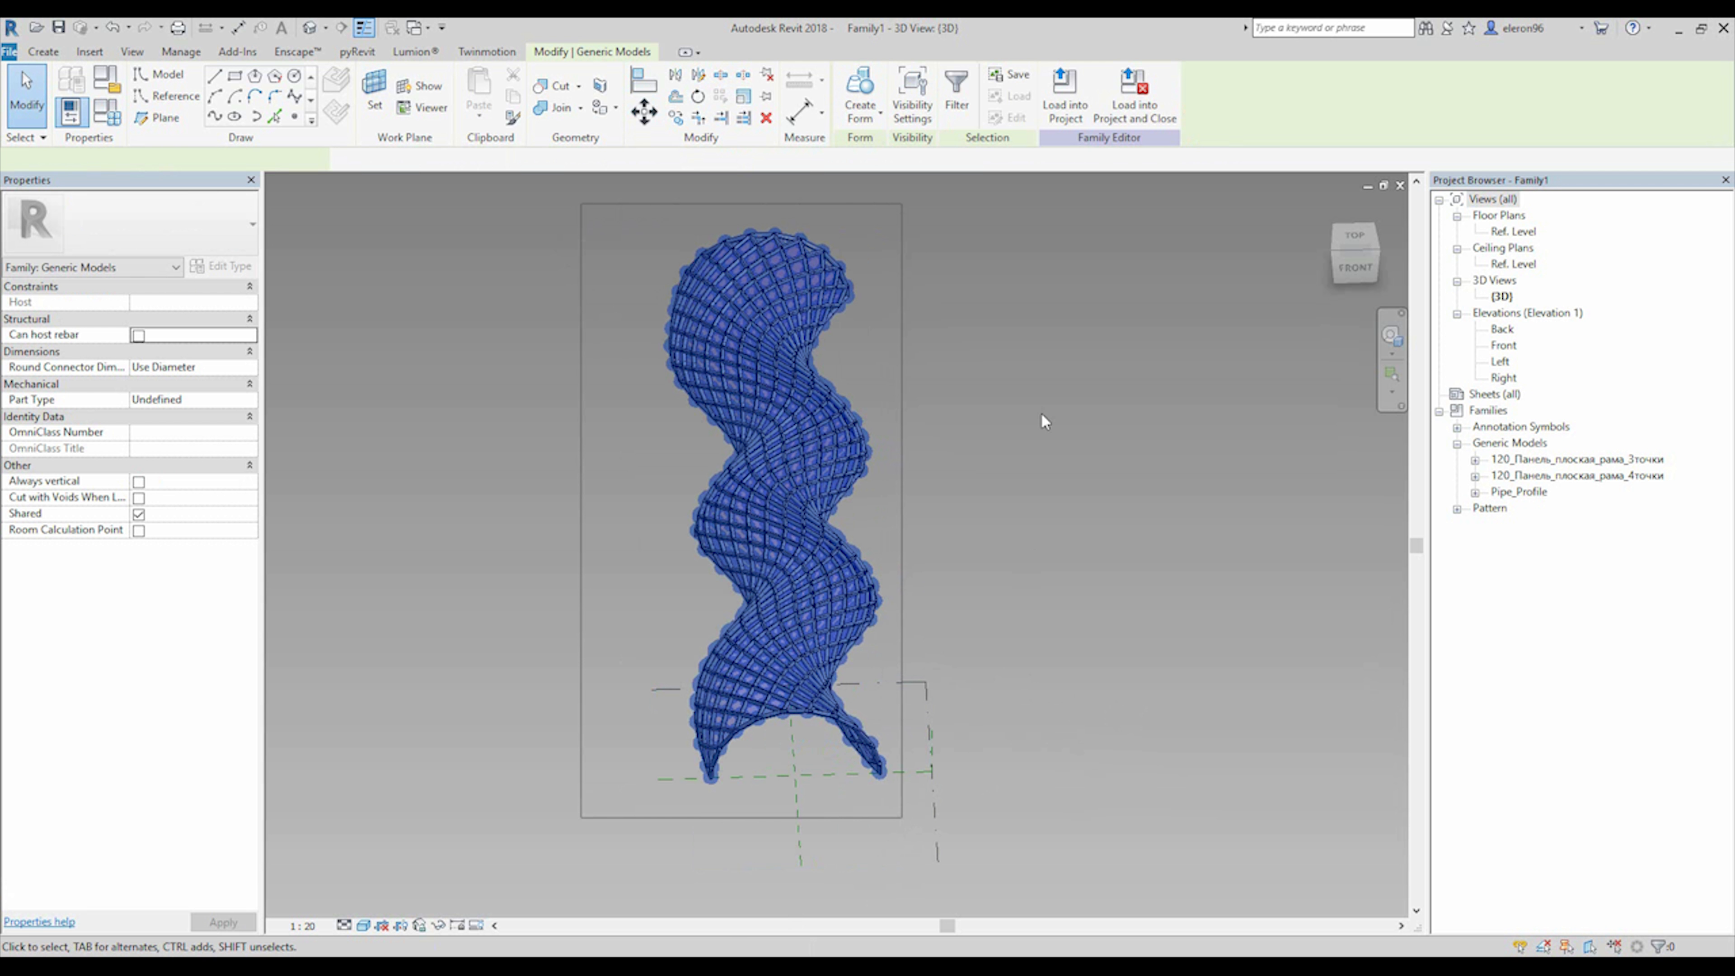
{"action": "left_click", "coordinate": [955, 94]}
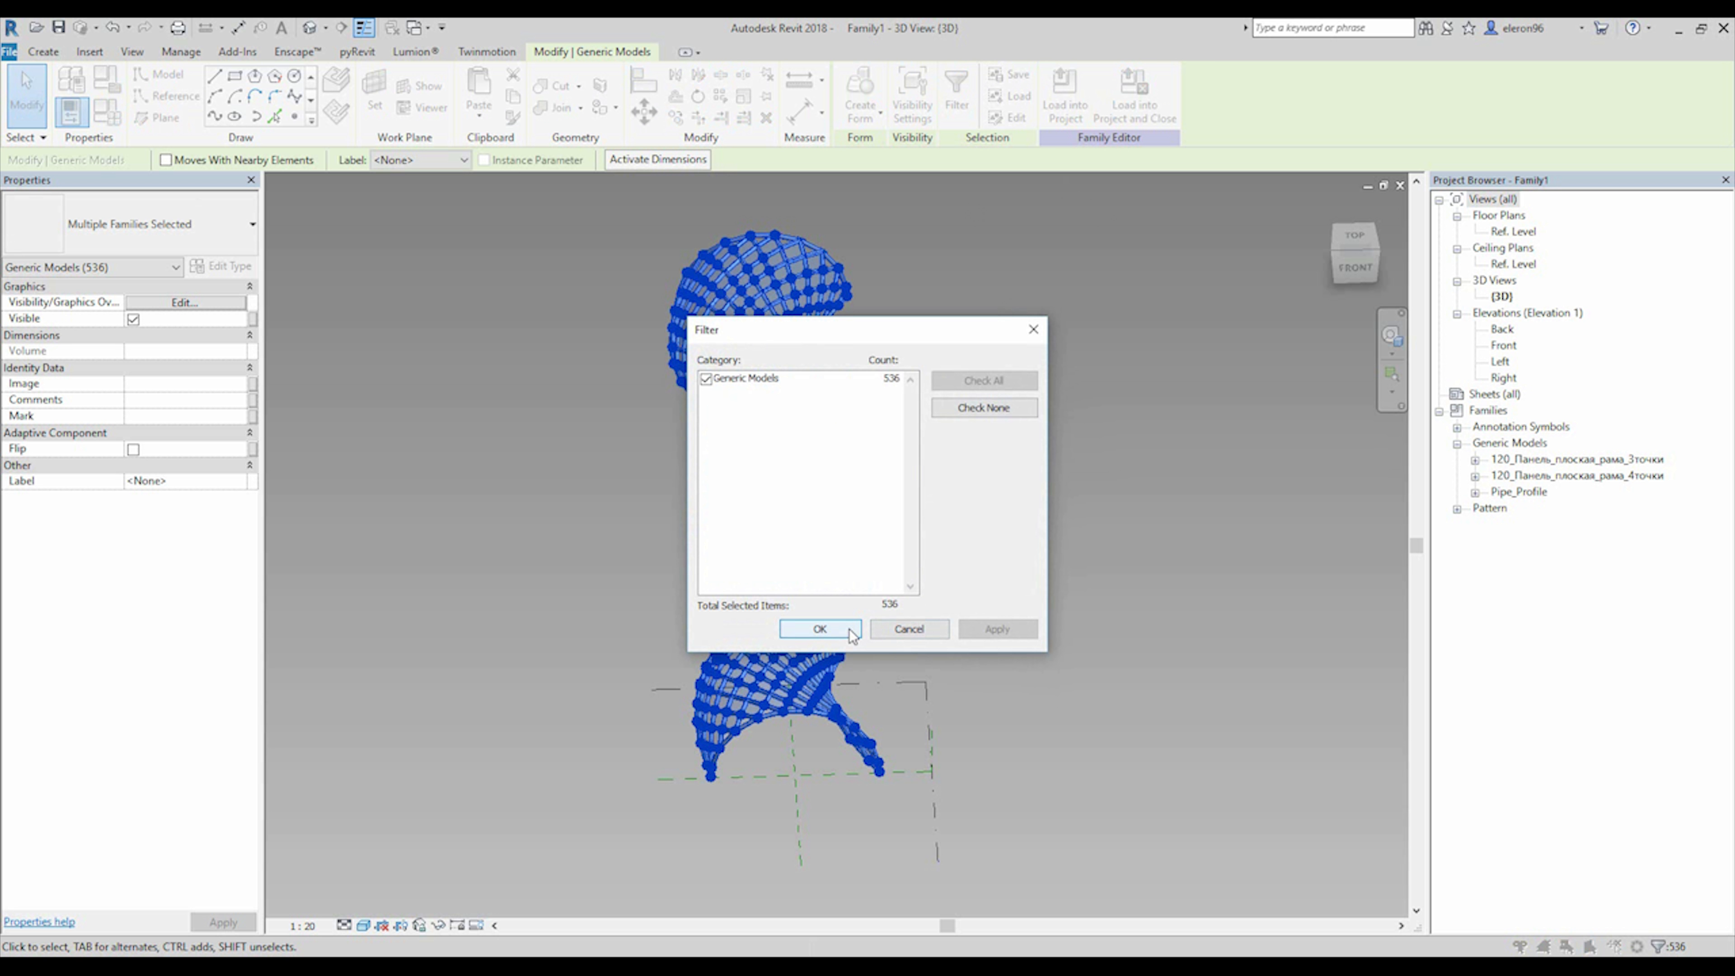
{"action": "left_click", "coordinate": [818, 629]}
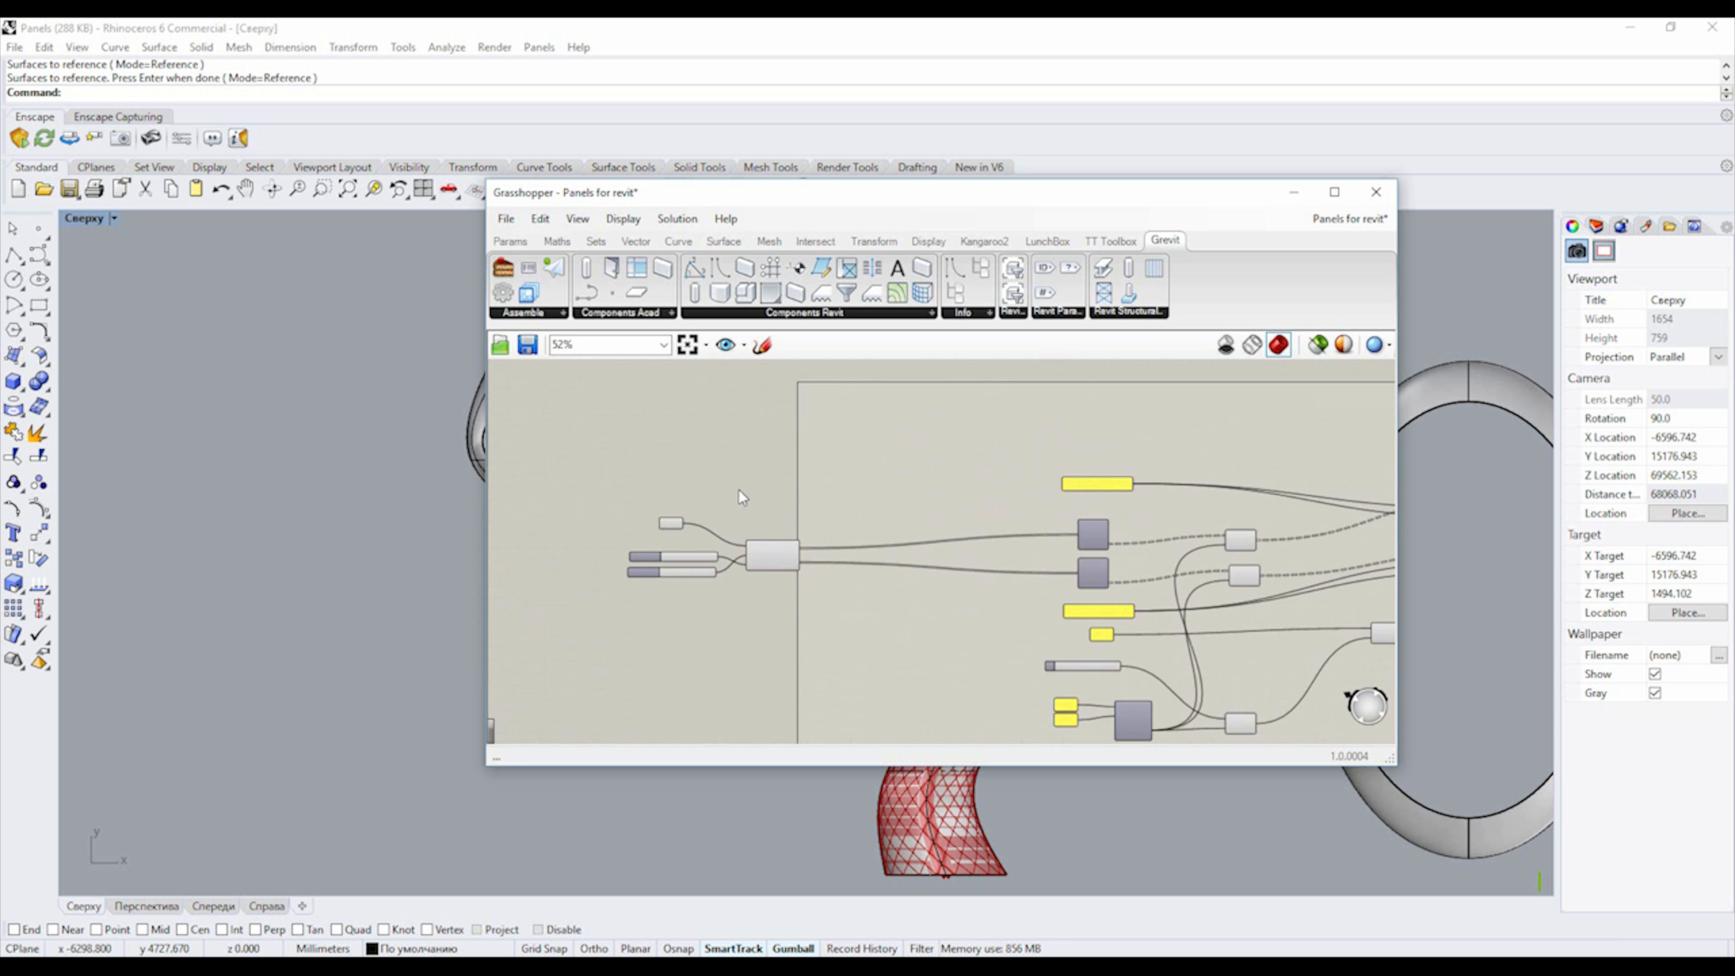
Step: Set the Surface parameter to the single torus surface and orbit its perspective view
{"action": "right_click", "coordinate": [639, 542]}
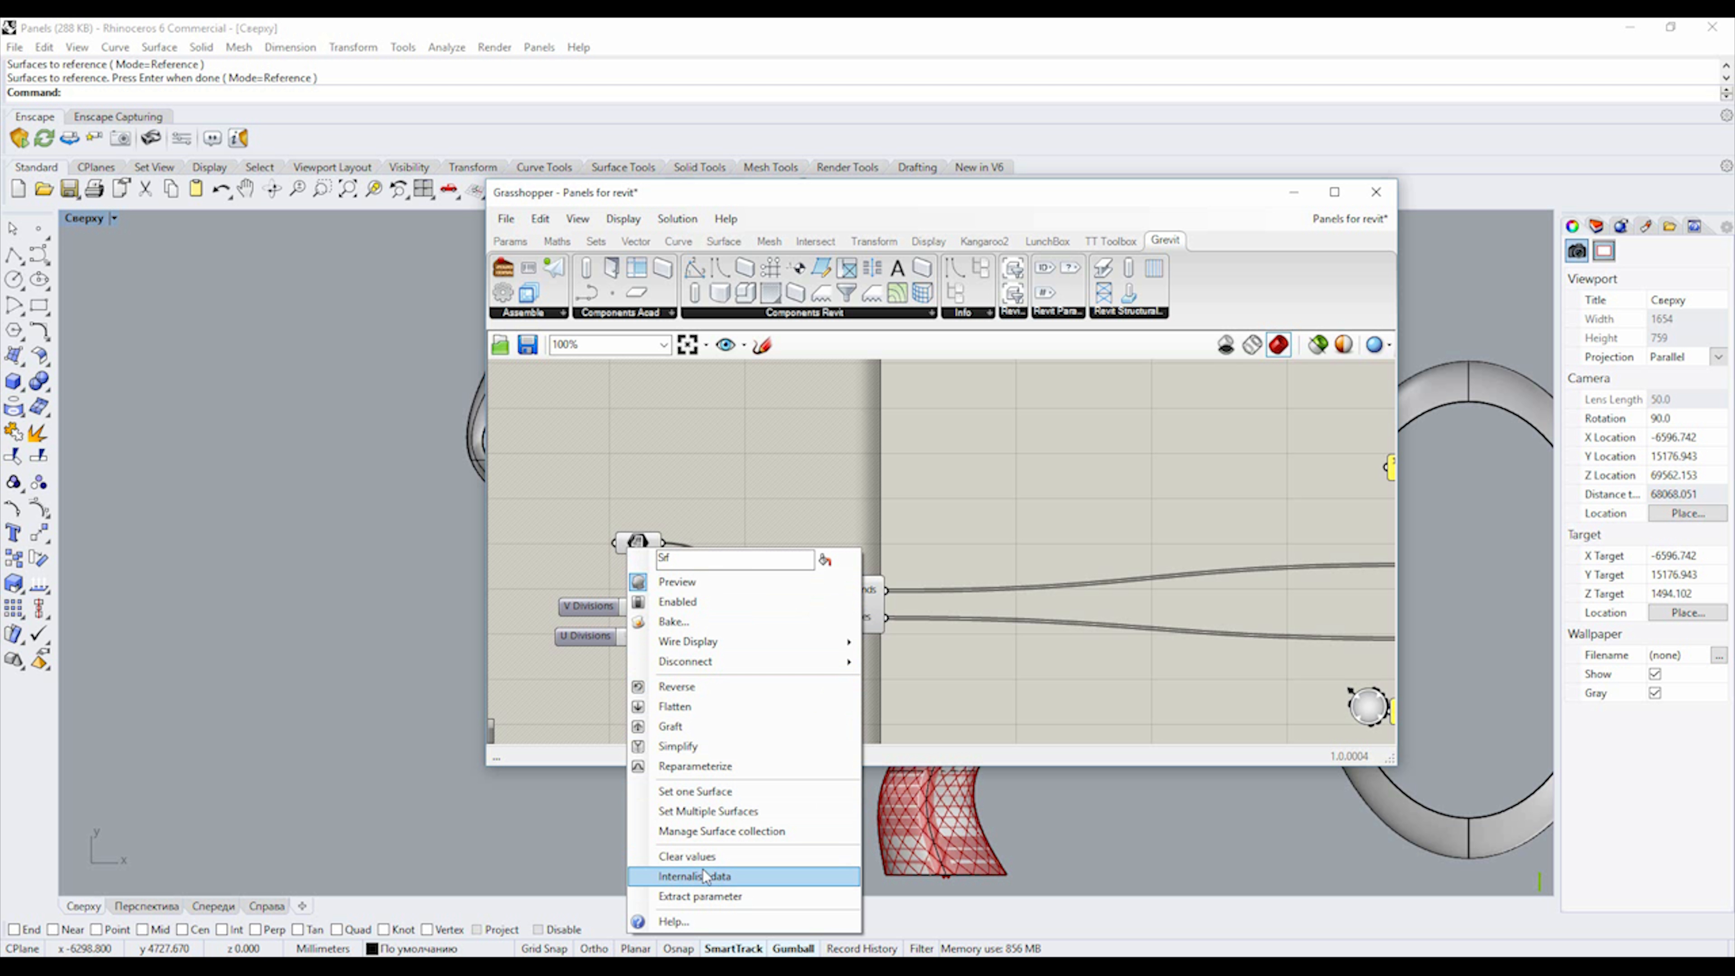
{"action": "left_click", "coordinate": [693, 875]}
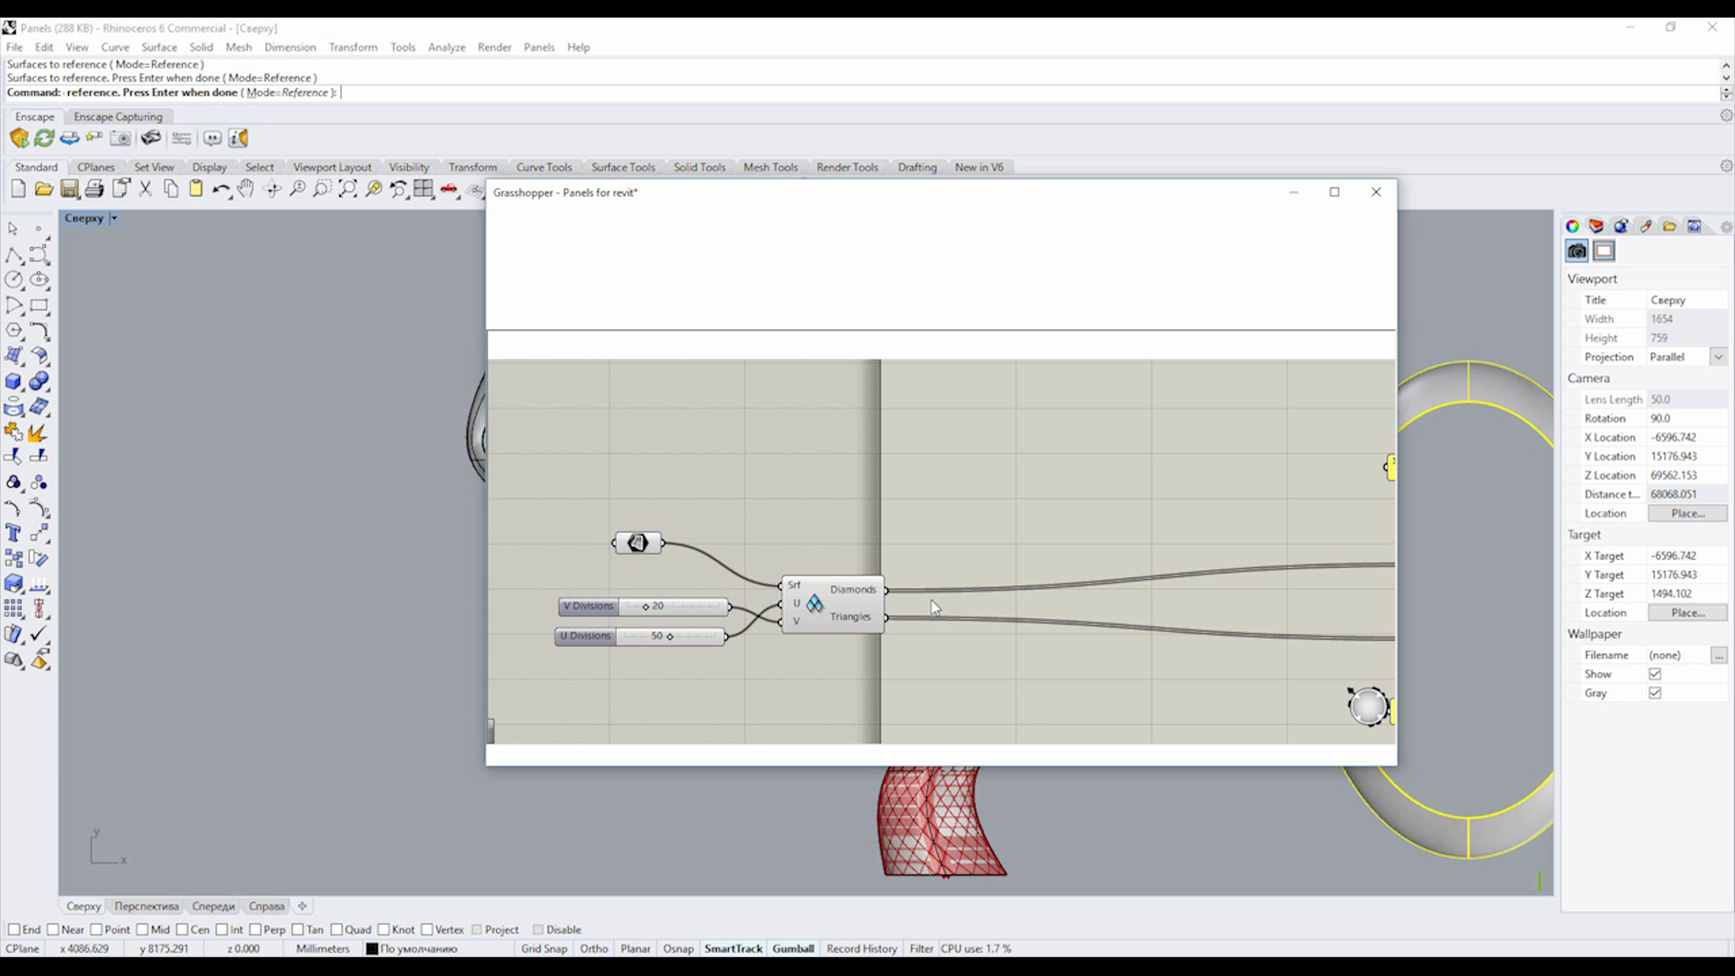
{"action": "mouse_move", "coordinate": [965, 464]}
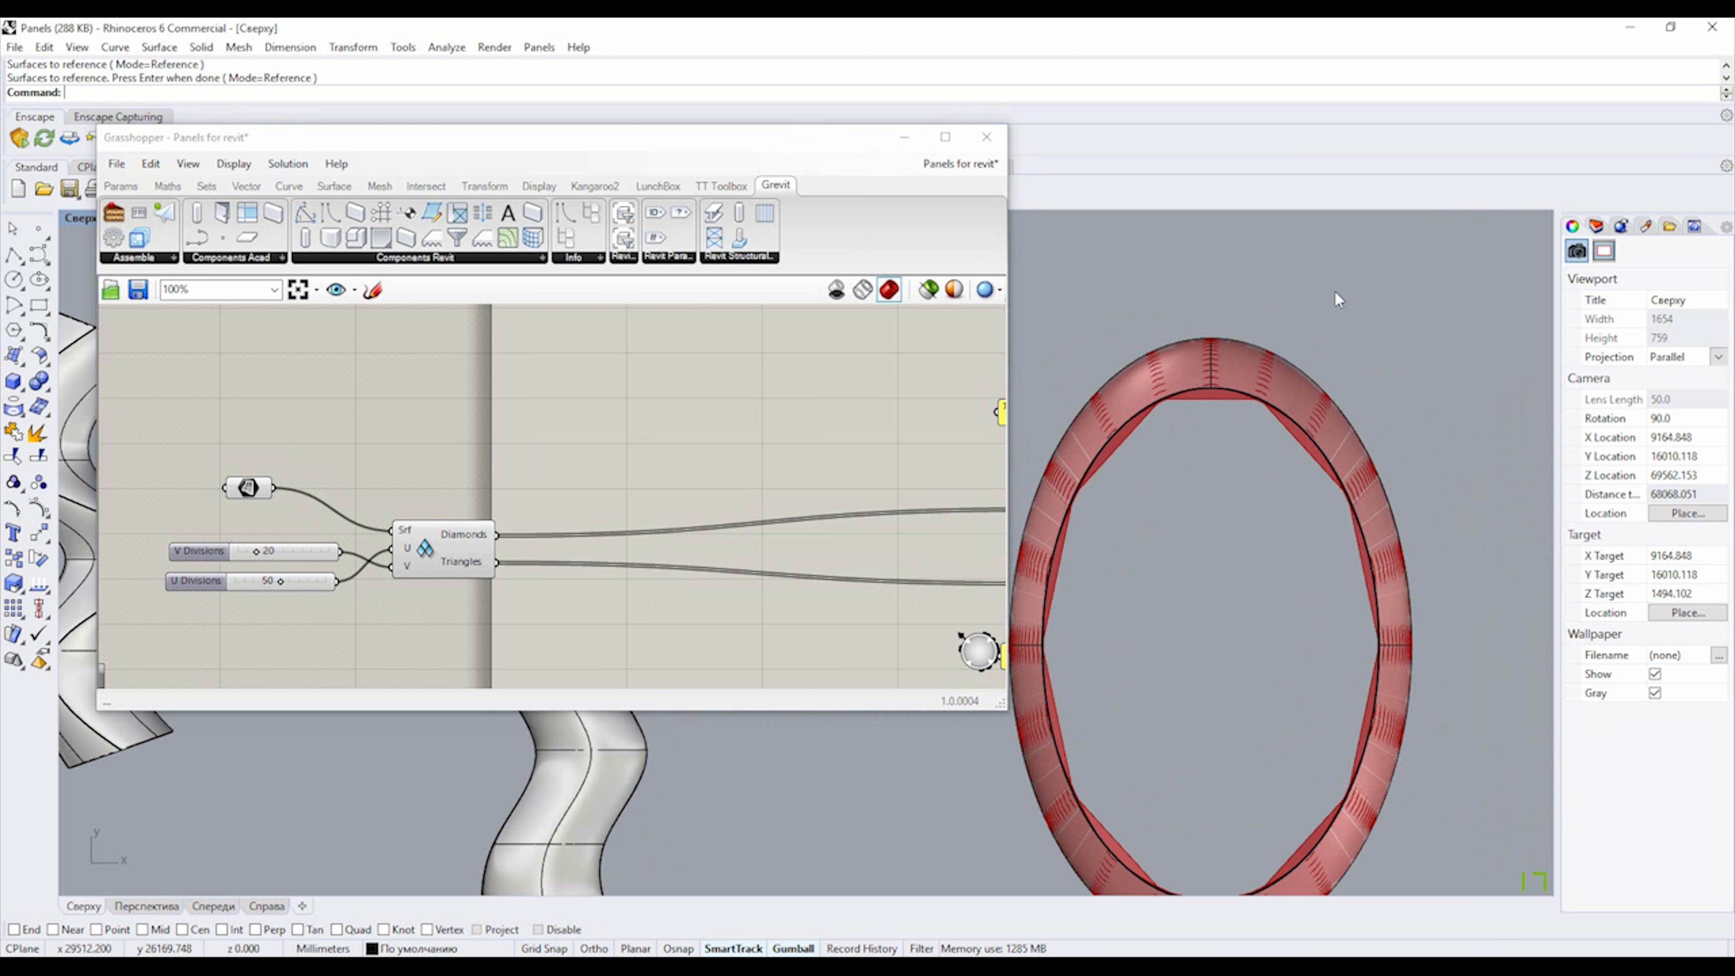
{"action": "left_click", "coordinate": [114, 217]}
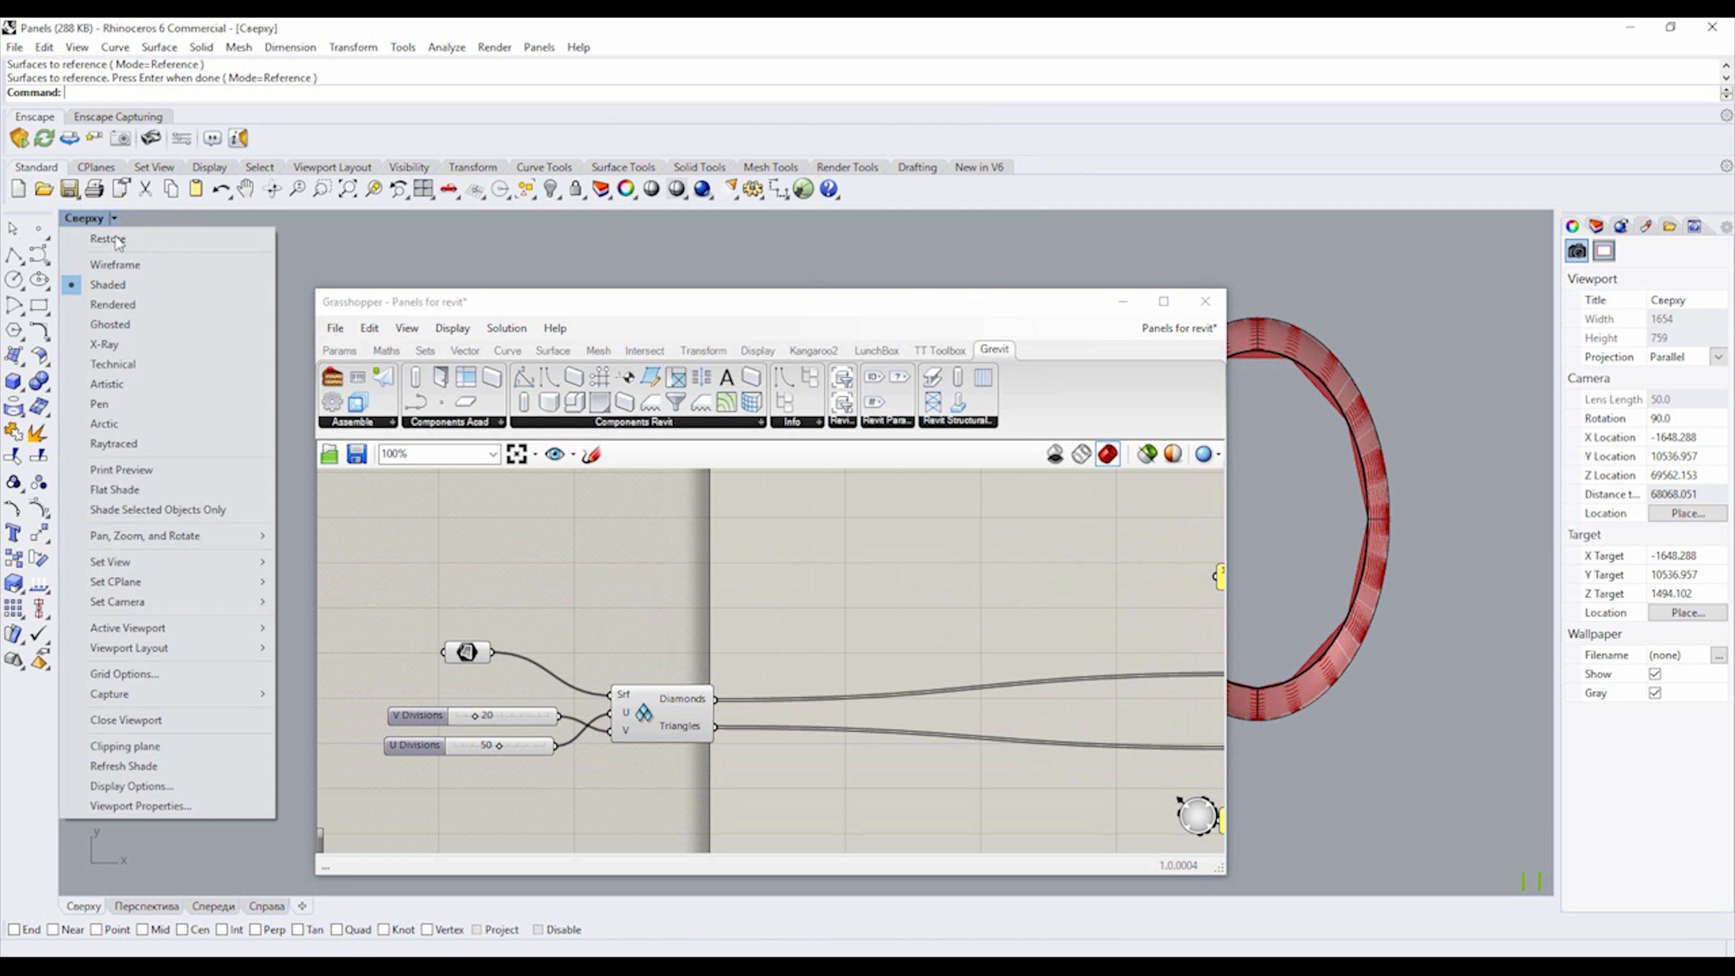
{"action": "mouse_move", "coordinate": [108, 238]}
{"action": "type", "text": "пкф"}
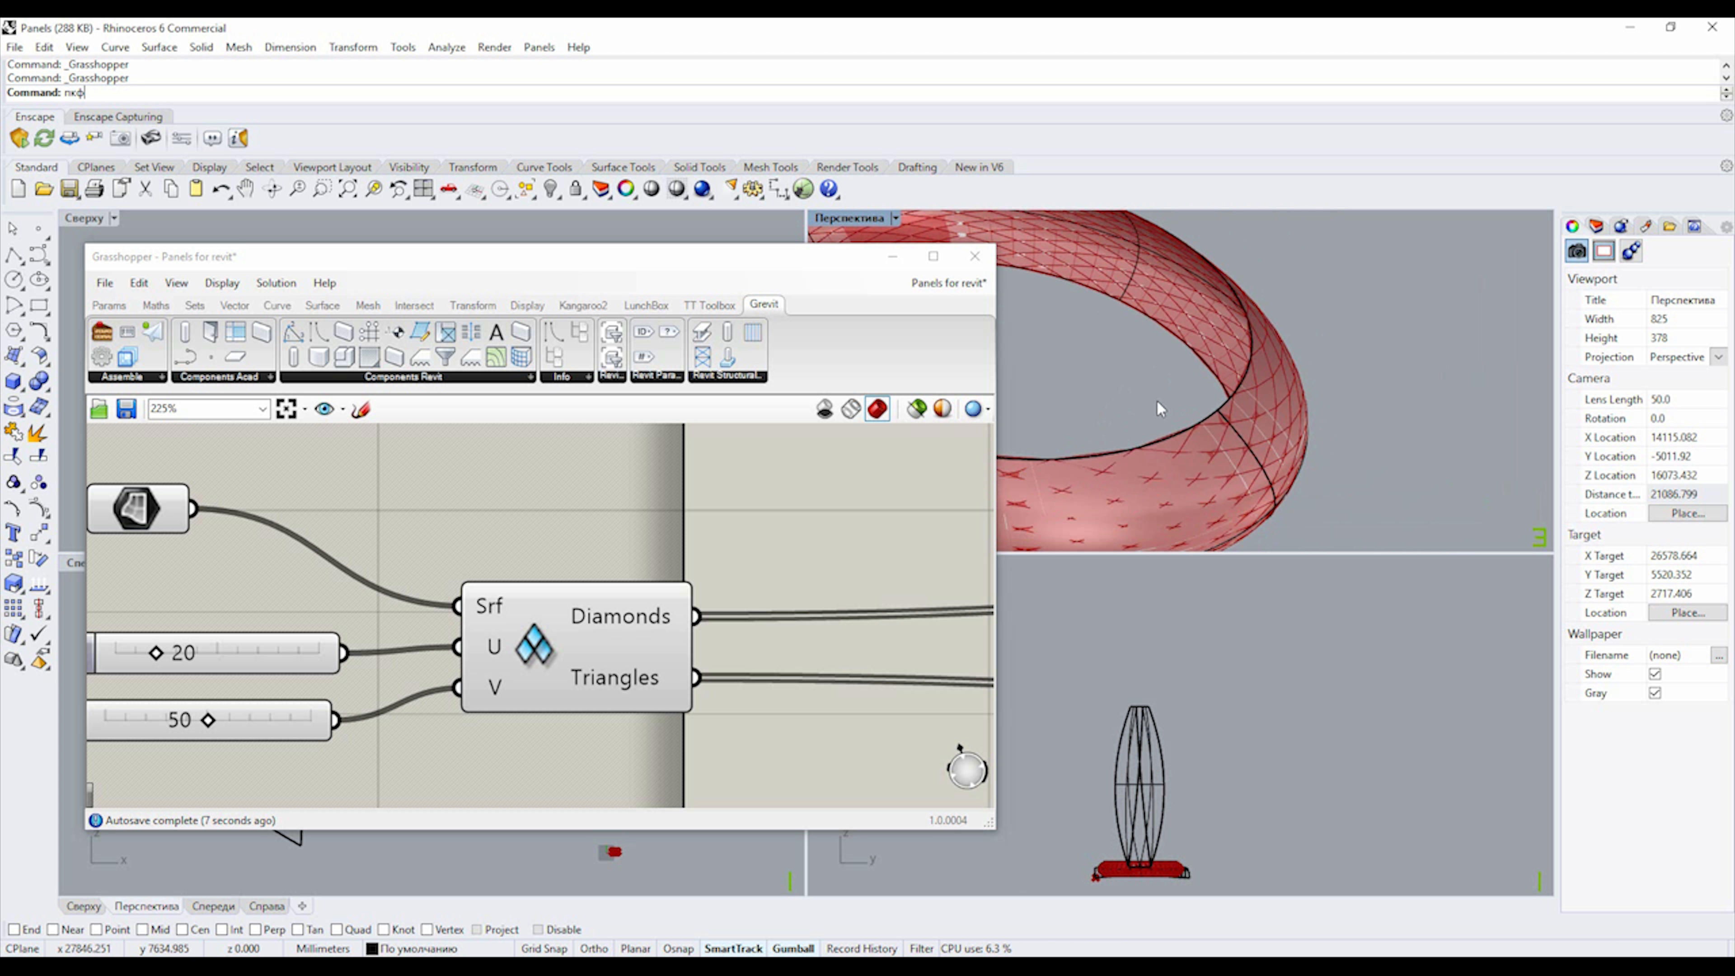
{"action": "left_click_drag", "start_coordinate": [1159, 409], "coordinate": [1114, 429]}
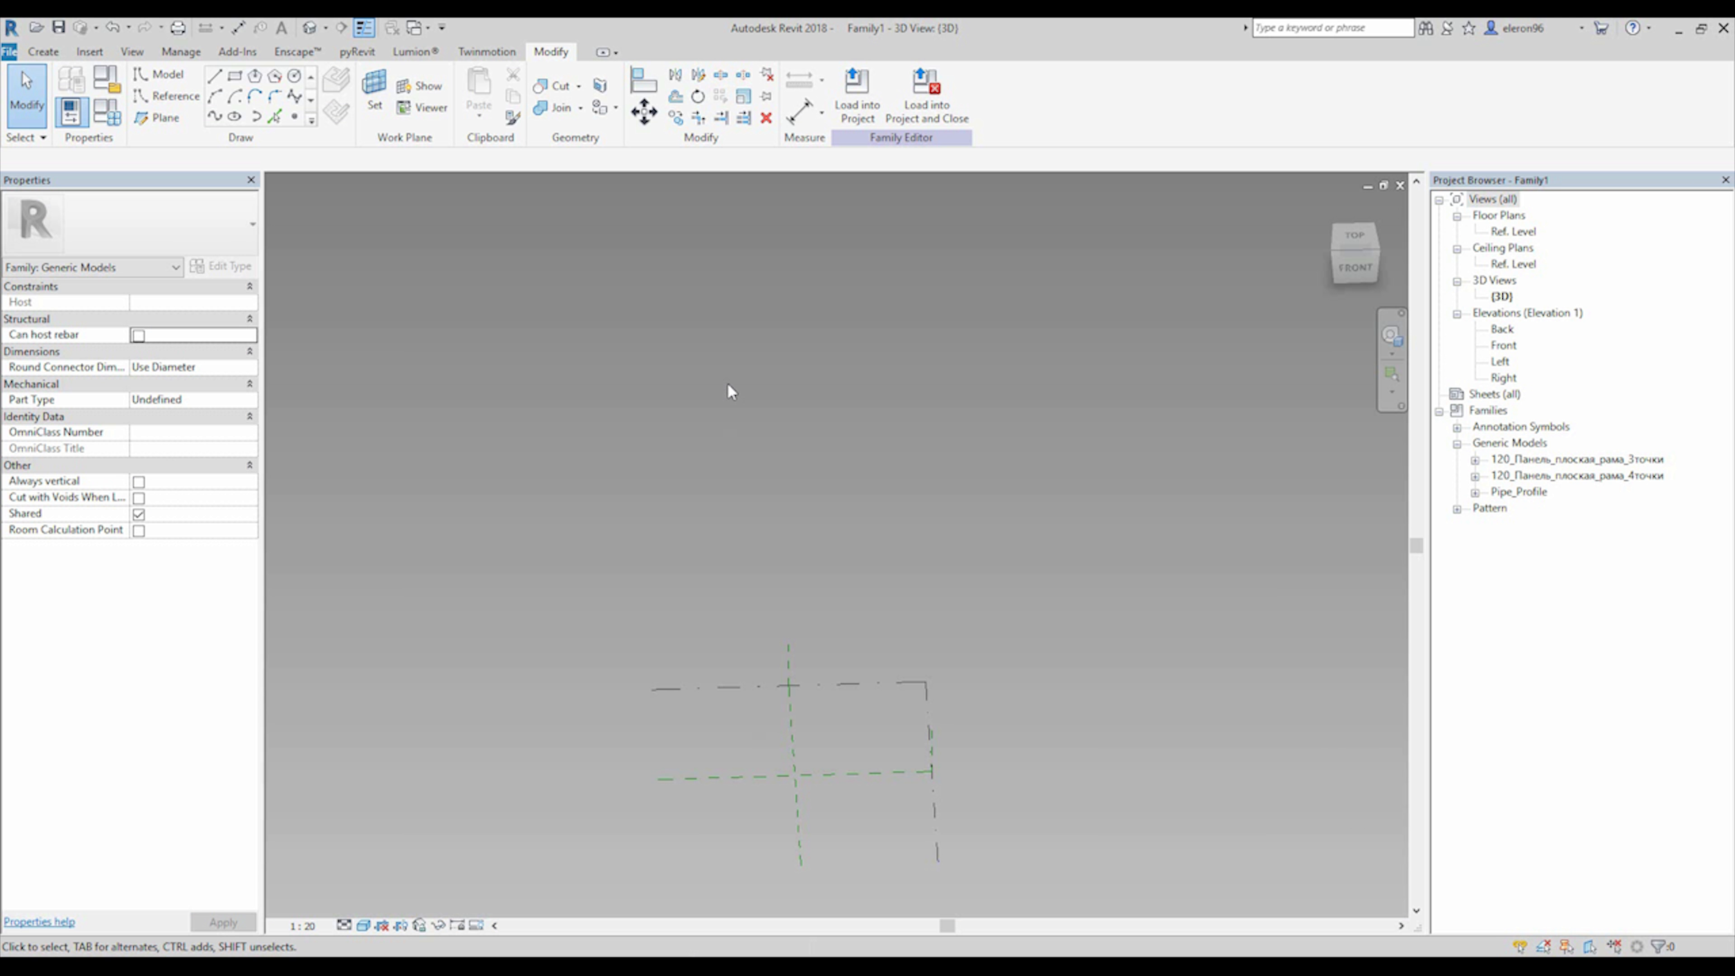
Step: Run the Grevit definition in Rhino so the panelled torus arrives in Revit as framed glass panels
{"action": "left_click", "coordinate": [749, 87]}
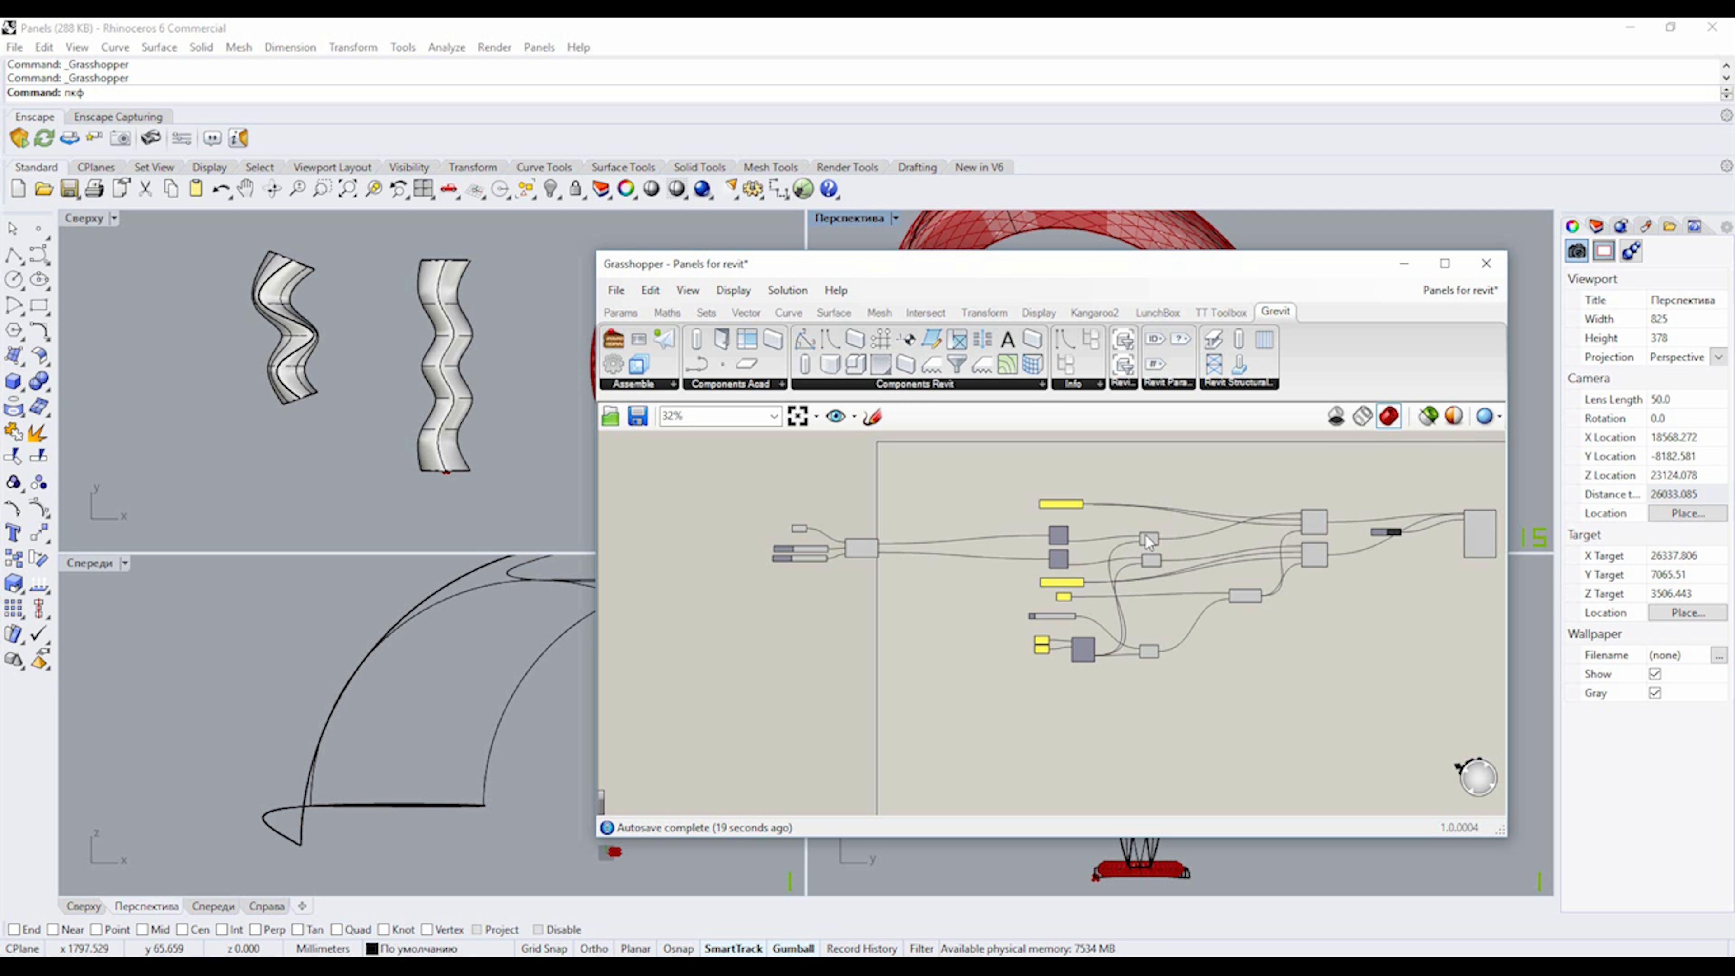
{"action": "scroll", "scroll_direction": "down", "scroll_amount": 3}
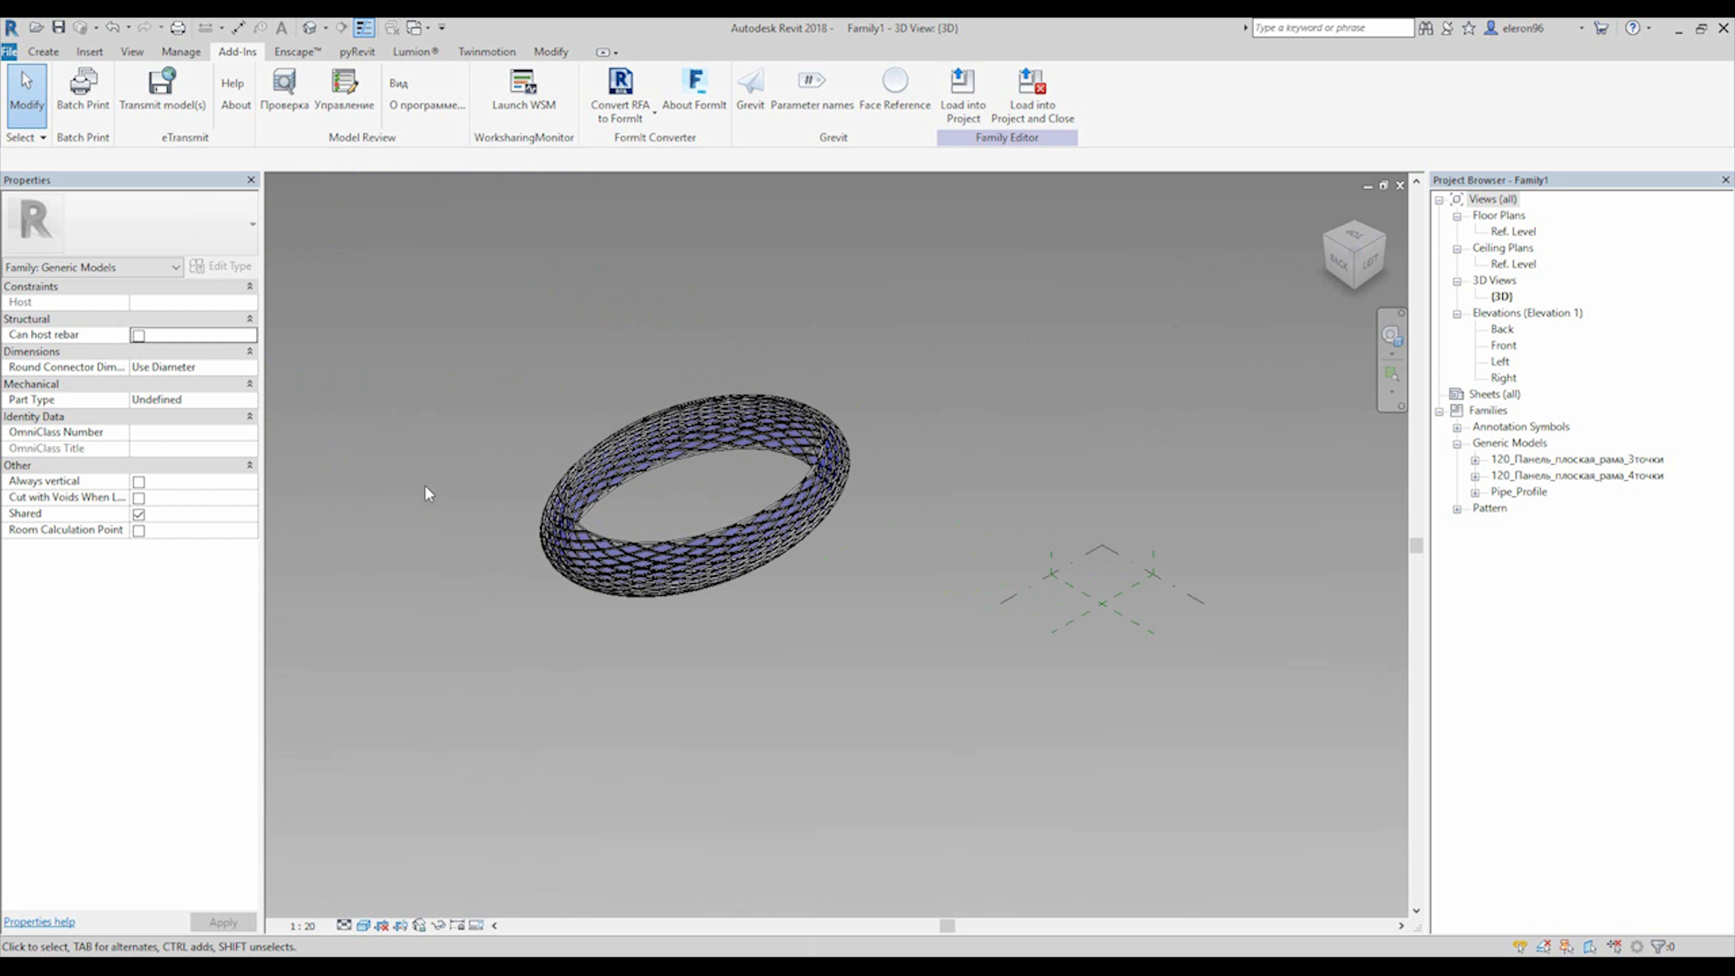
{"action": "scroll", "scroll_direction": "up", "scroll_amount": 3}
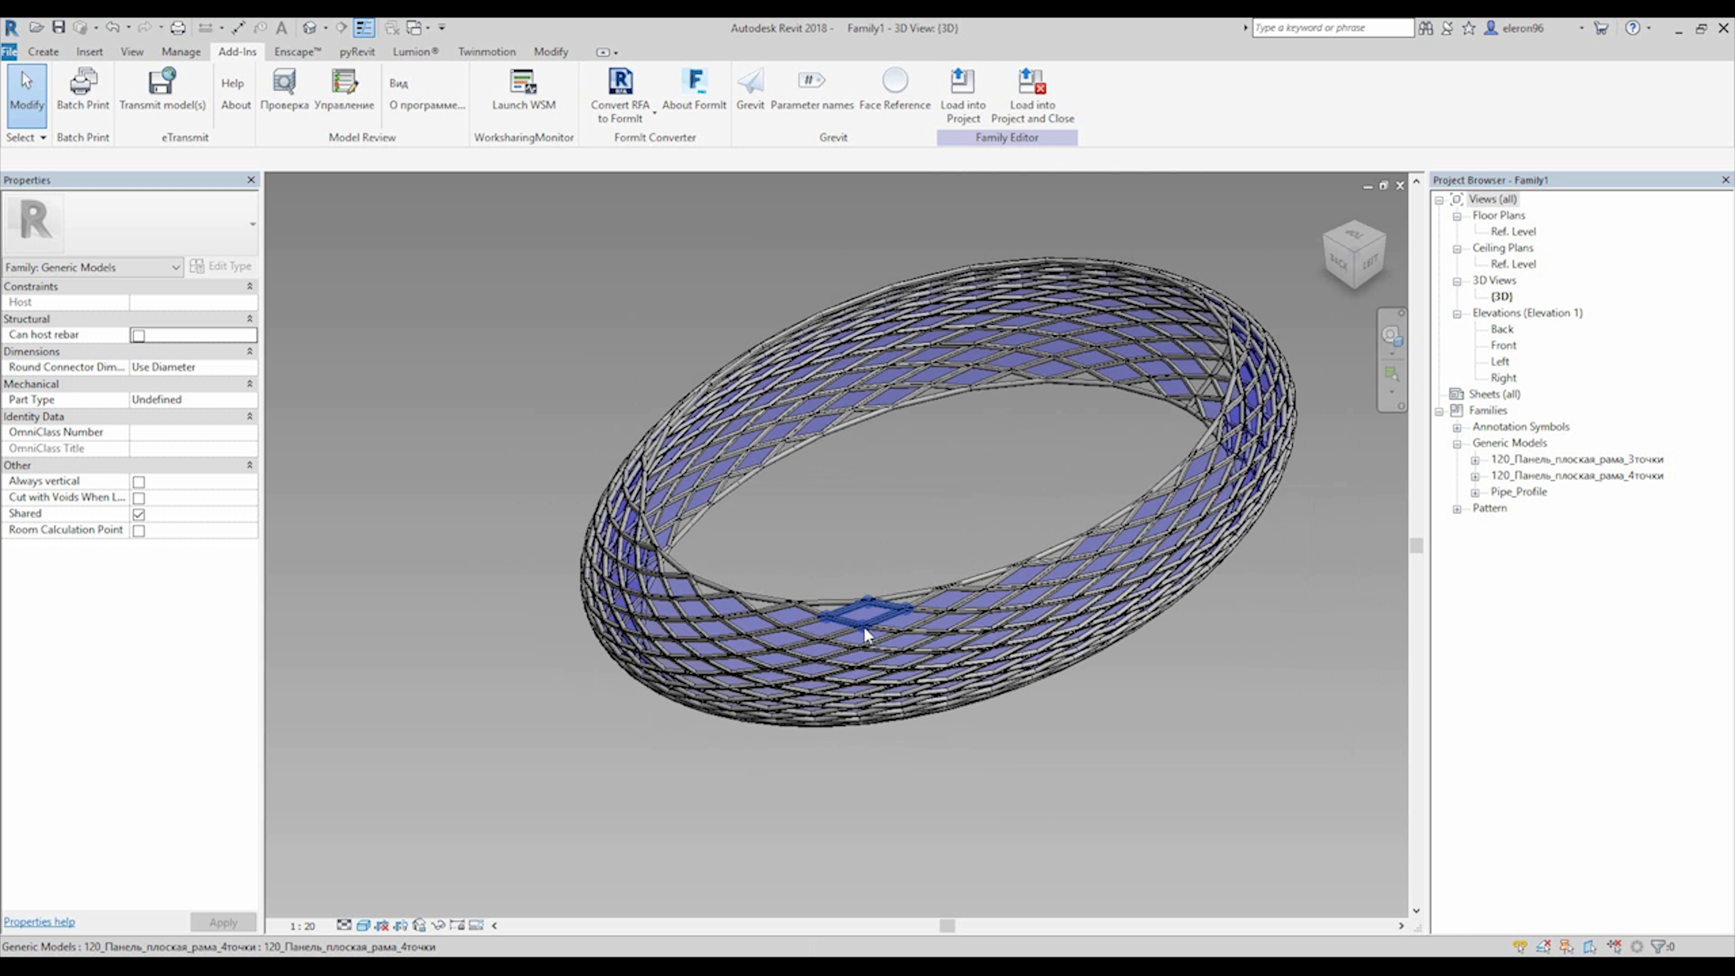
{"action": "left_click", "coordinate": [867, 606]}
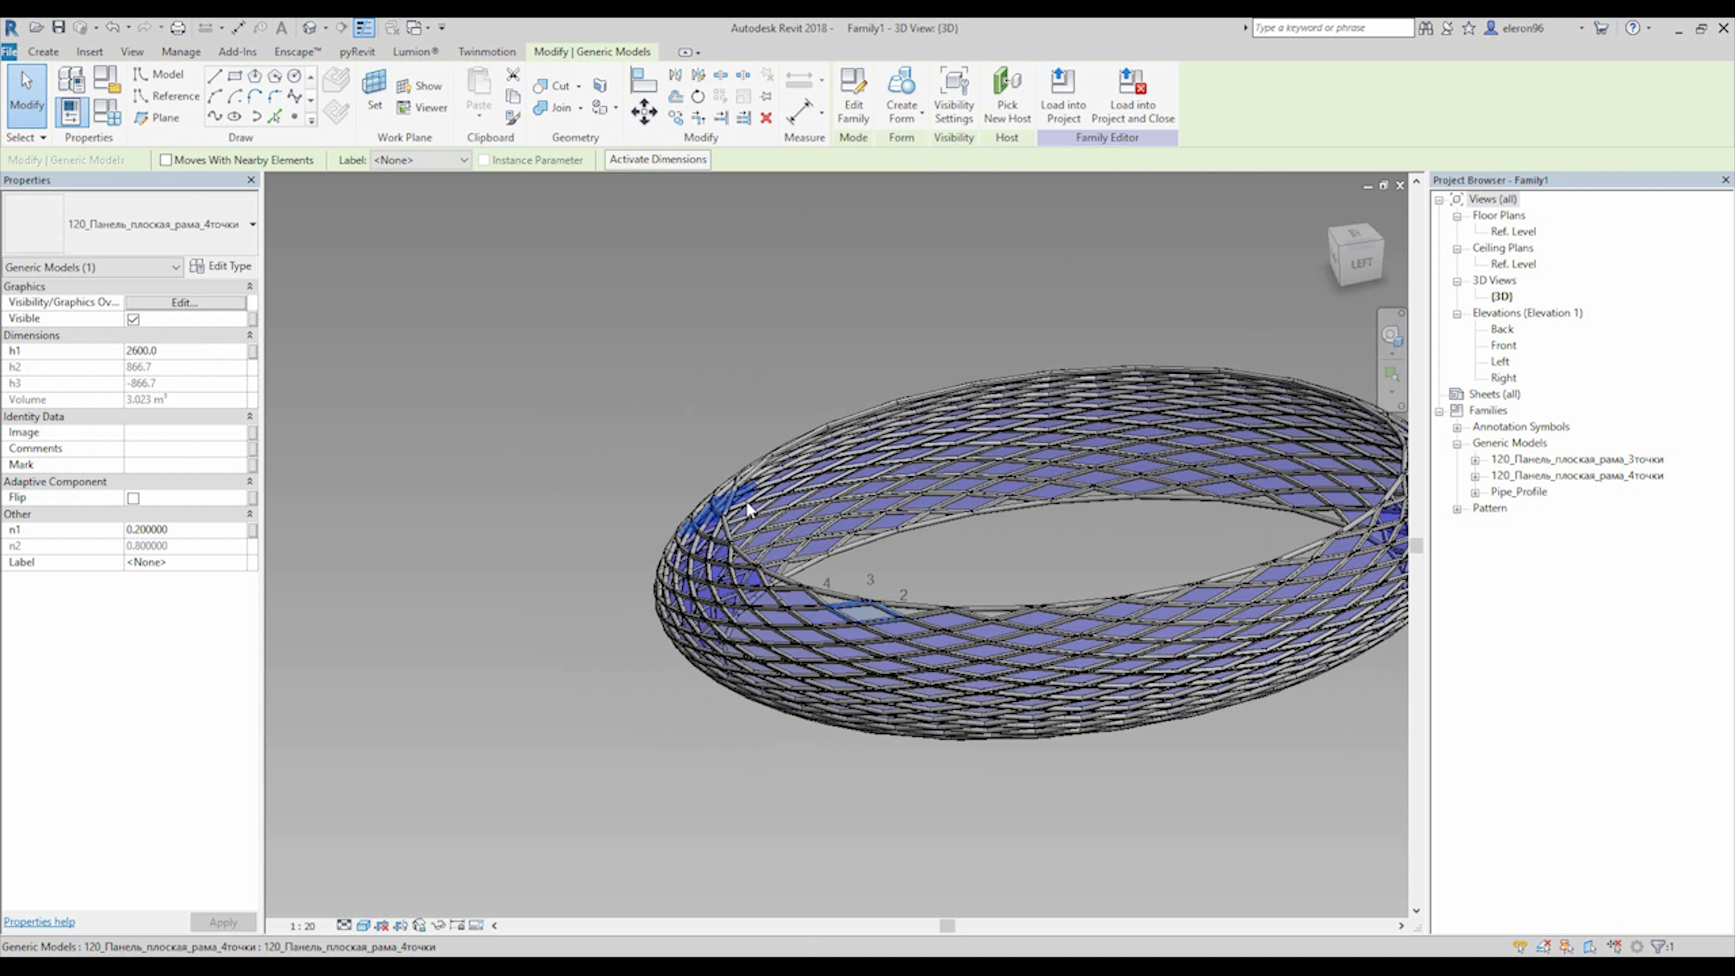